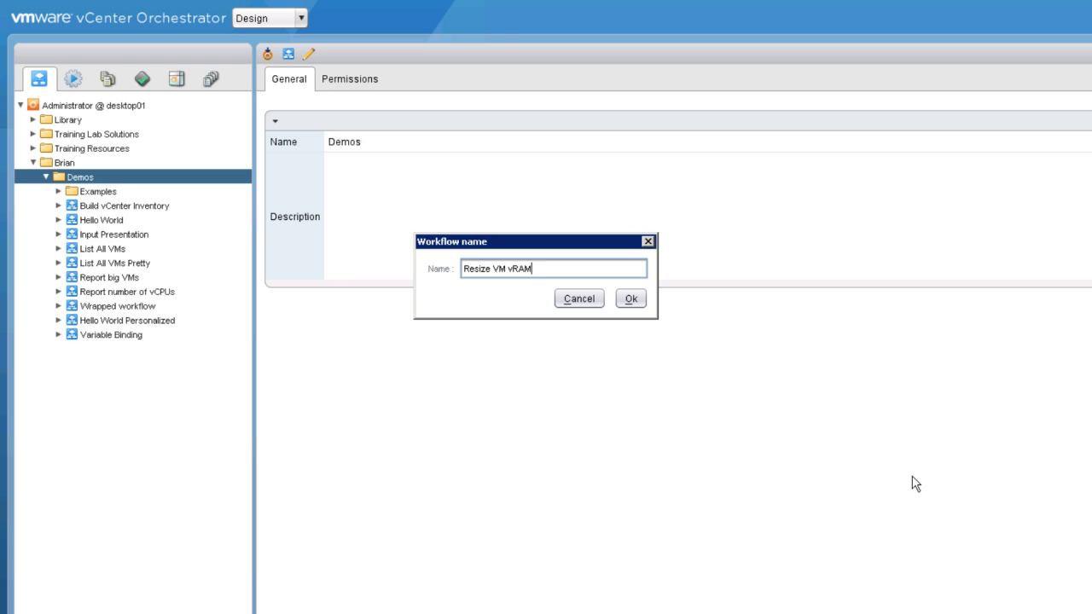
pyautogui.moveTo(825, 426)
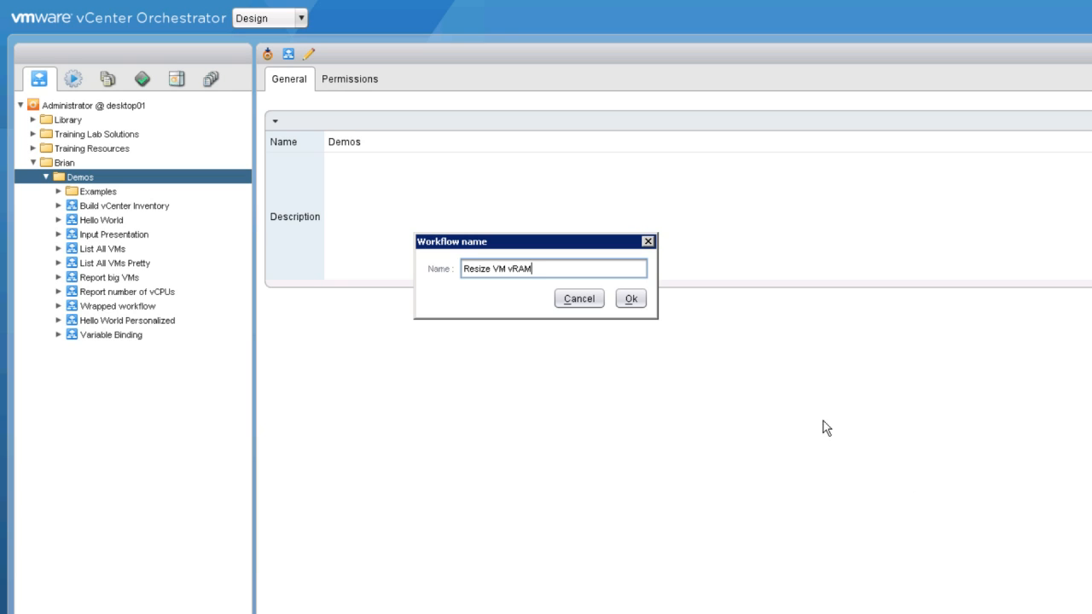
pyautogui.moveTo(752, 390)
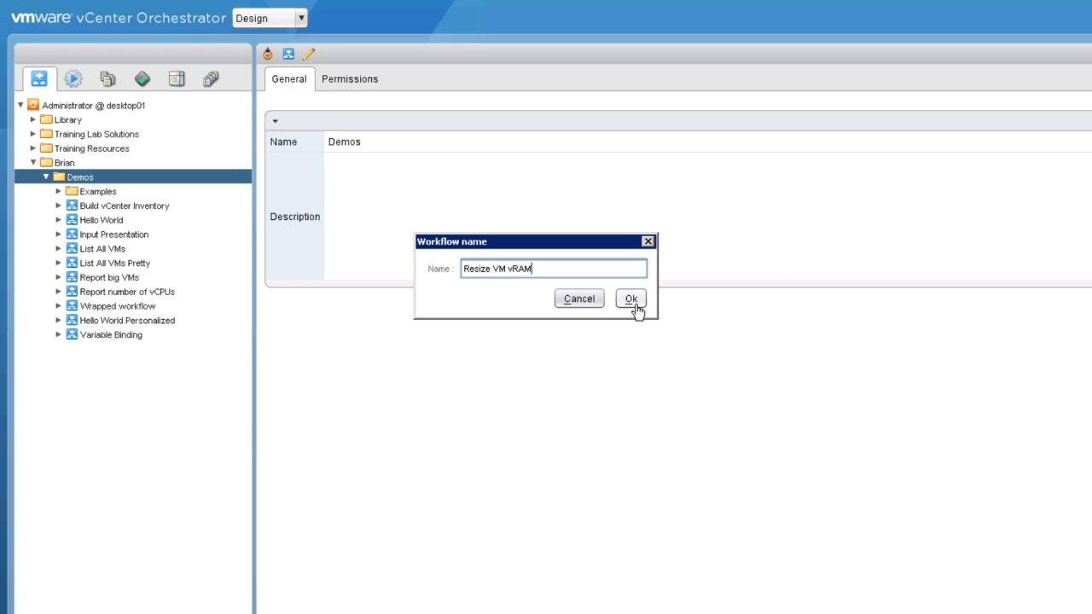
# Confirm the name Resize VM vRAM to create the workflow and enter its editor.
pyautogui.click(631, 297)
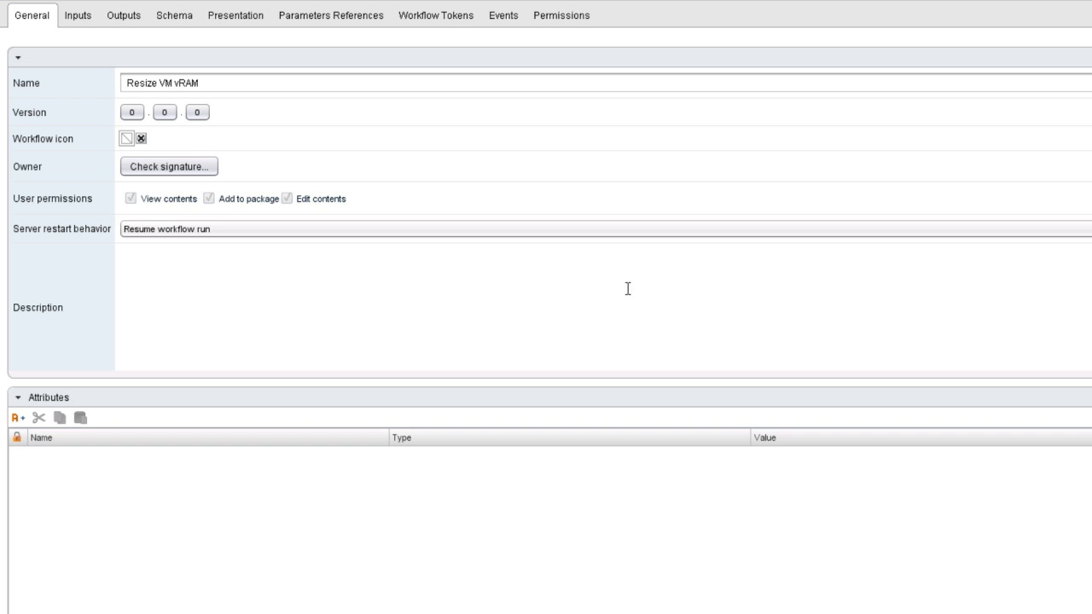
pyautogui.moveTo(179, 21)
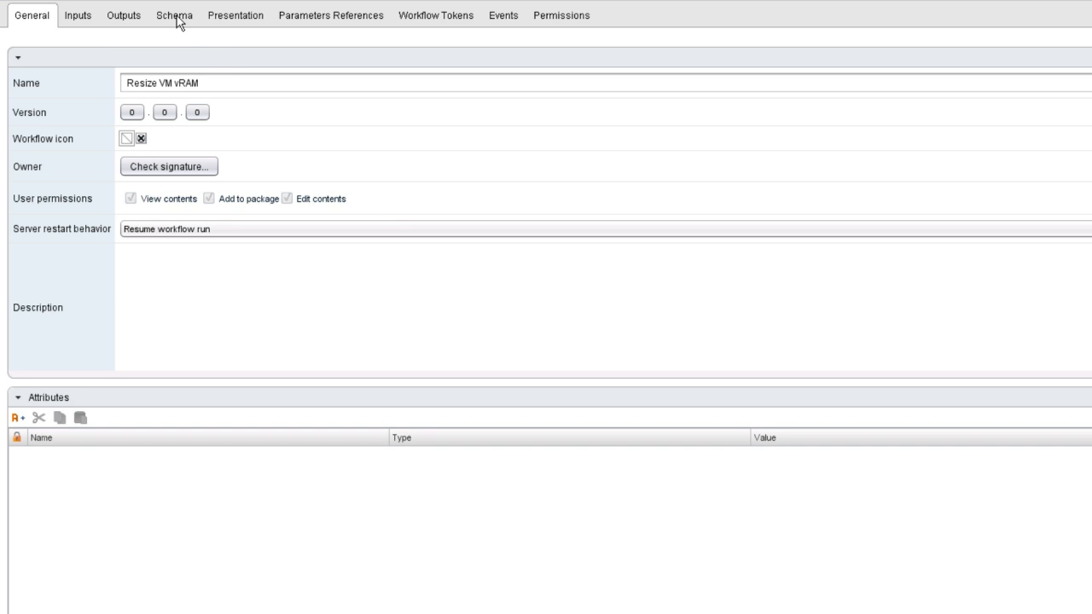
# Add an Action element to the schema and set it to the changeVMRAM action.
pyautogui.click(174, 15)
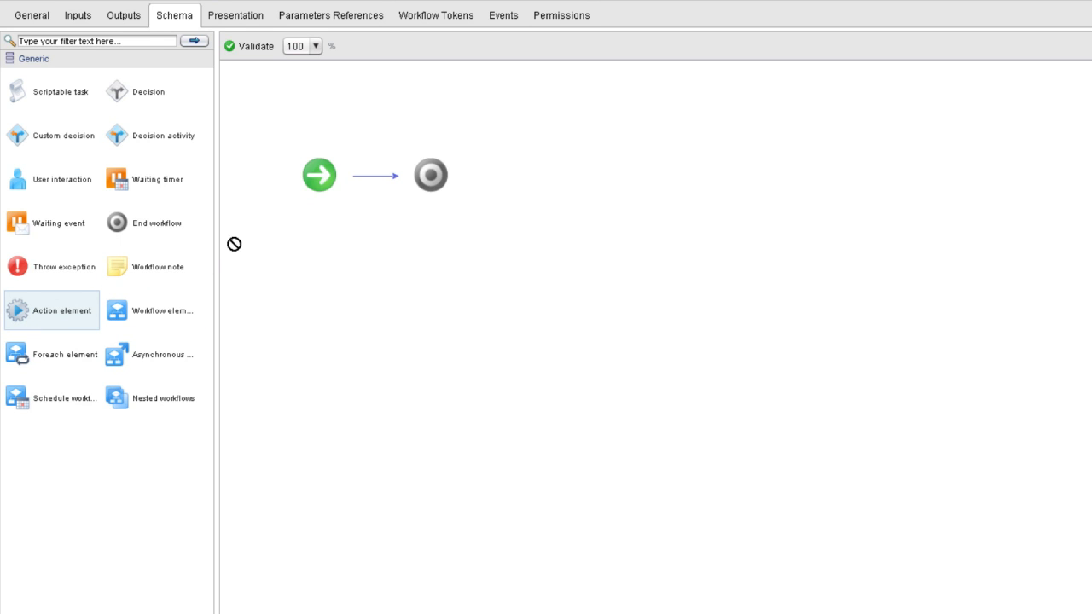
pyautogui.moveTo(62, 310); pyautogui.dragTo(361, 174)
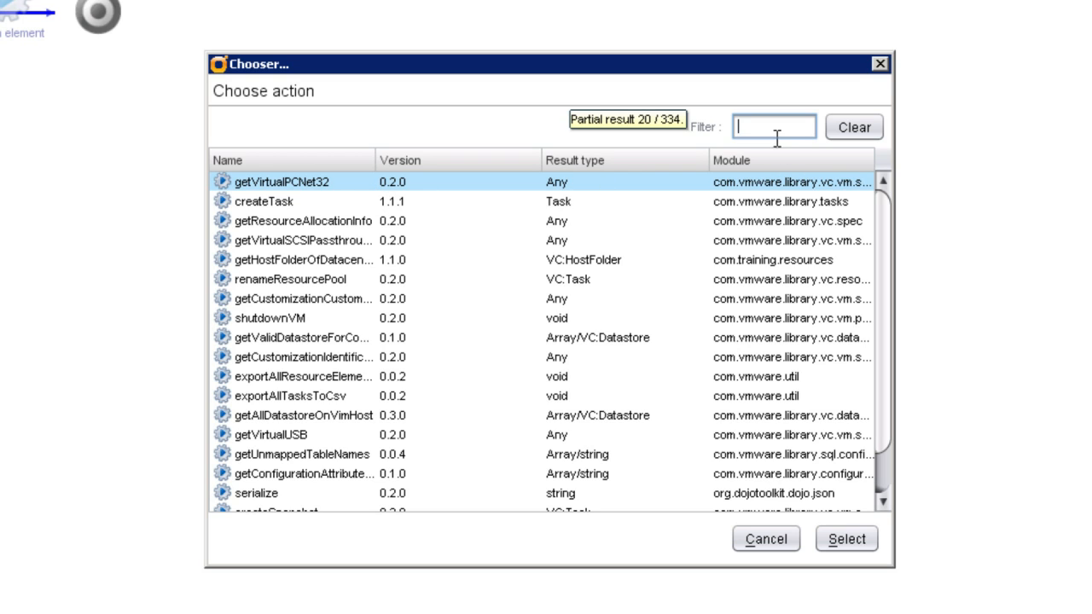
pyautogui.write('changeVM')
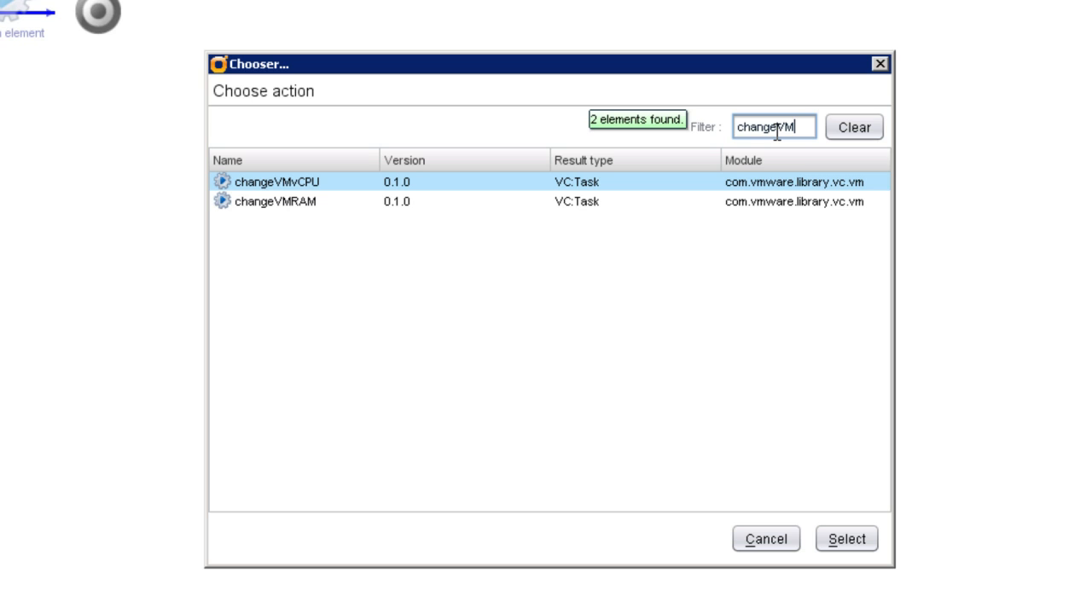
pyautogui.moveTo(290, 212)
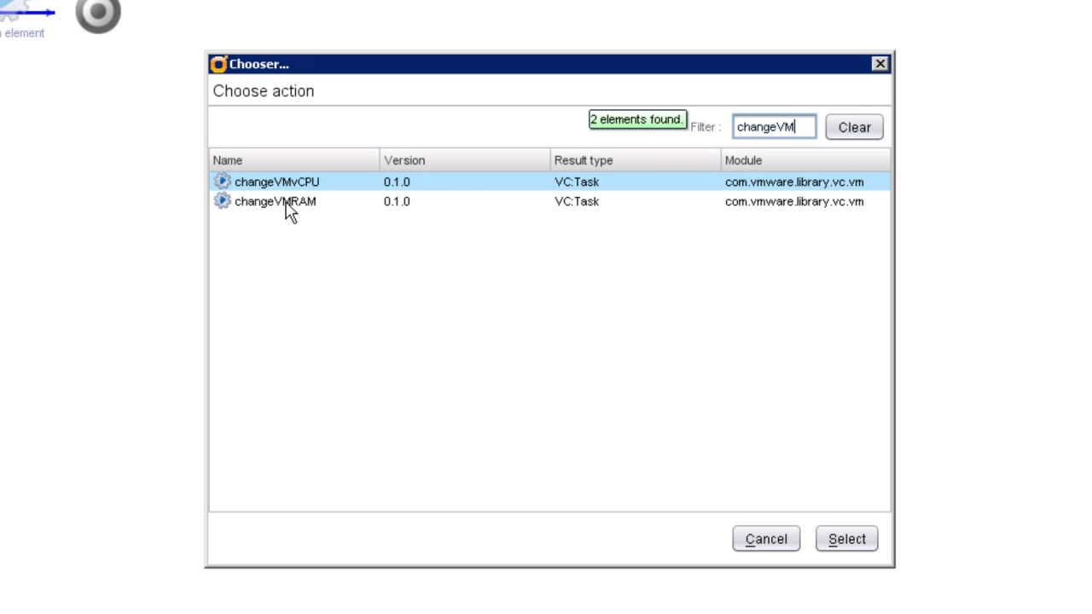
pyautogui.moveTo(281, 205)
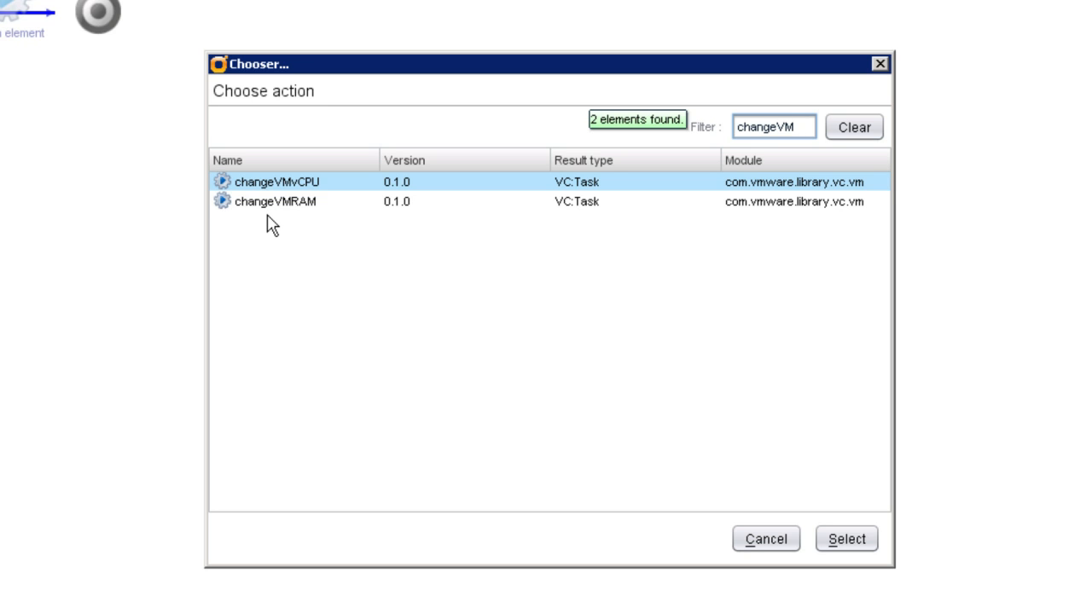
pyautogui.moveTo(283, 220)
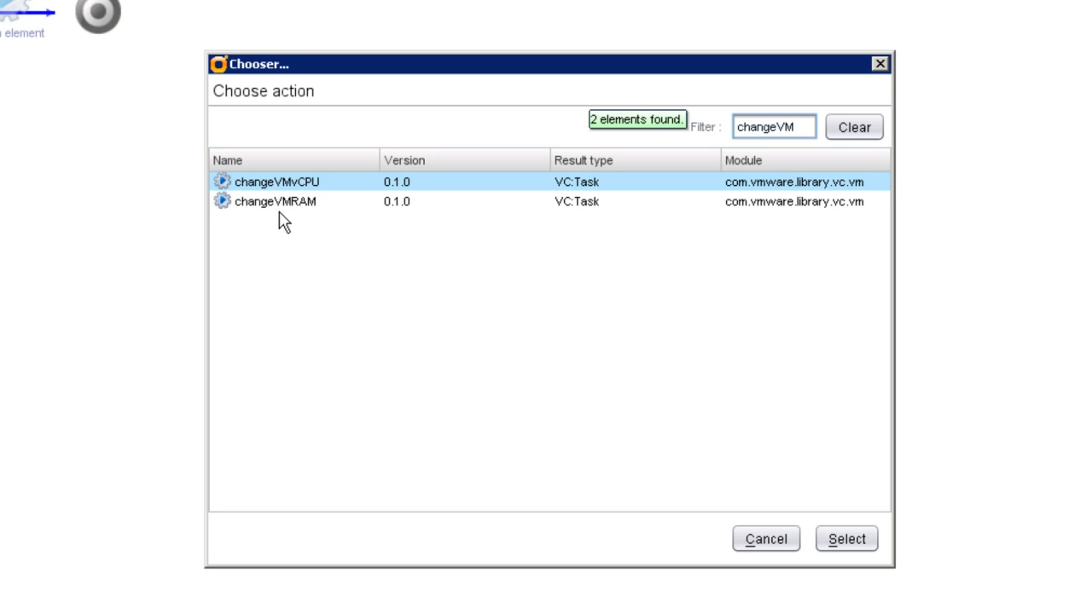
pyautogui.click(276, 201)
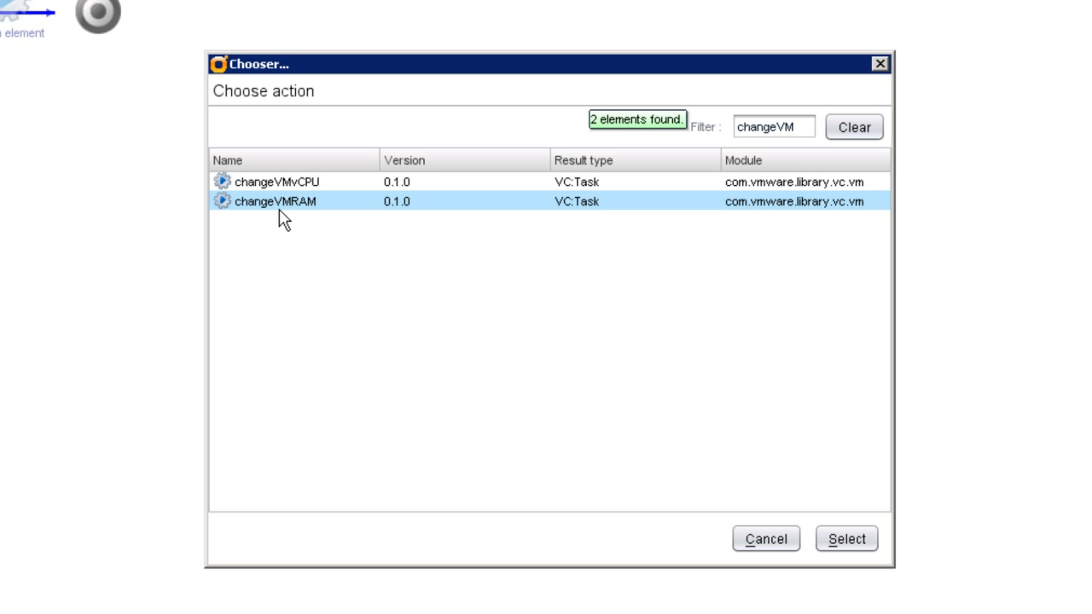
pyautogui.moveTo(281, 213)
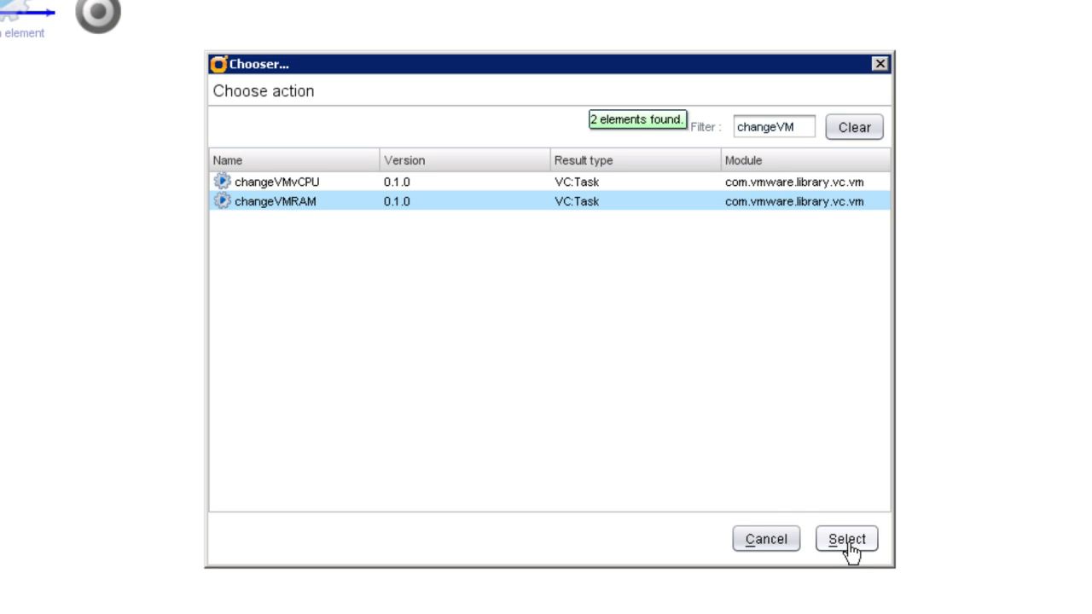
pyautogui.click(846, 539)
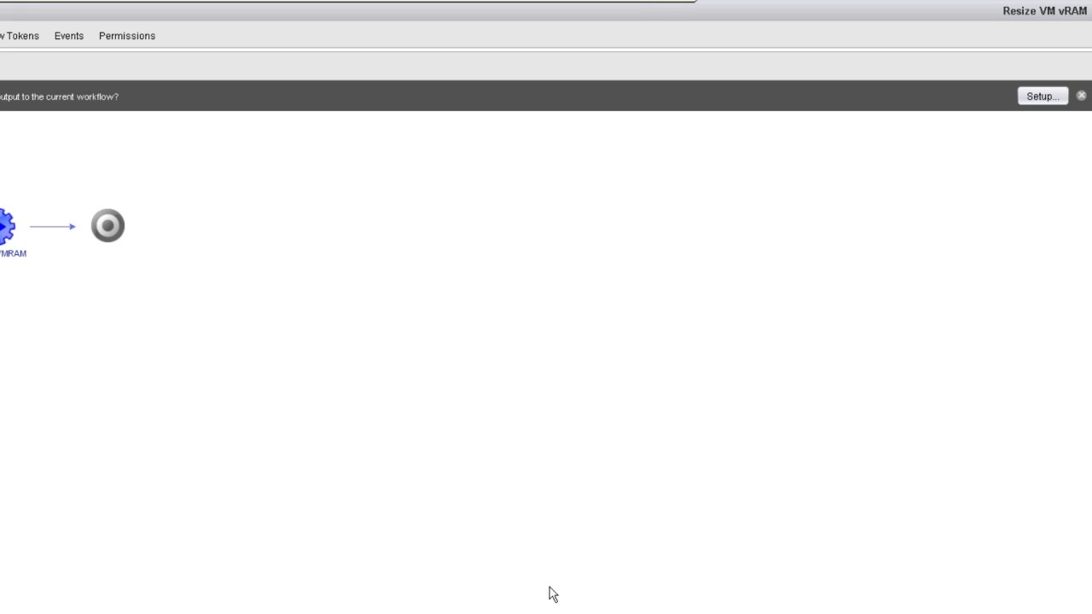
pyautogui.moveTo(1013, 75)
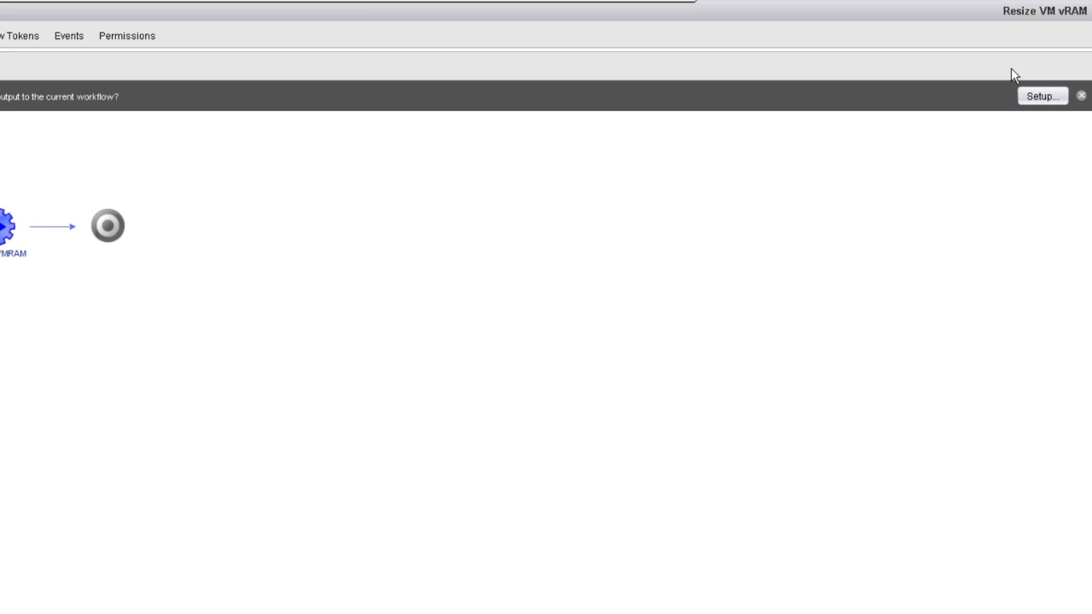
pyautogui.moveTo(1061, 92)
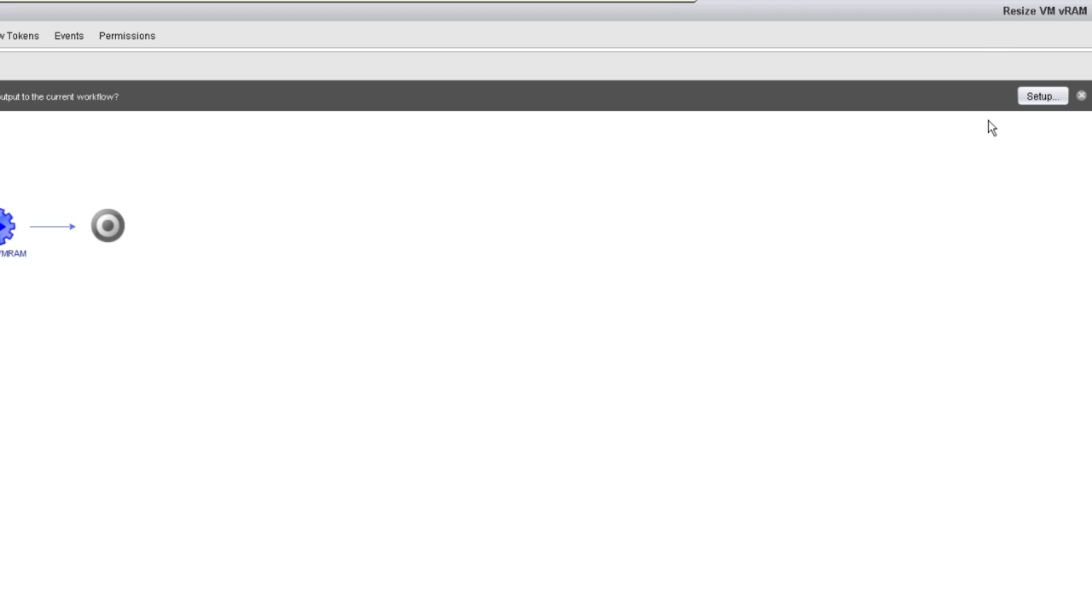
pyautogui.moveTo(1005, 135)
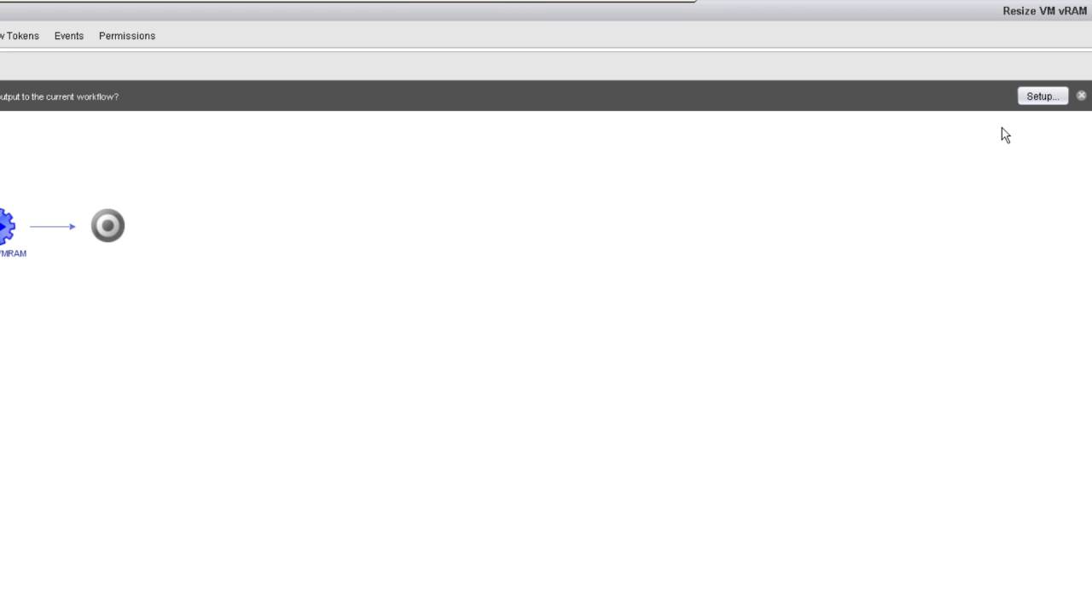
pyautogui.moveTo(1054, 128)
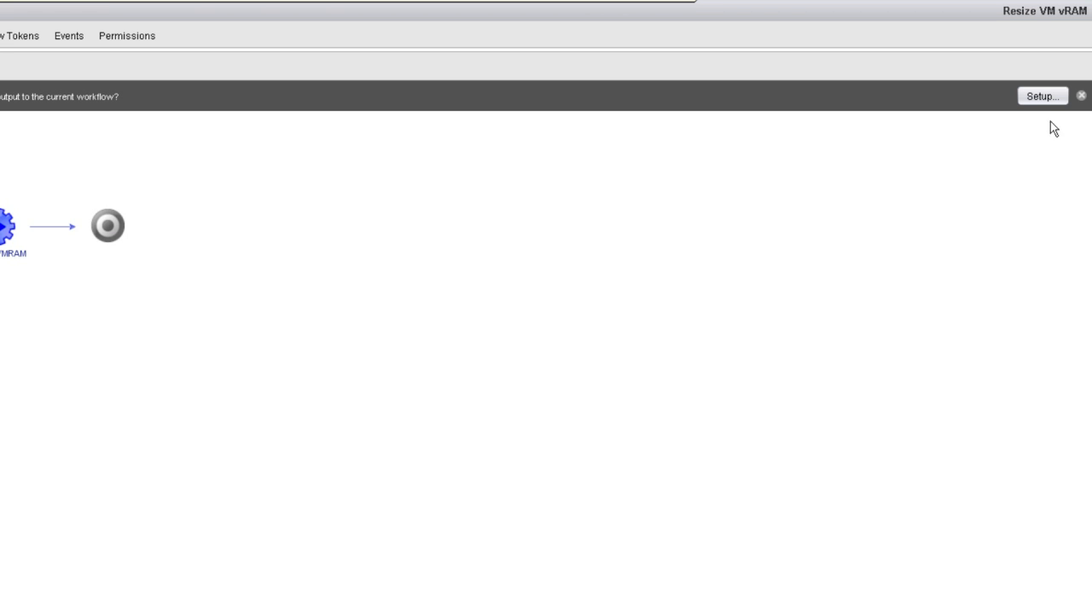
pyautogui.moveTo(1082, 95)
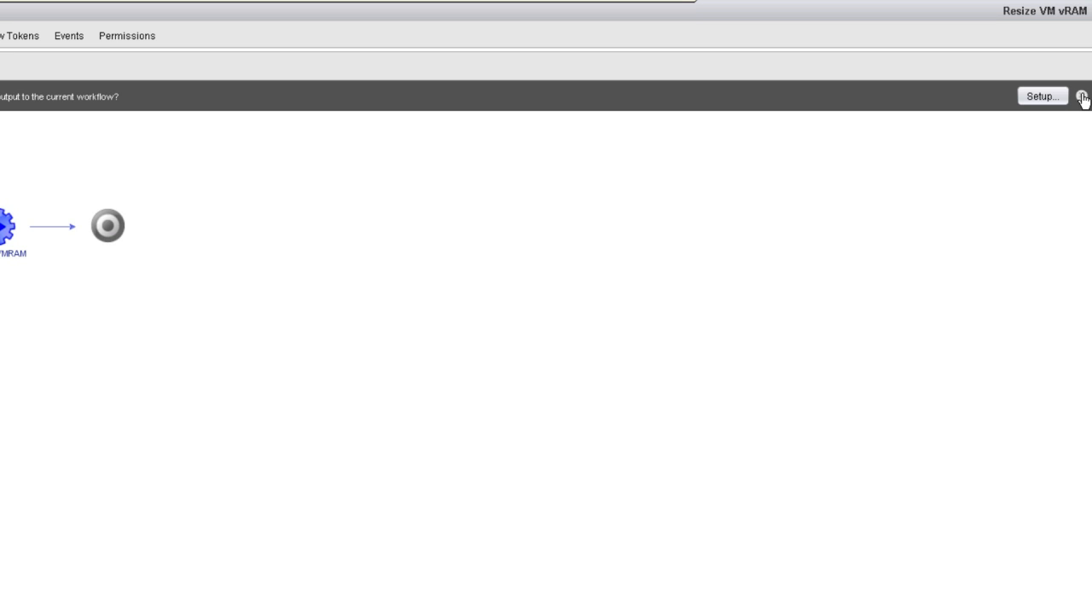
# Close the parameter-promotion notification without running Setup.
pyautogui.click(174, 14)
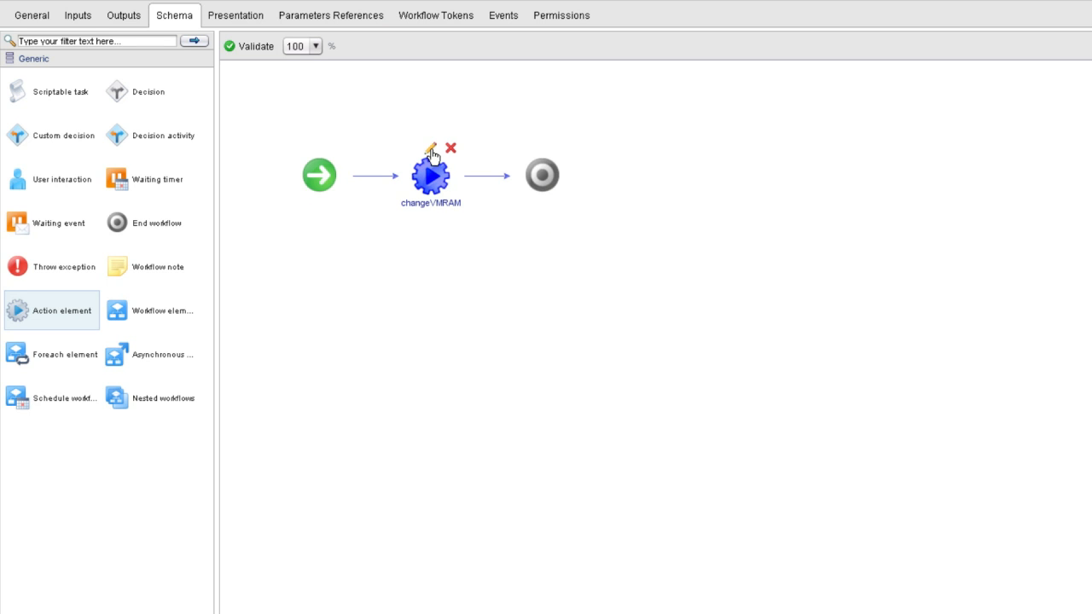
pyautogui.doubleClick(430, 176)
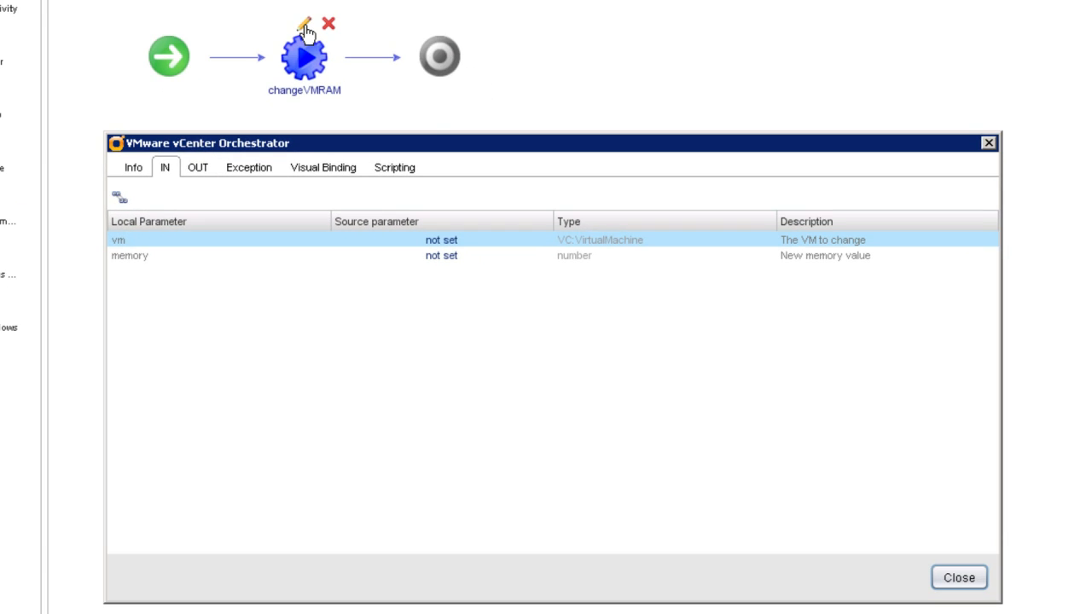
pyautogui.moveTo(246, 150)
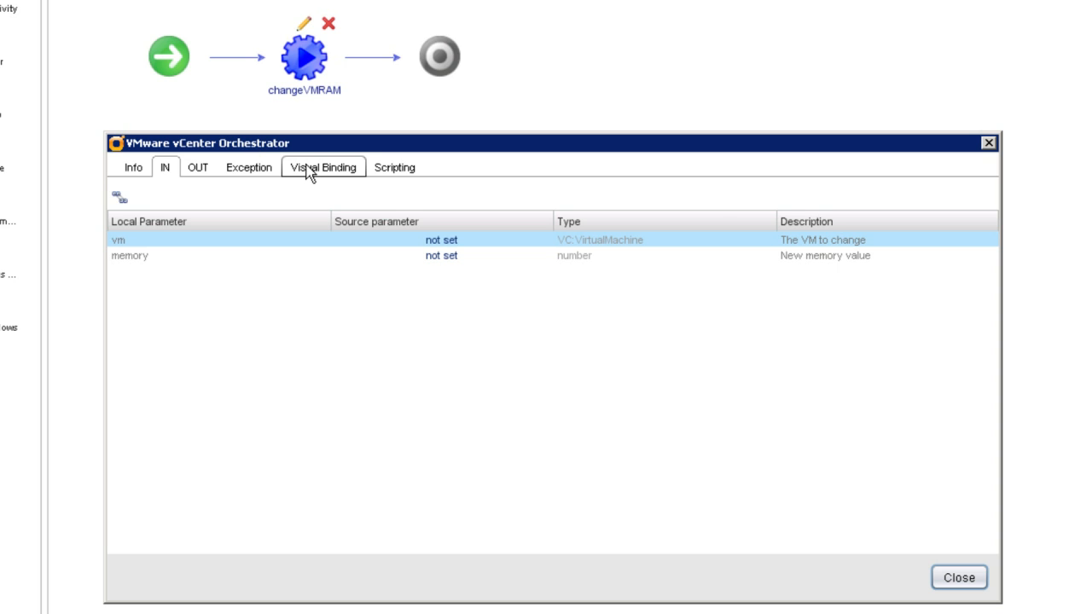
pyautogui.click(322, 168)
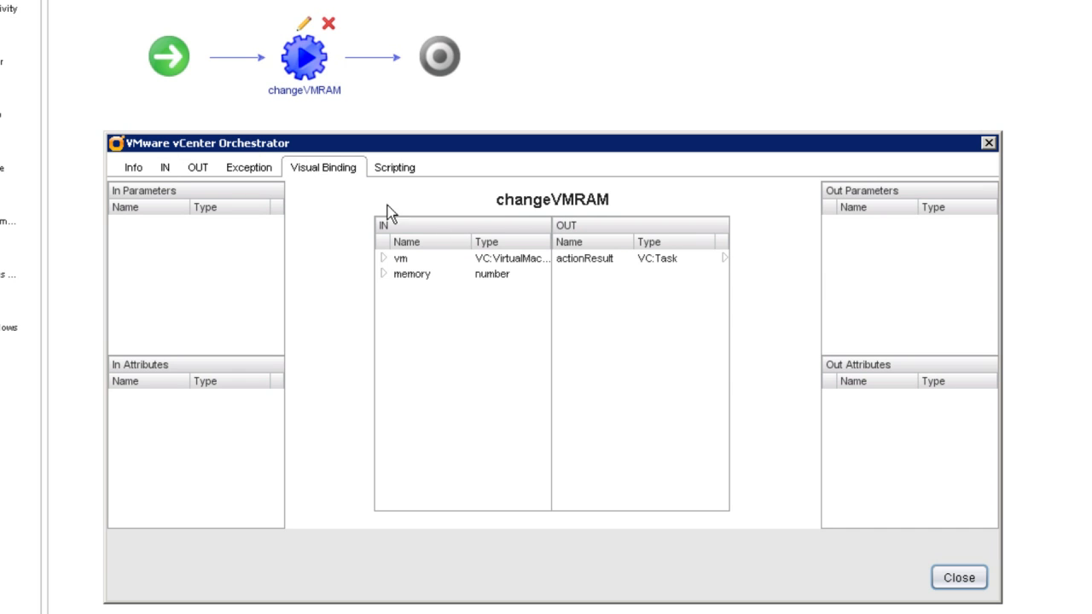
pyautogui.moveTo(520, 205)
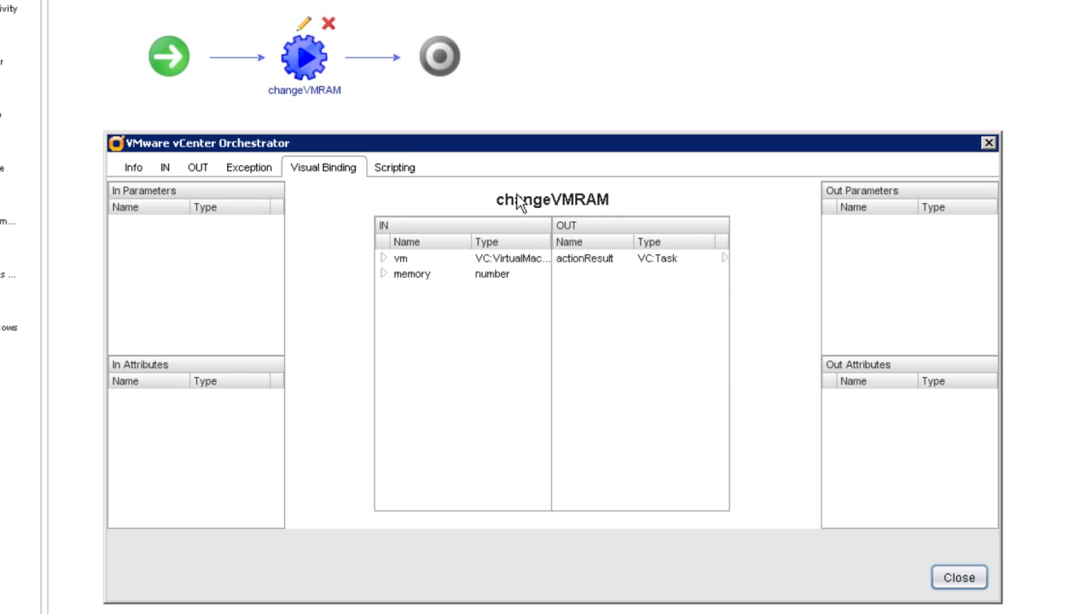
pyautogui.moveTo(566, 225)
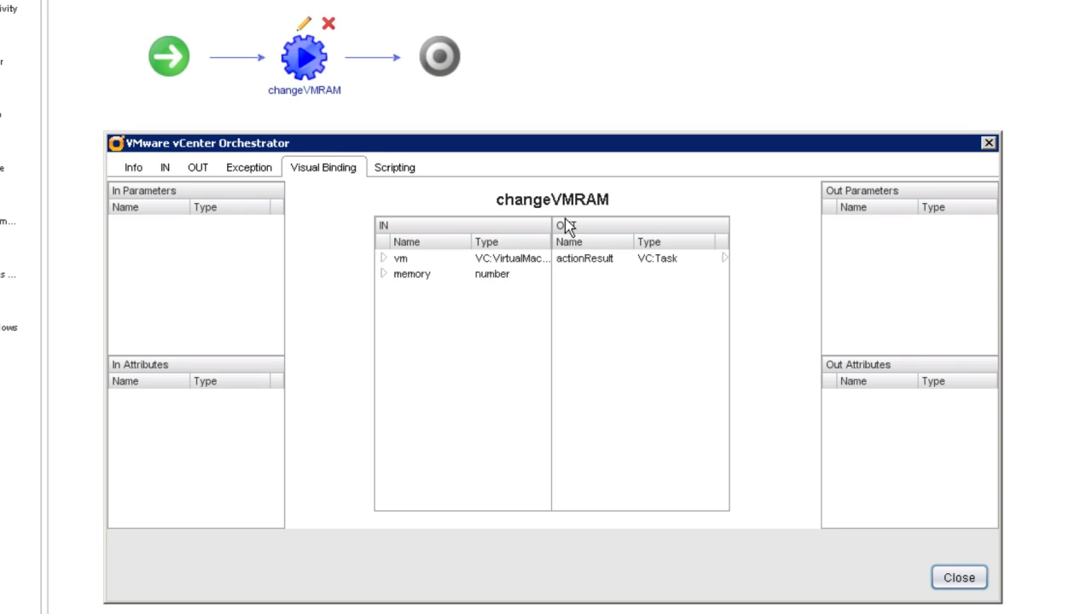
pyautogui.moveTo(484, 256)
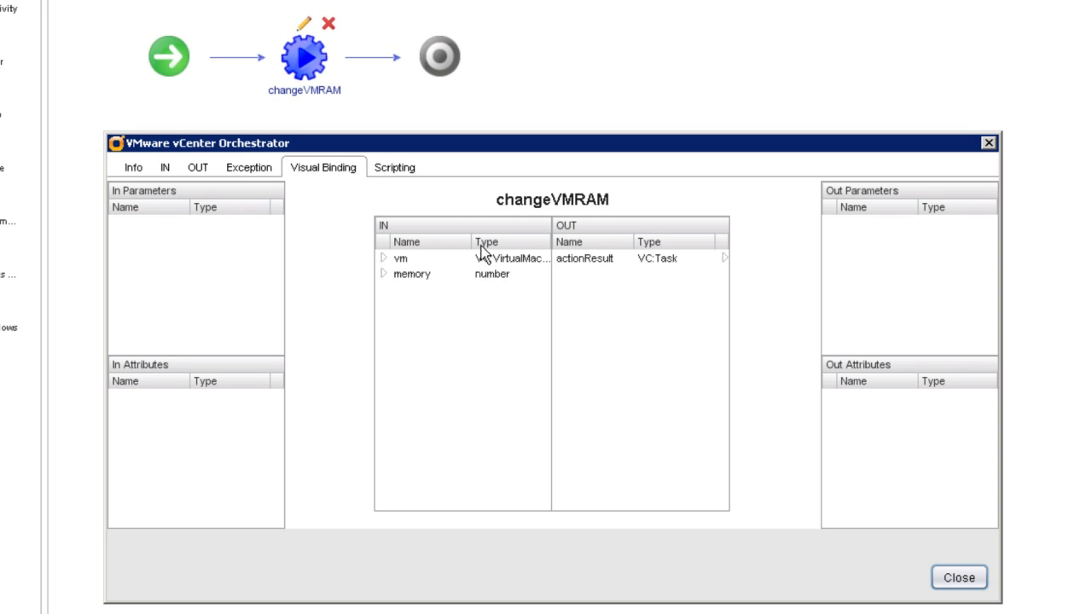
pyautogui.moveTo(418, 290)
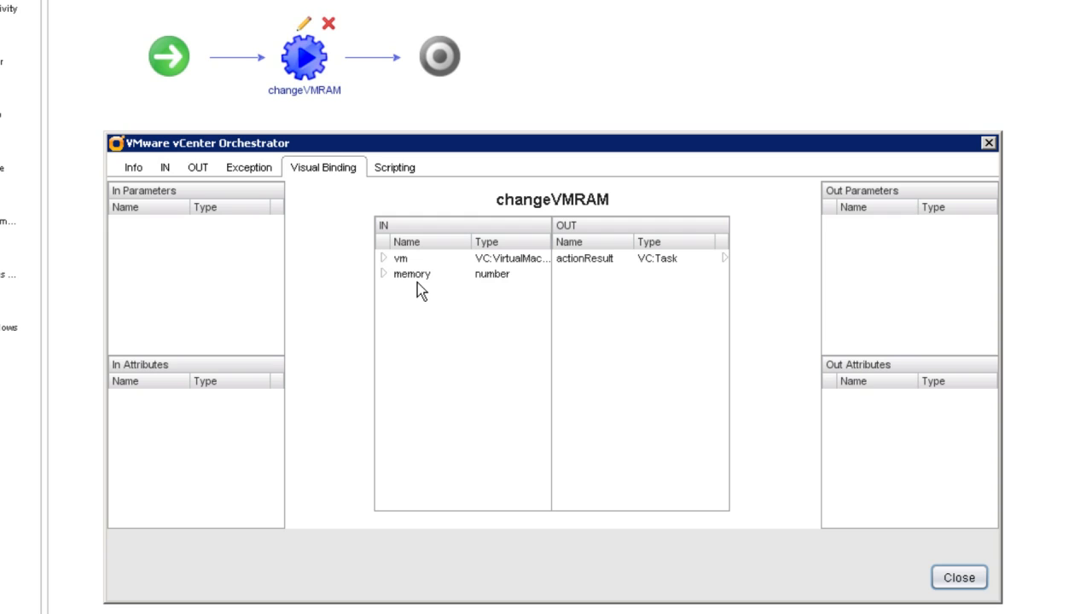
pyautogui.moveTo(413, 276)
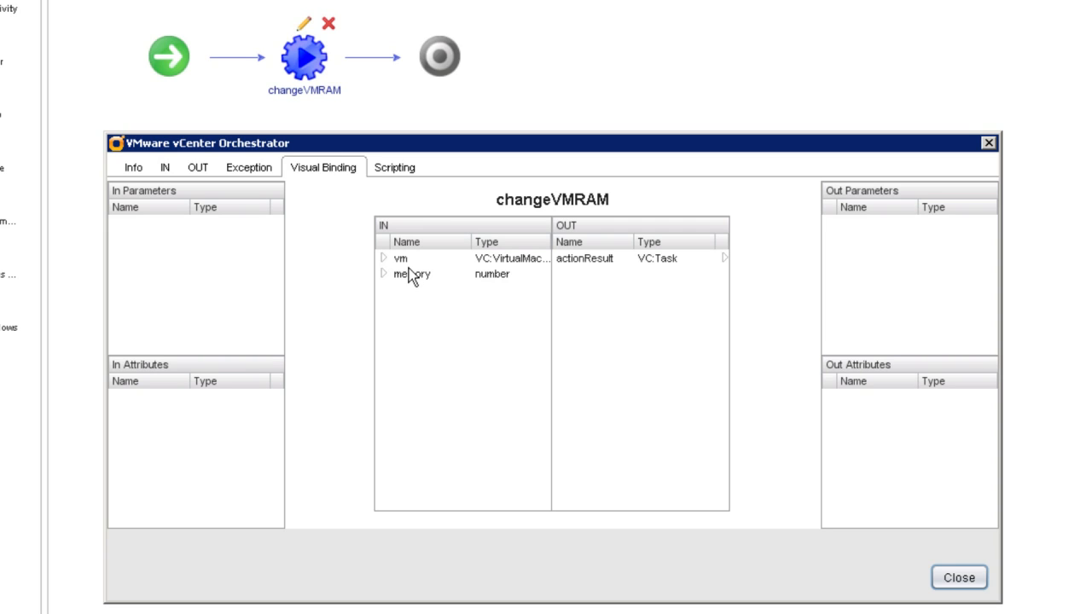
pyautogui.moveTo(413, 273)
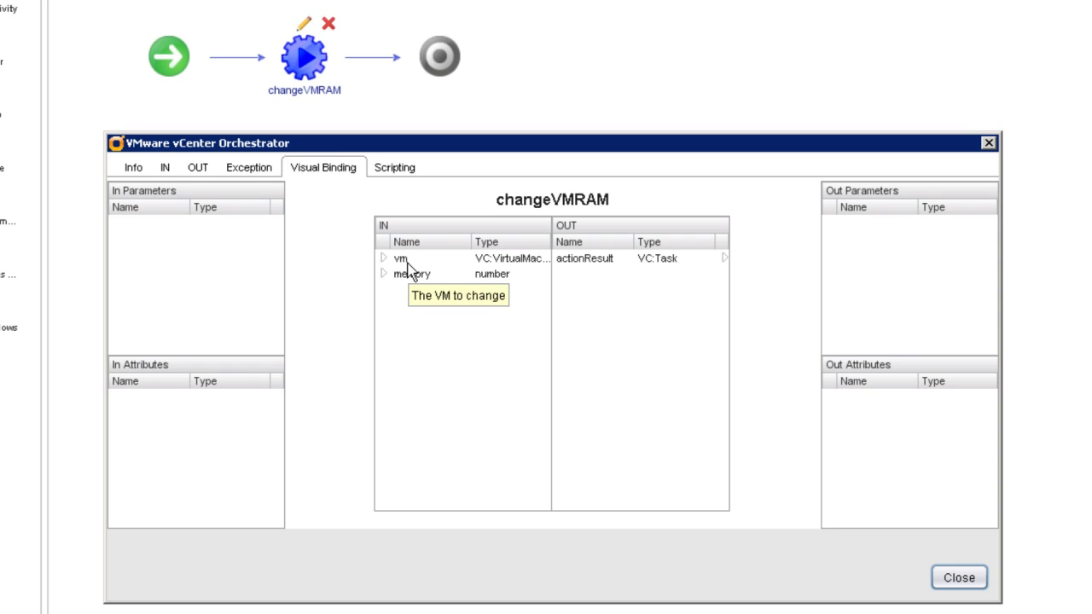
pyautogui.moveTo(418, 275)
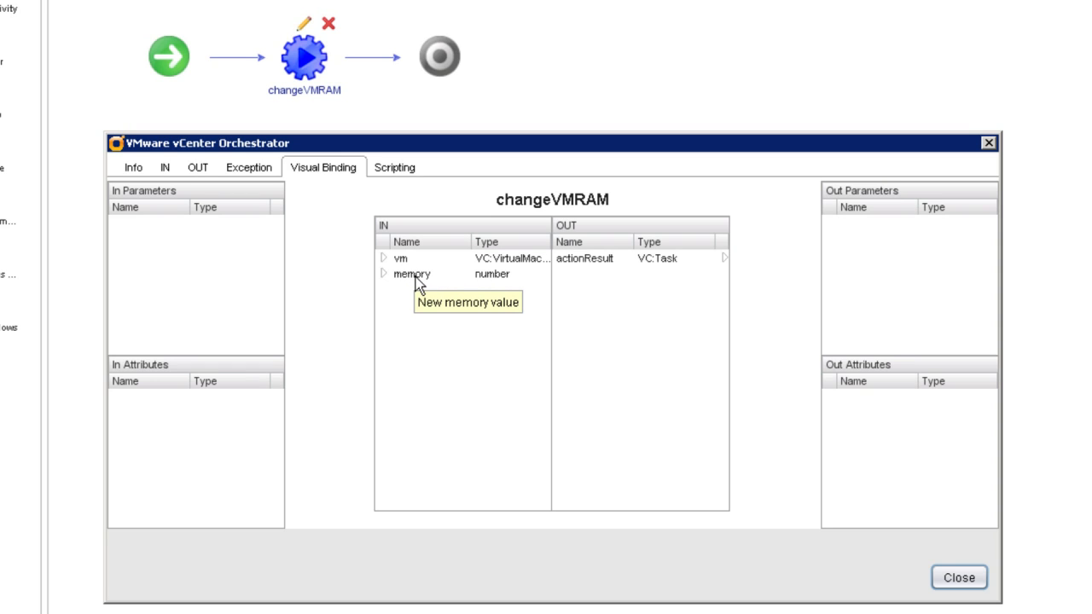
pyautogui.moveTo(590, 284)
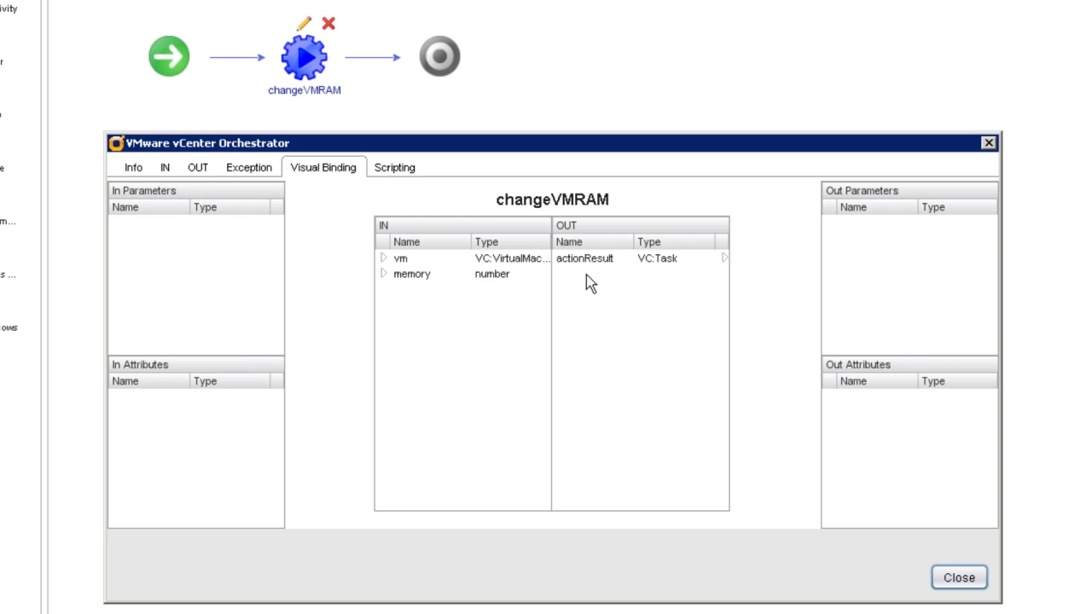
pyautogui.moveTo(556, 215)
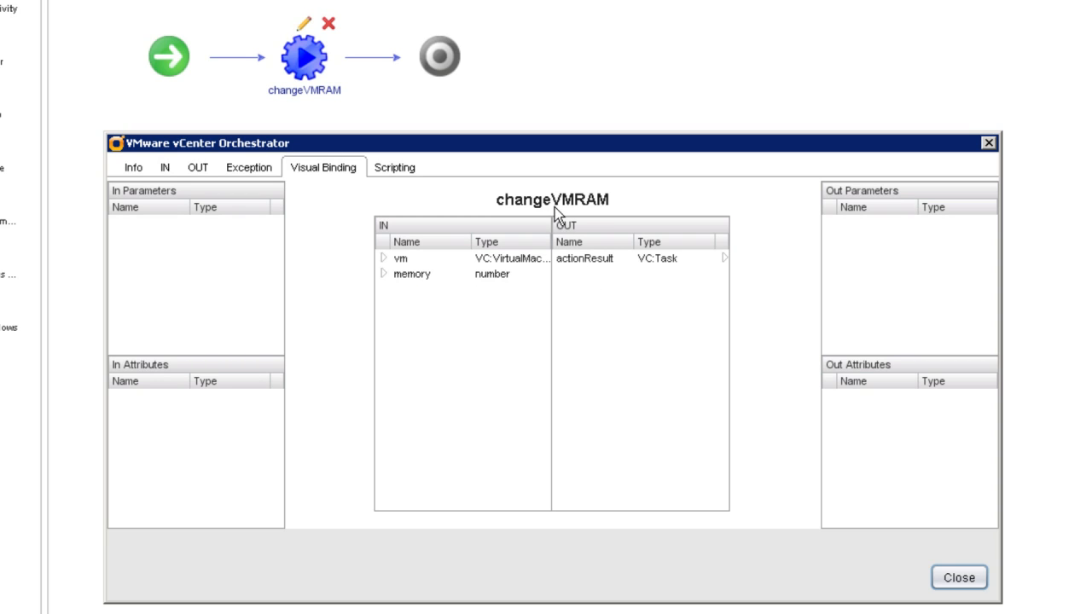
pyautogui.moveTo(605, 254)
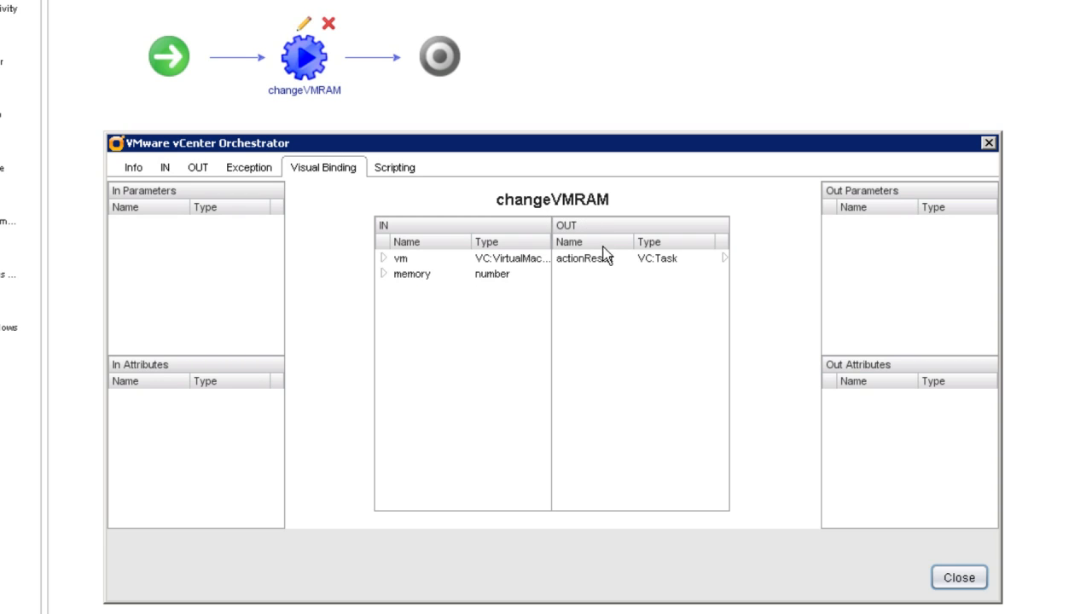
pyautogui.moveTo(588, 282)
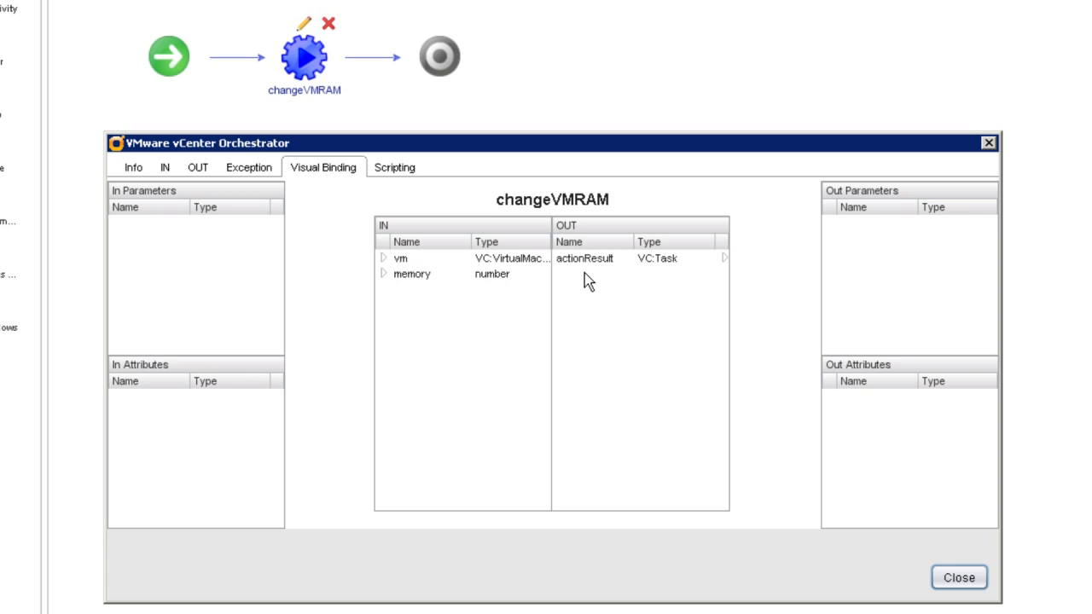
pyautogui.moveTo(650, 254)
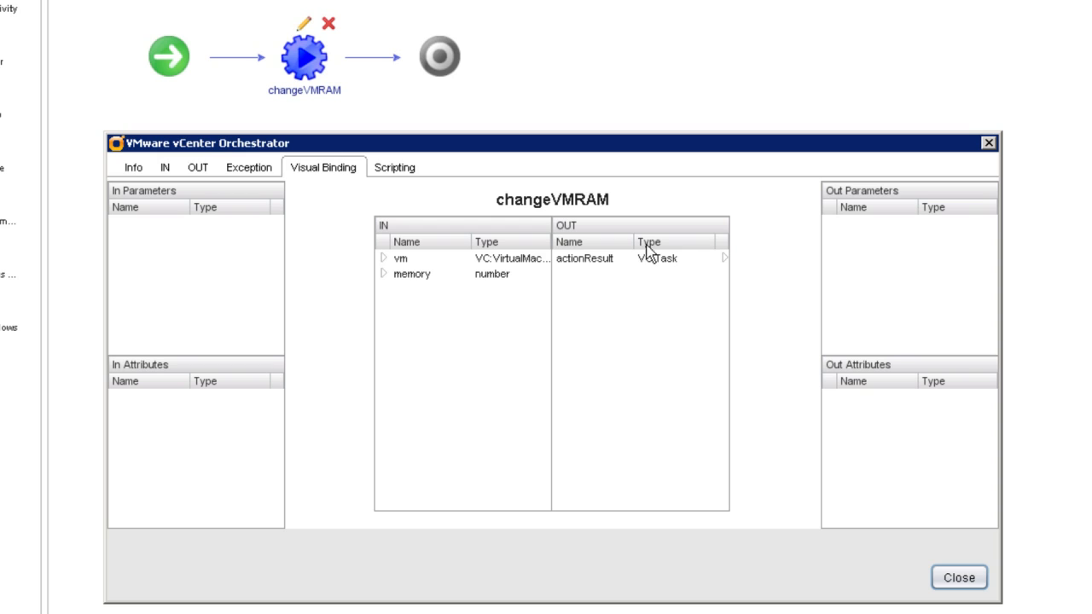
pyautogui.moveTo(593, 269)
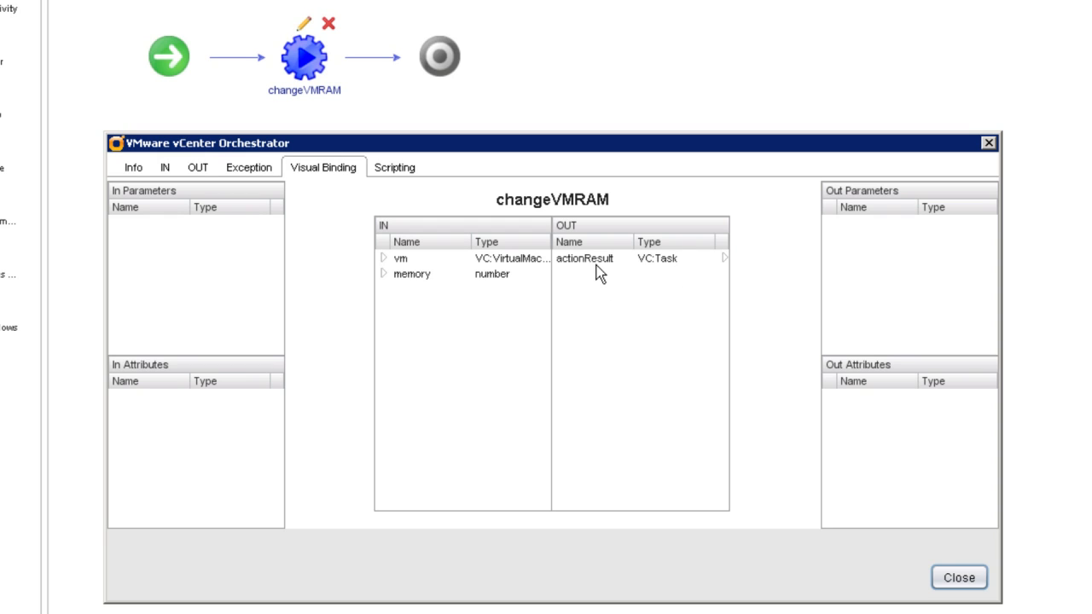
pyautogui.moveTo(607, 287)
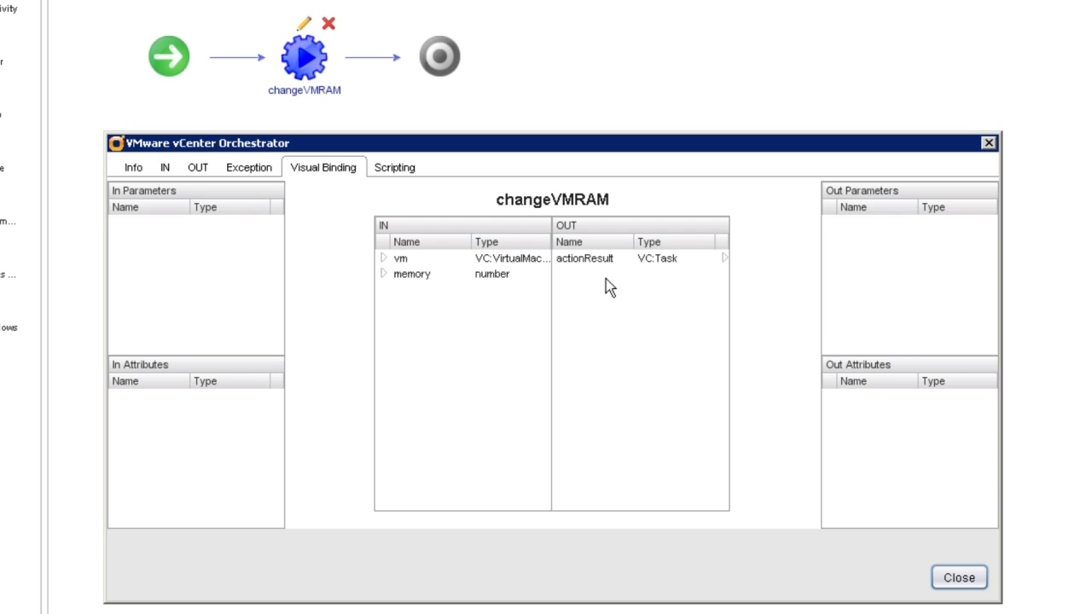
pyautogui.moveTo(503, 334)
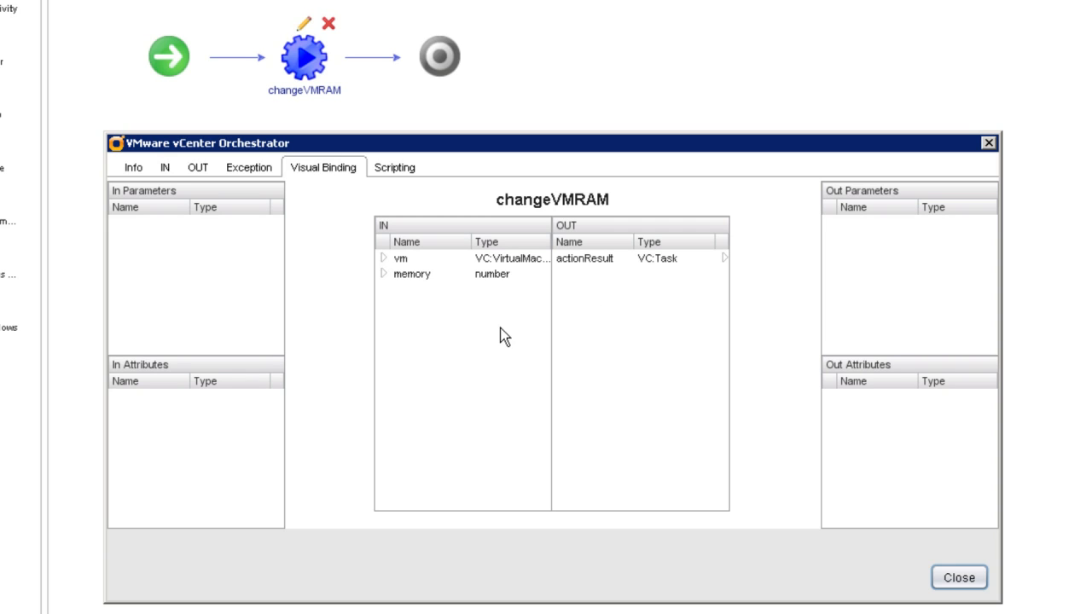
pyautogui.moveTo(457, 176)
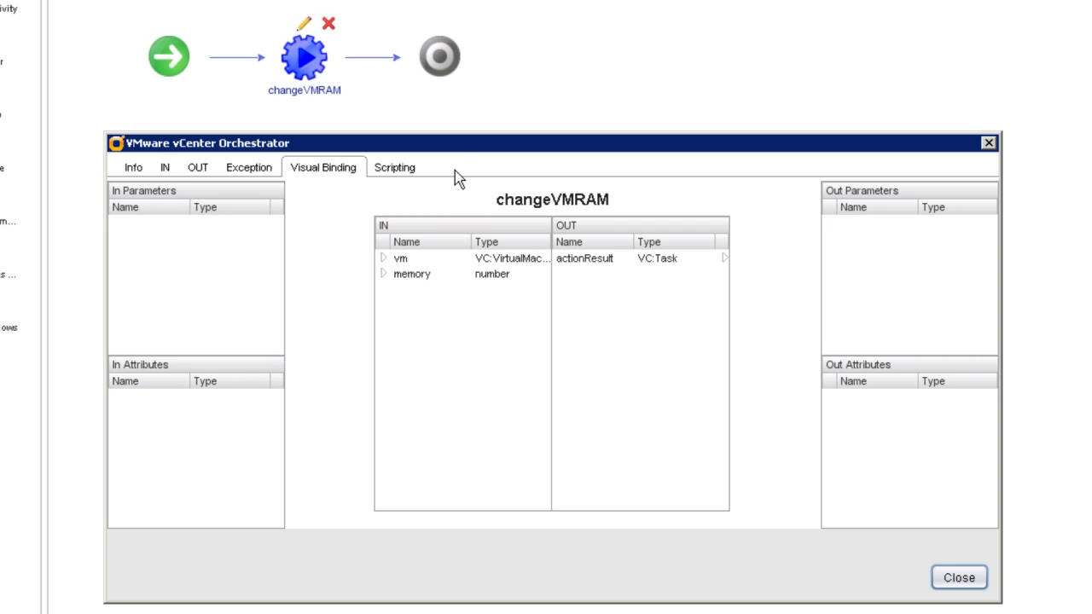
pyautogui.moveTo(457, 162)
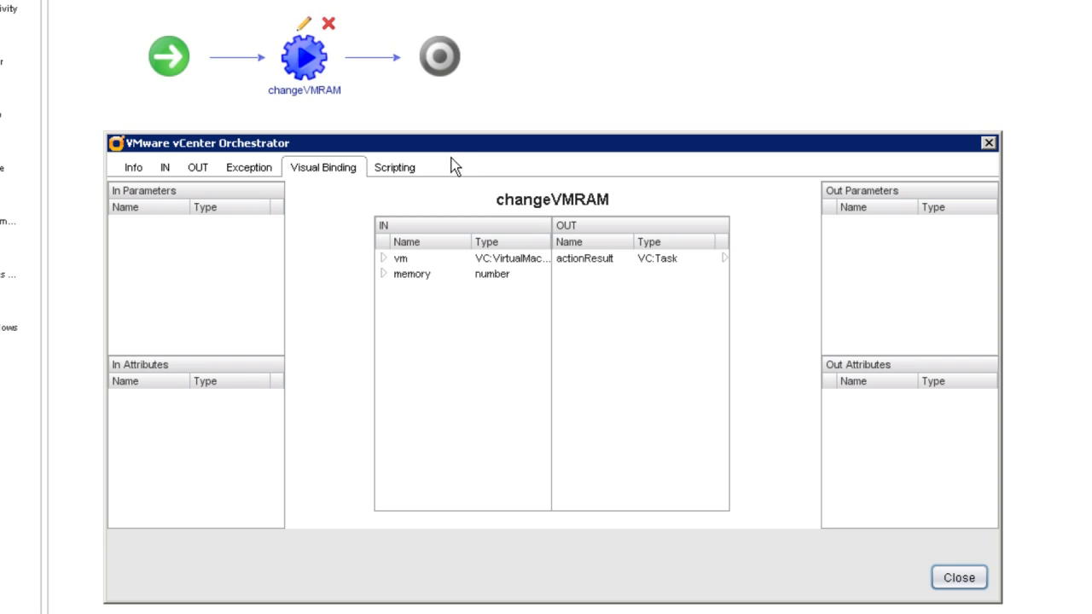
pyautogui.moveTo(402, 273)
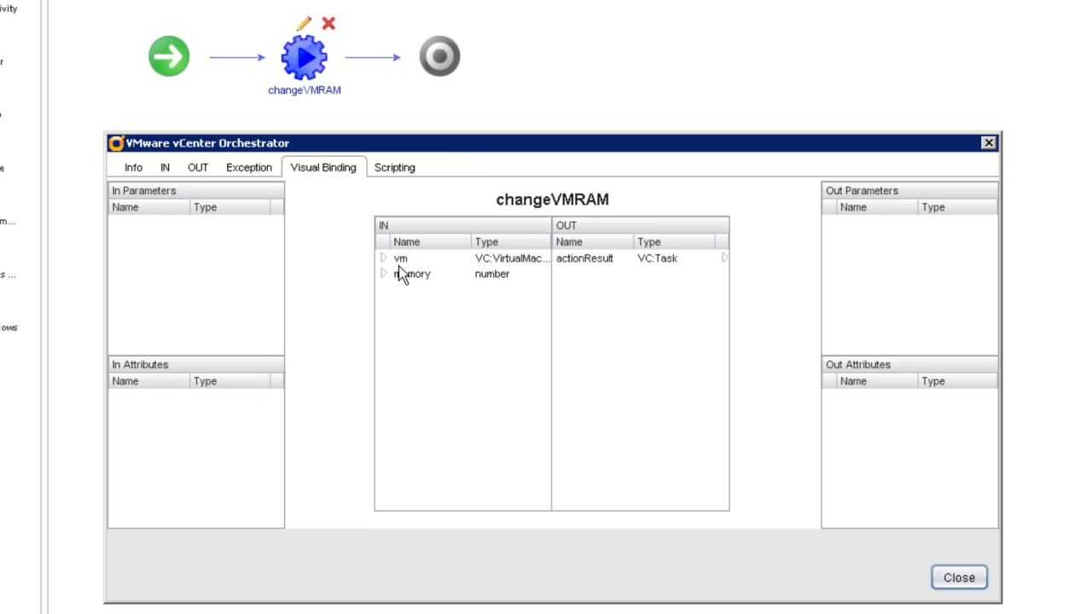
pyautogui.moveTo(406, 283)
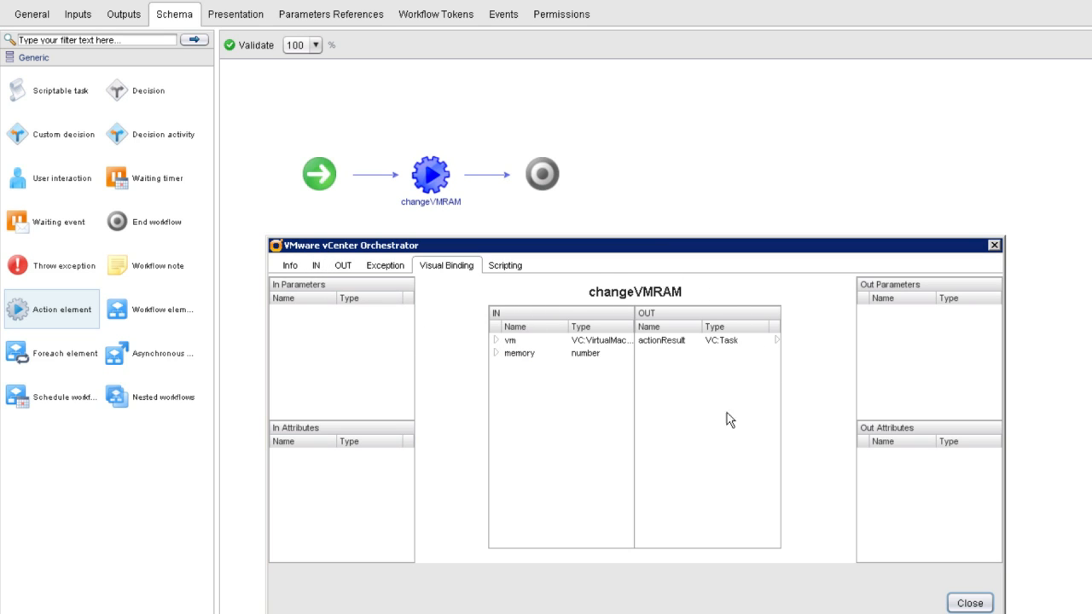
pyautogui.moveTo(788, 368)
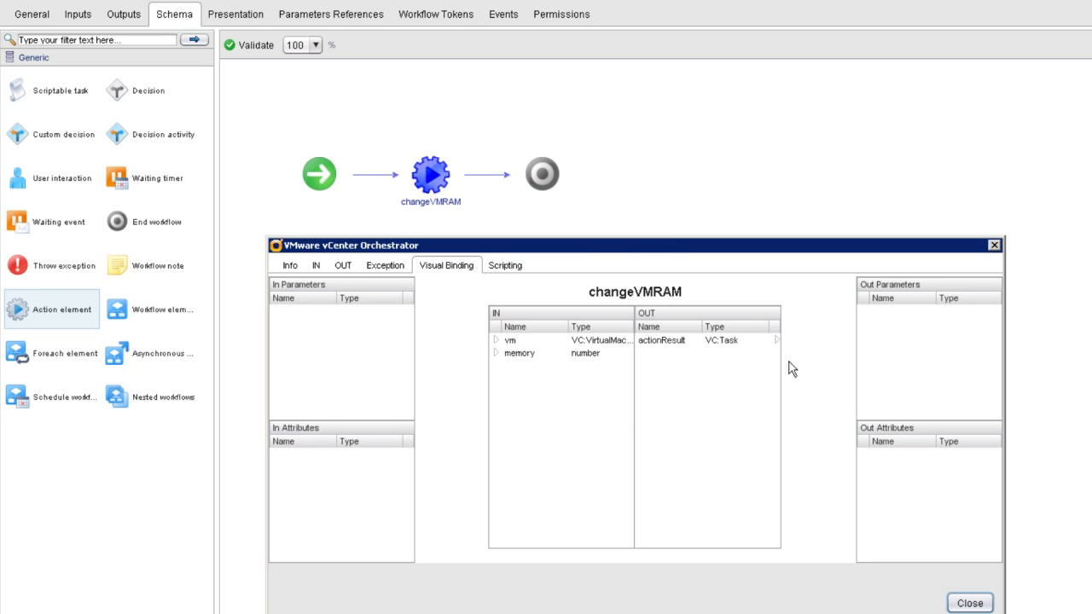
pyautogui.moveTo(652, 396)
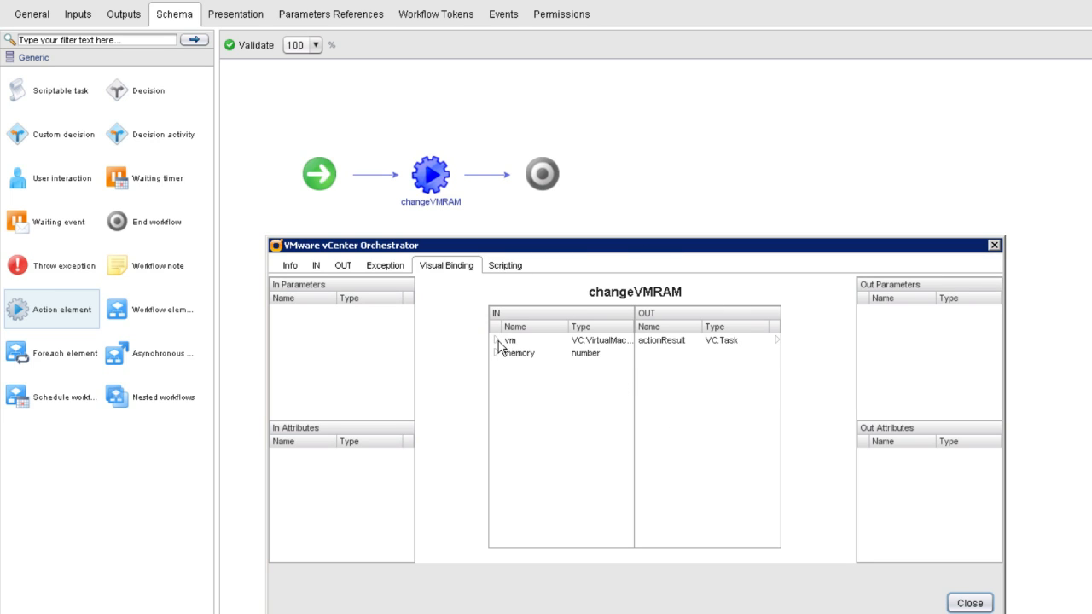
# Bind changeVMRAM's vm and memory inputs to new workflow input parameters vm and memory.
pyautogui.click(508, 341)
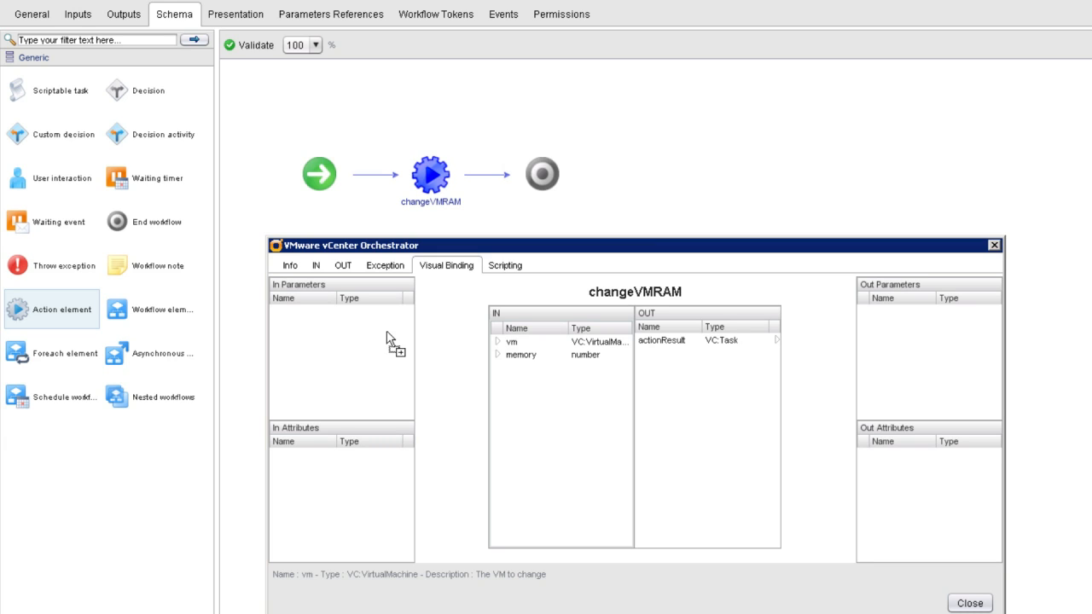
pyautogui.moveTo(402, 471)
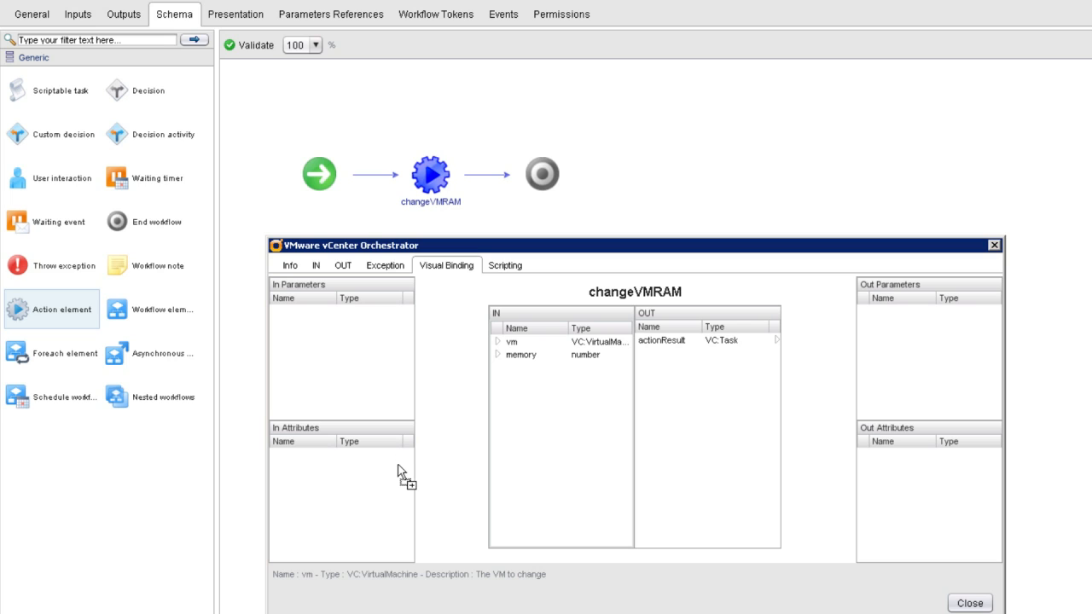
pyautogui.moveTo(382, 377)
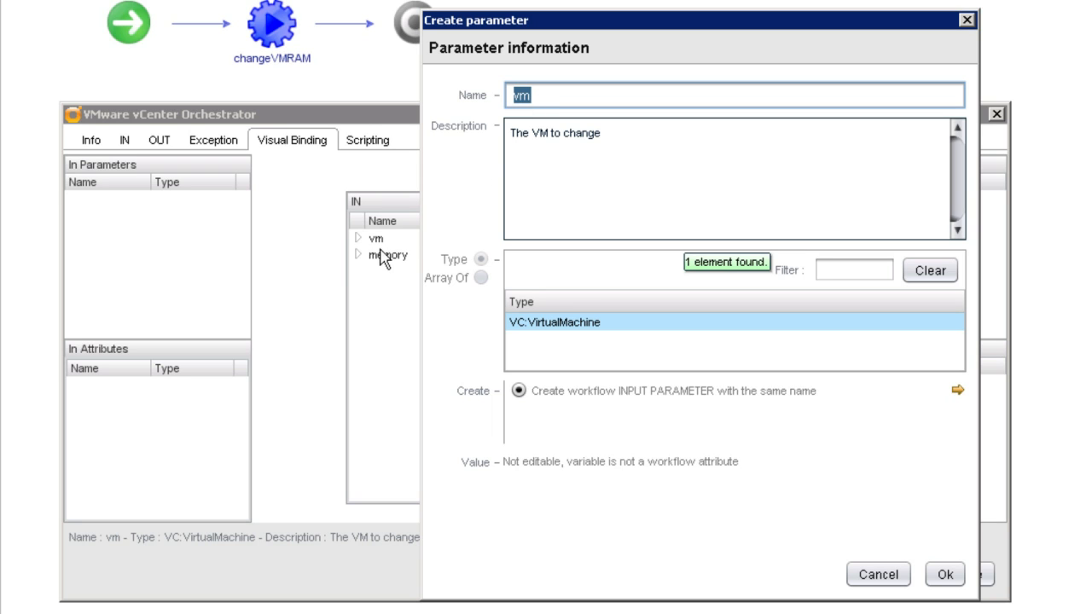
pyautogui.moveTo(381, 256)
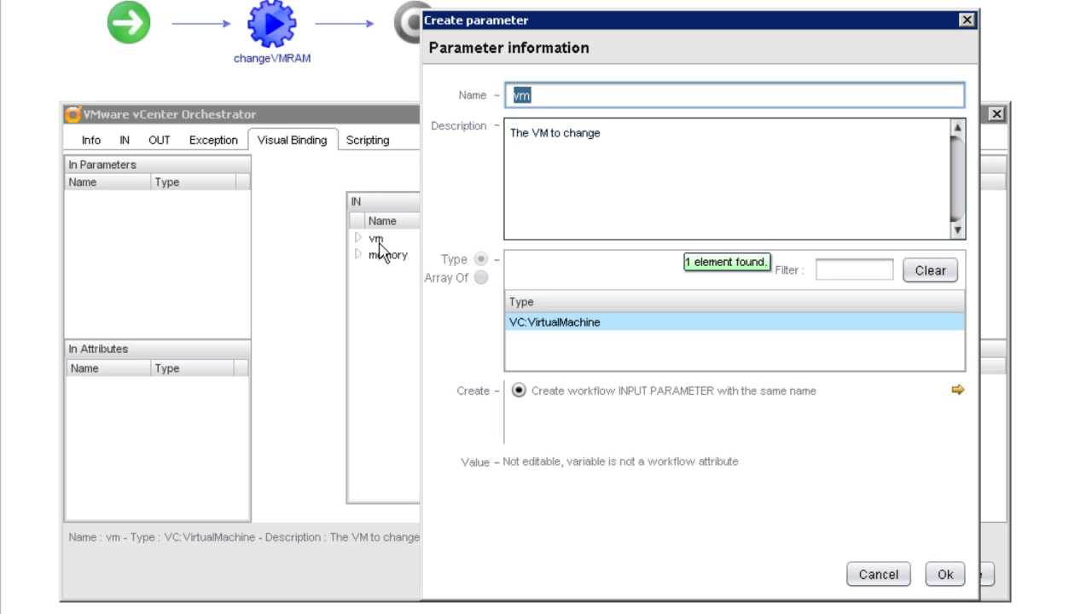
pyautogui.moveTo(103, 211)
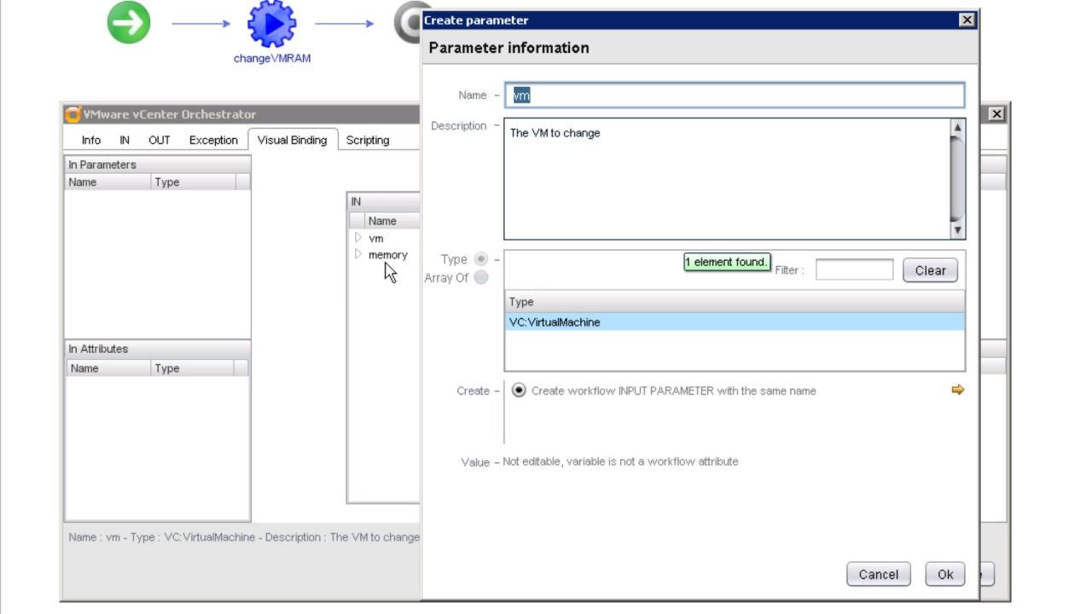
pyautogui.moveTo(382, 255)
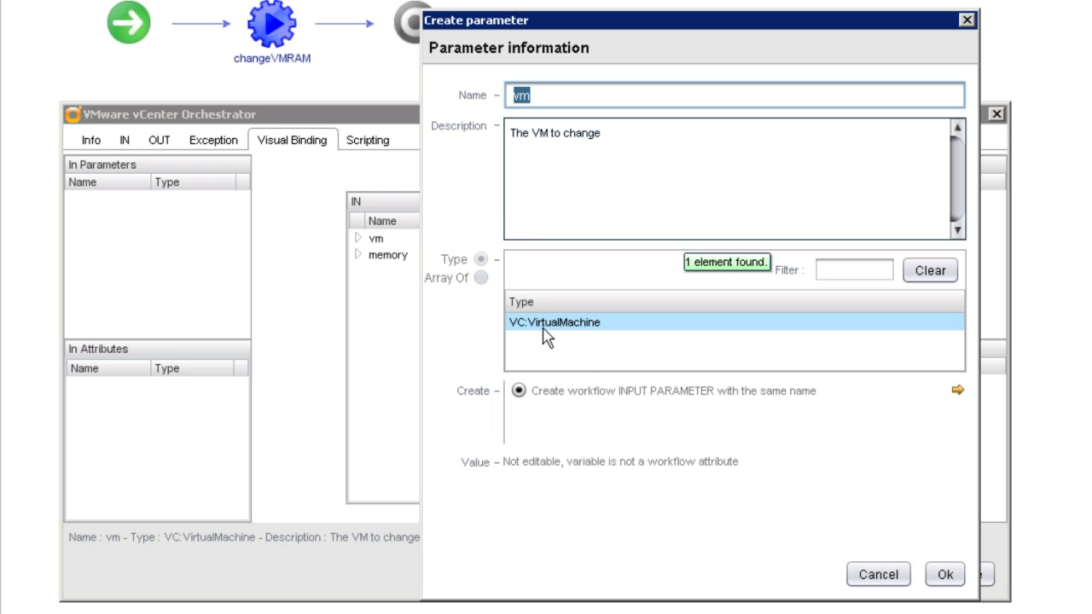
pyautogui.moveTo(608, 474)
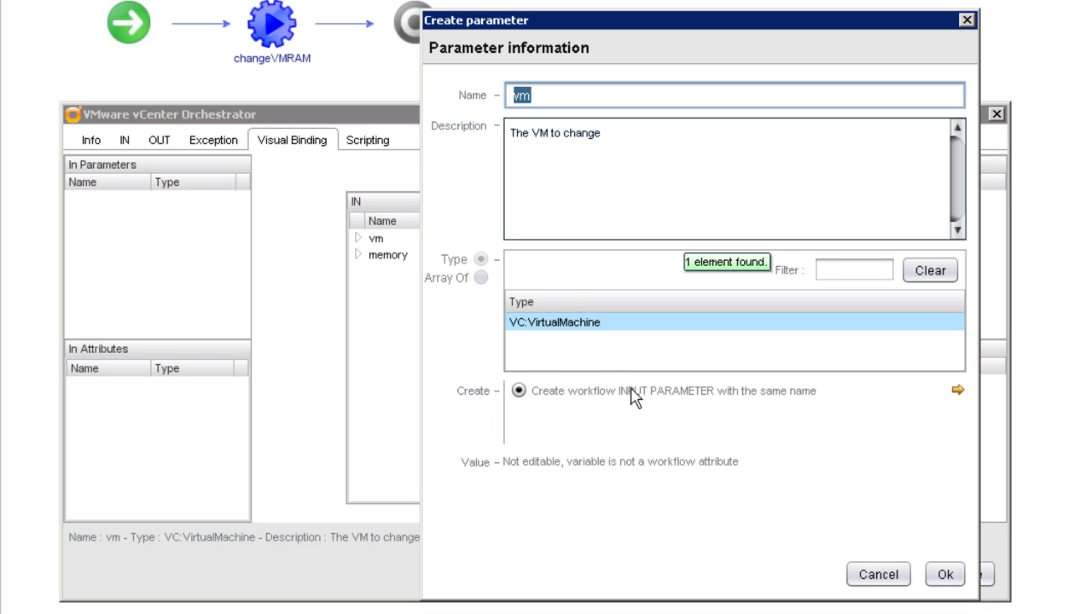
pyautogui.moveTo(645, 414)
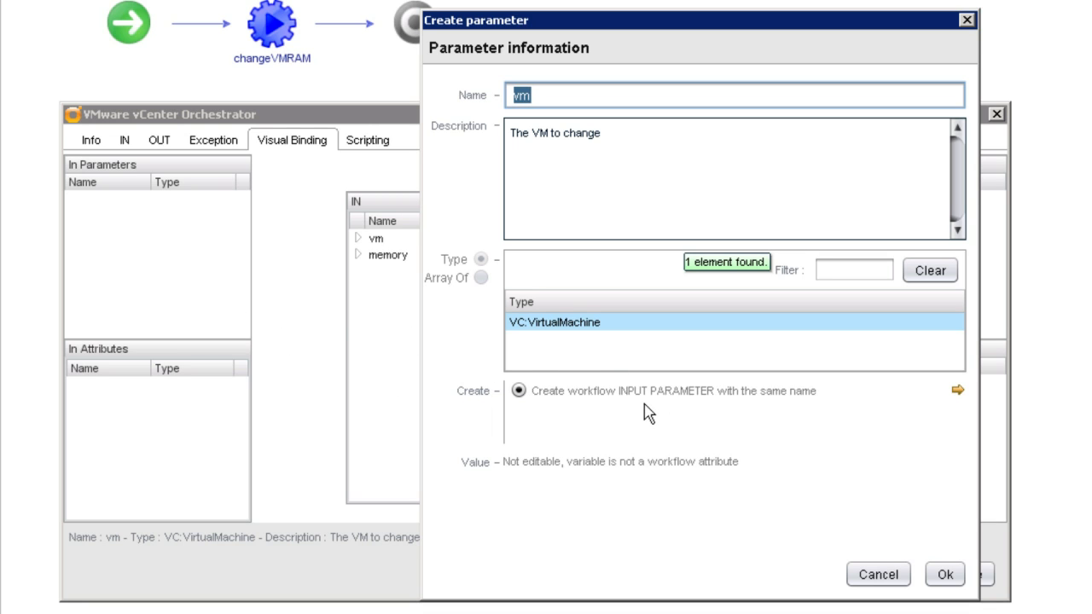
pyautogui.moveTo(669, 488)
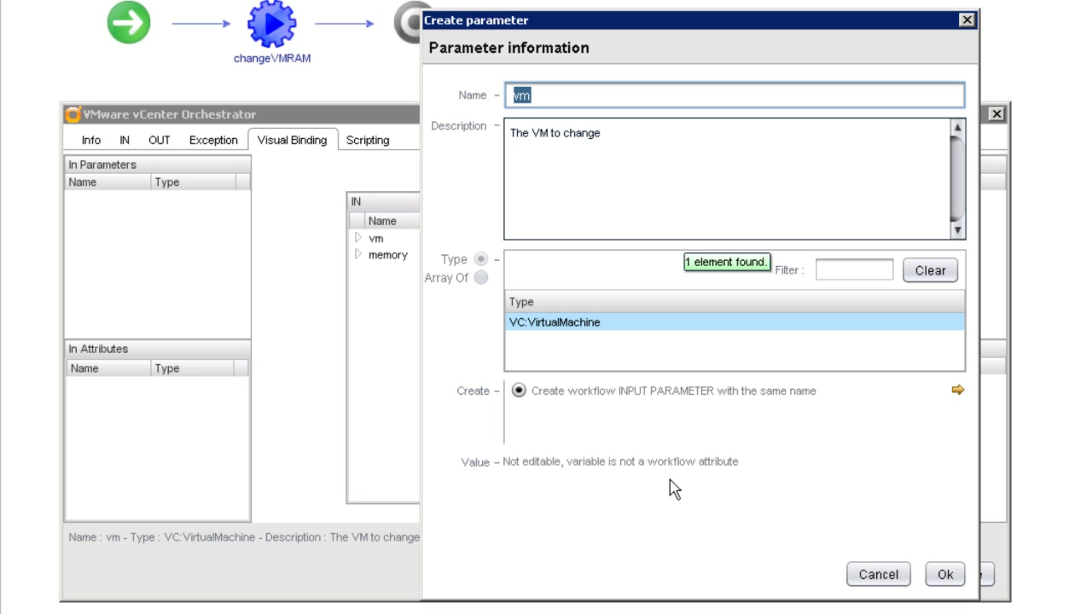
pyautogui.moveTo(703, 498)
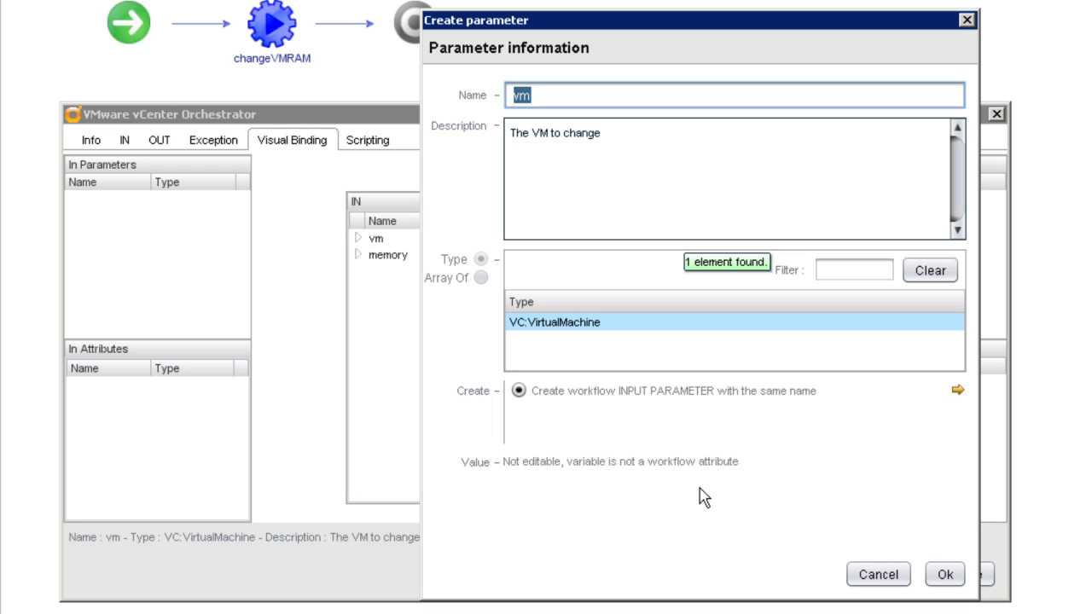
pyautogui.moveTo(819, 491)
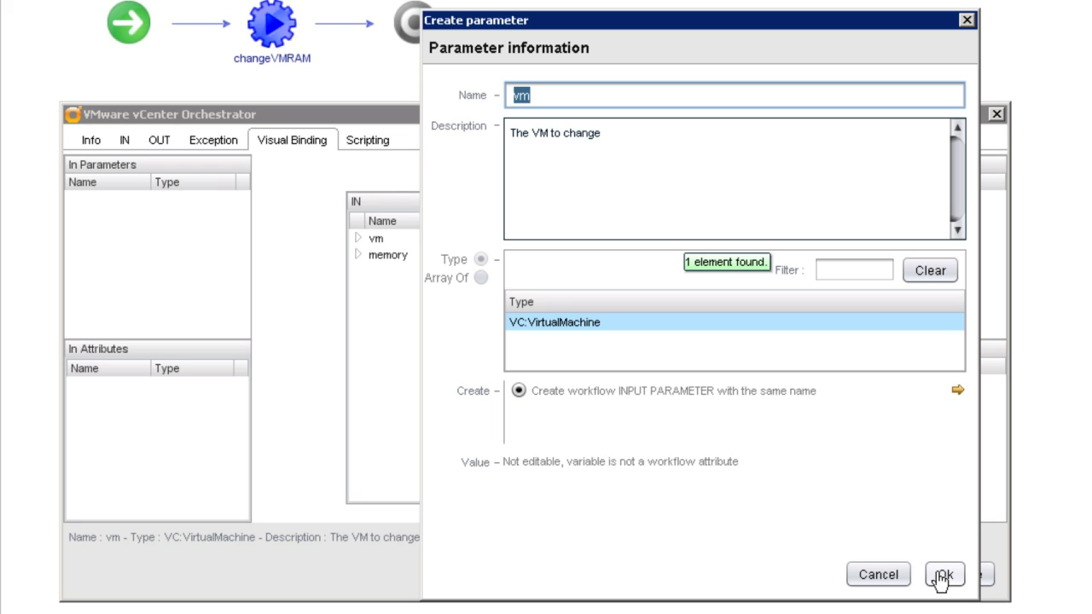
pyautogui.click(941, 574)
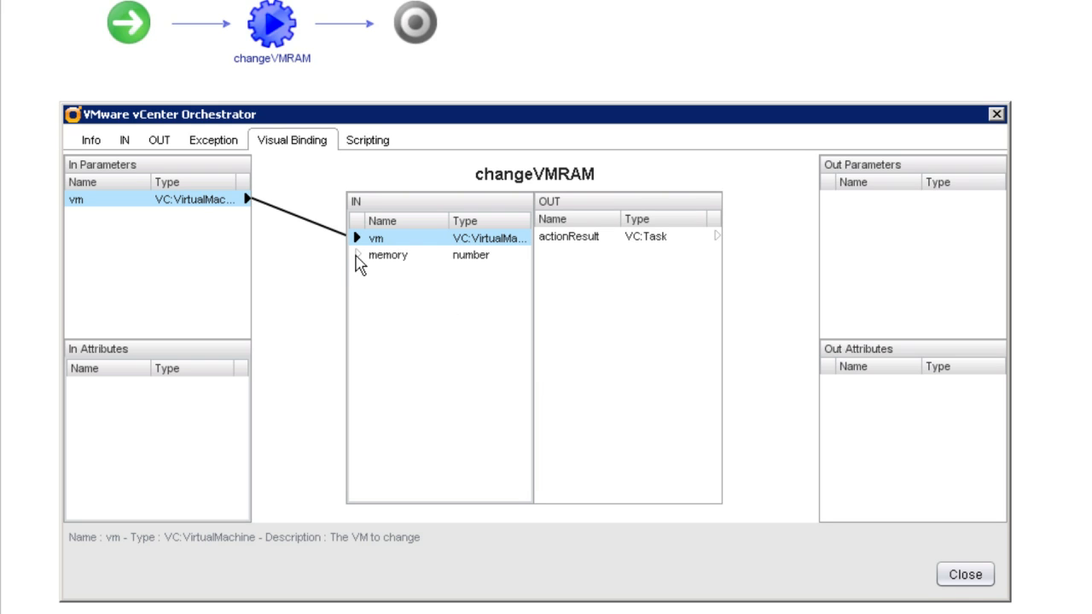
pyautogui.click(387, 254)
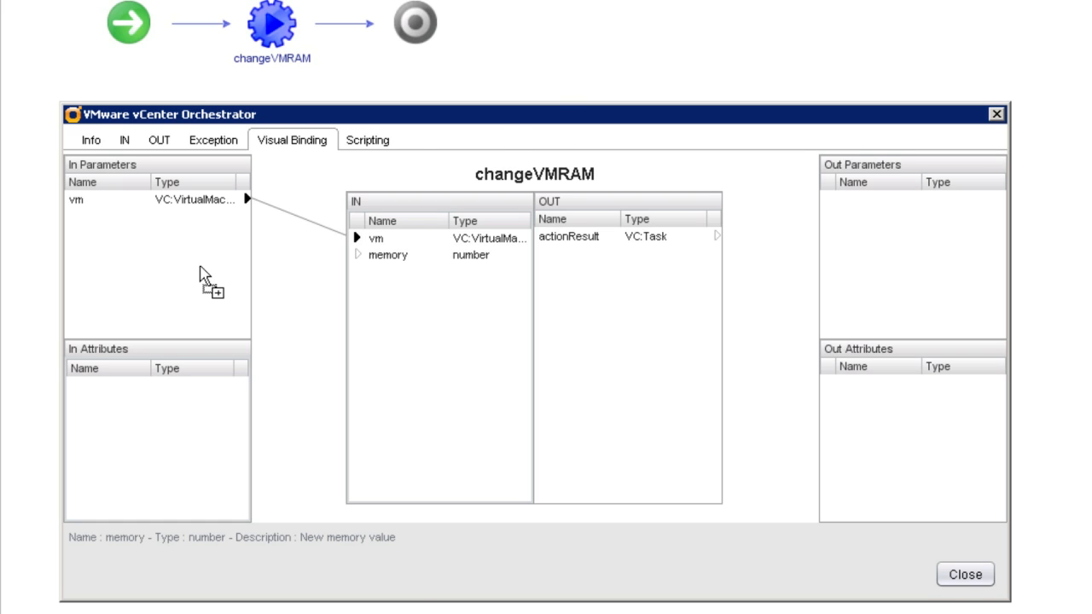
pyautogui.doubleClick(389, 256)
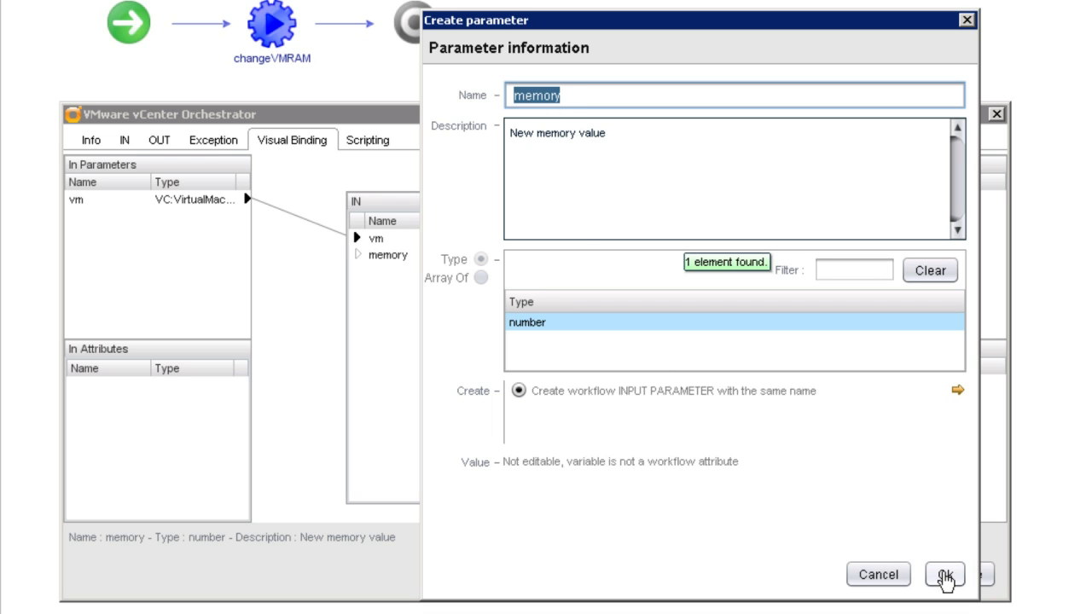
pyautogui.click(941, 573)
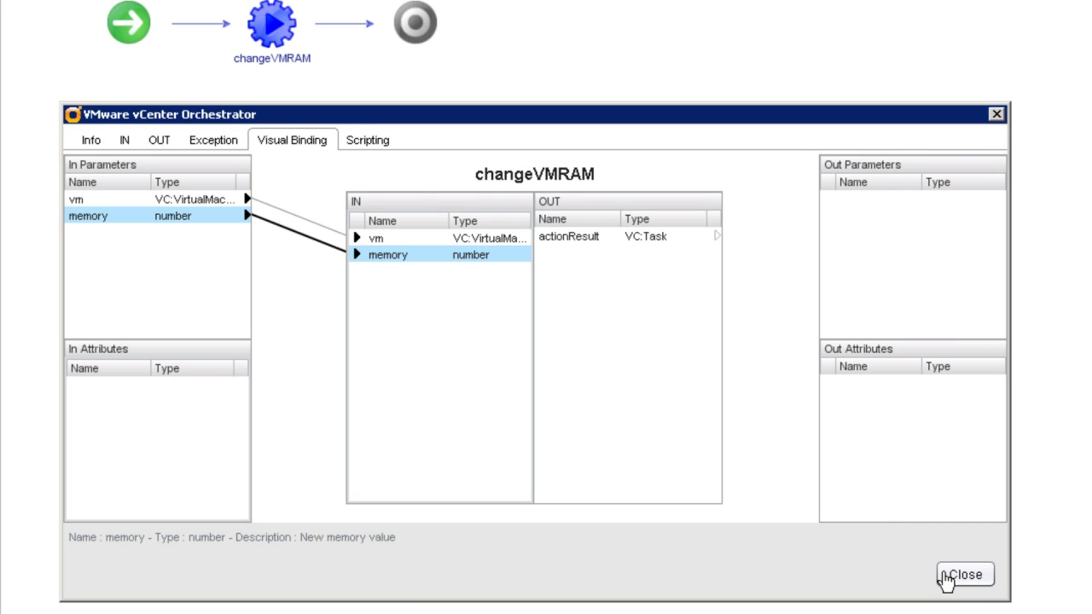
pyautogui.moveTo(689, 248)
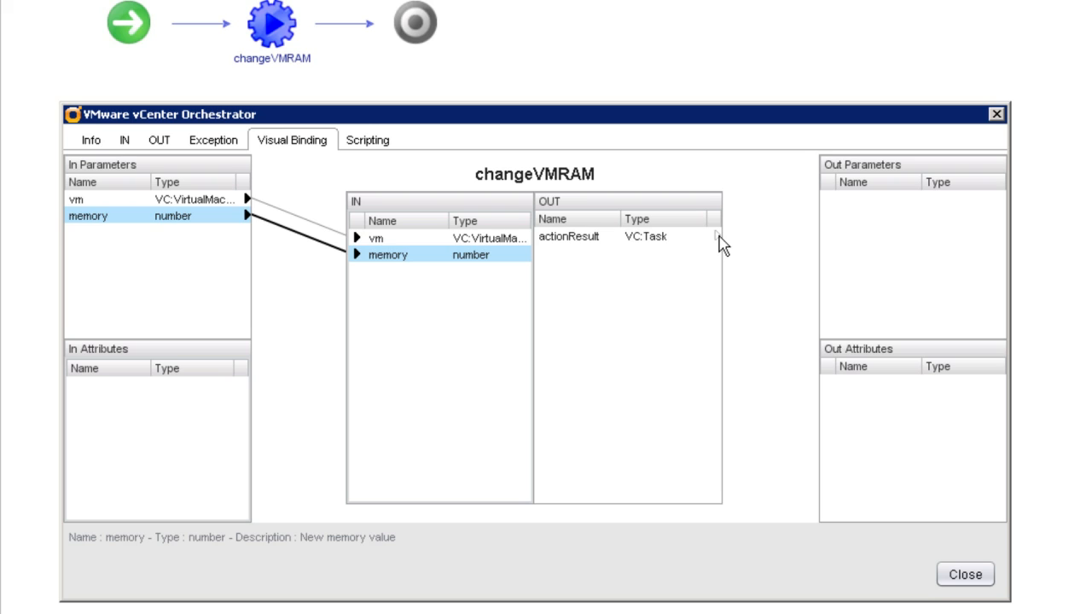
# Bind the actionResult output to a new workflow attribute myTask of type VC:Task.
pyautogui.click(569, 235)
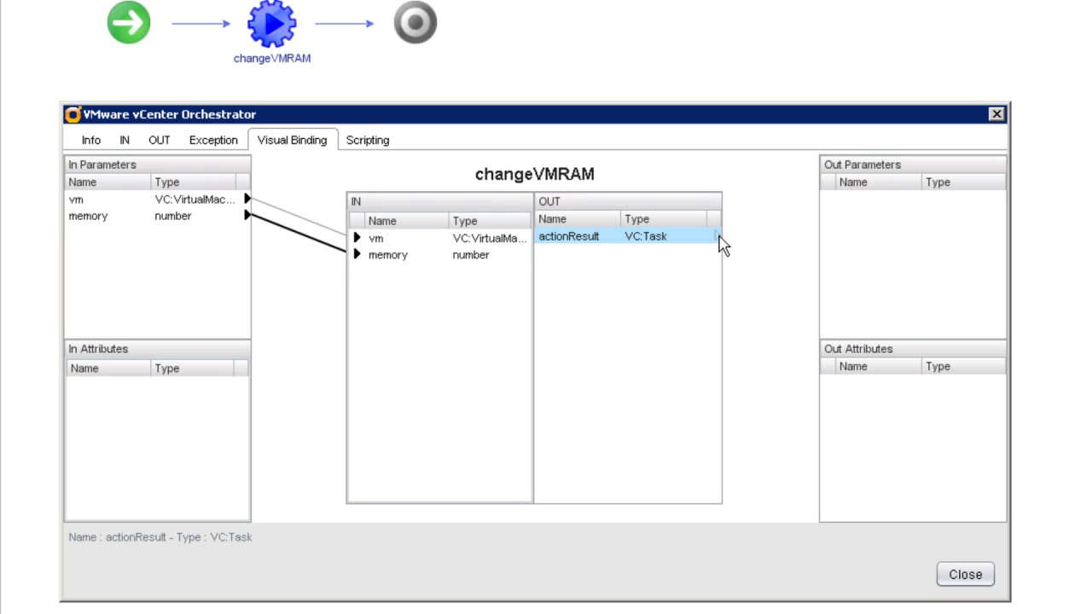
pyautogui.moveTo(724, 244)
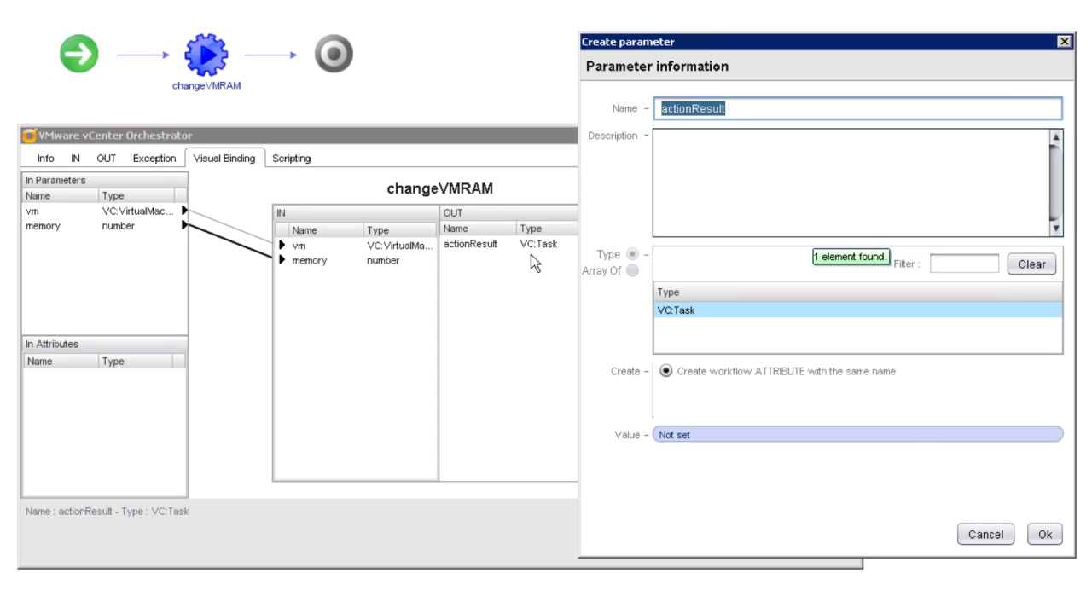
pyautogui.write('T')
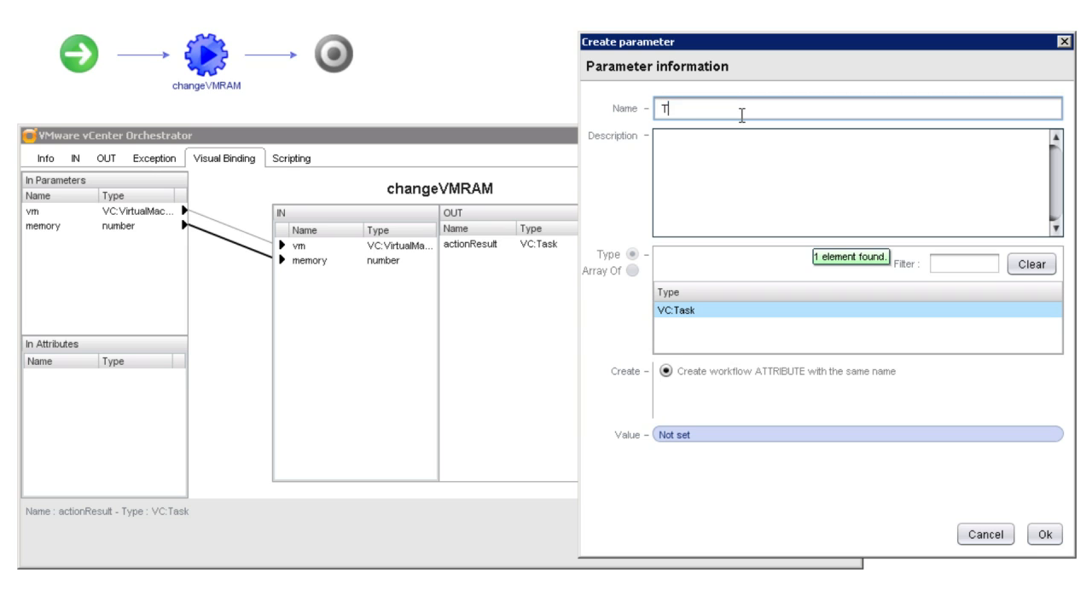
pyautogui.write('a')
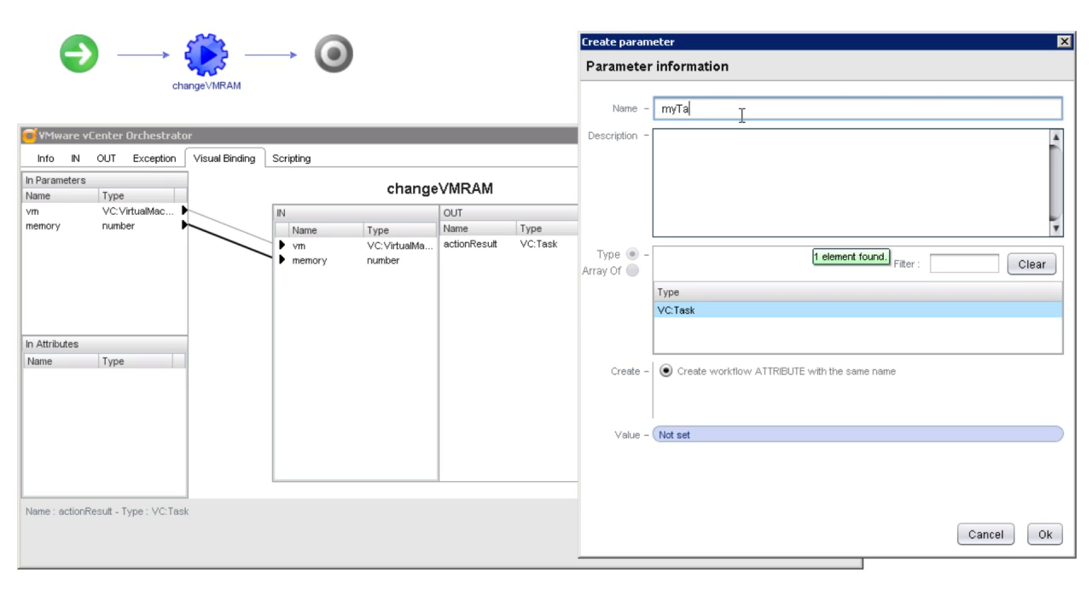
pyautogui.write('sk')
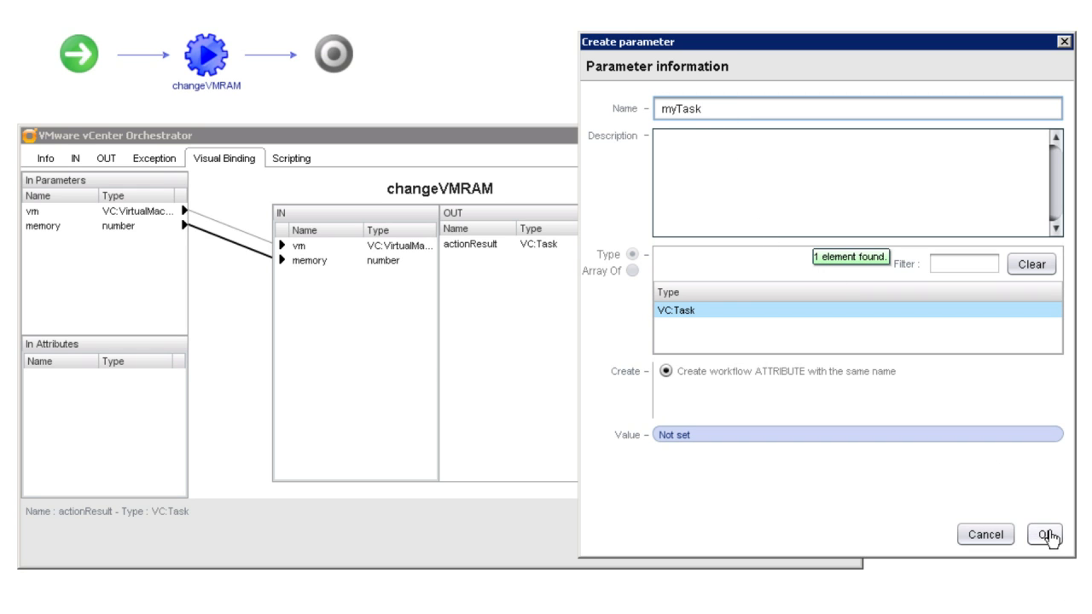
pyautogui.click(1043, 534)
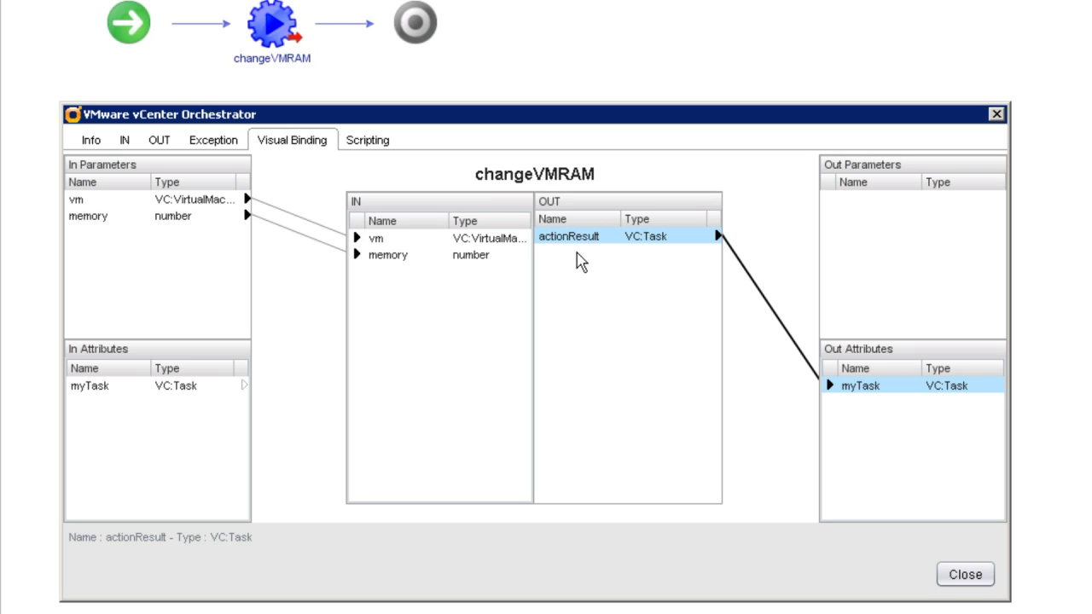
pyautogui.moveTo(739, 386)
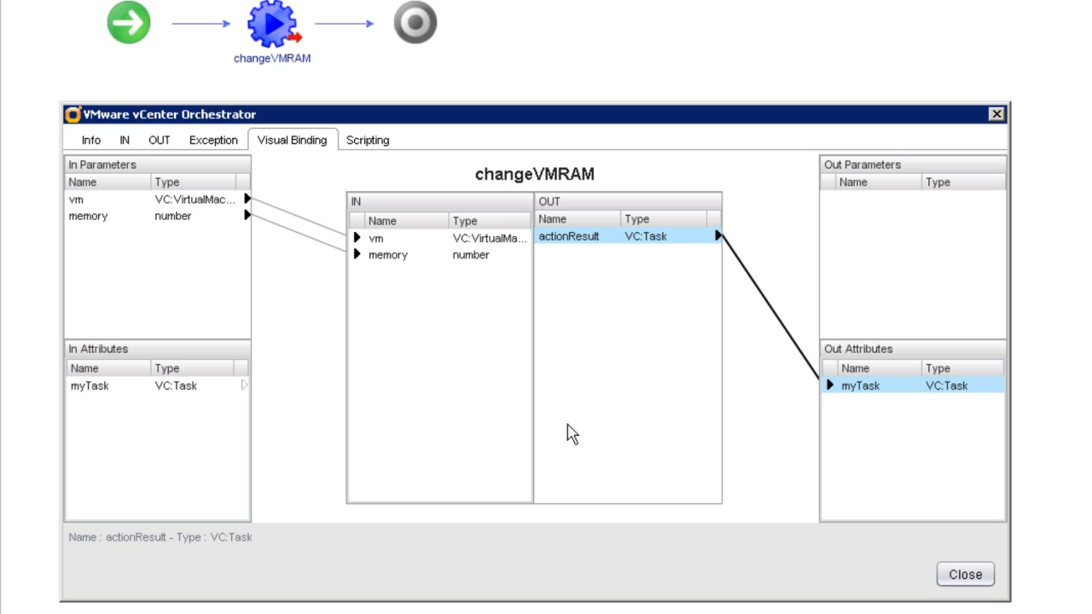
pyautogui.moveTo(418, 321)
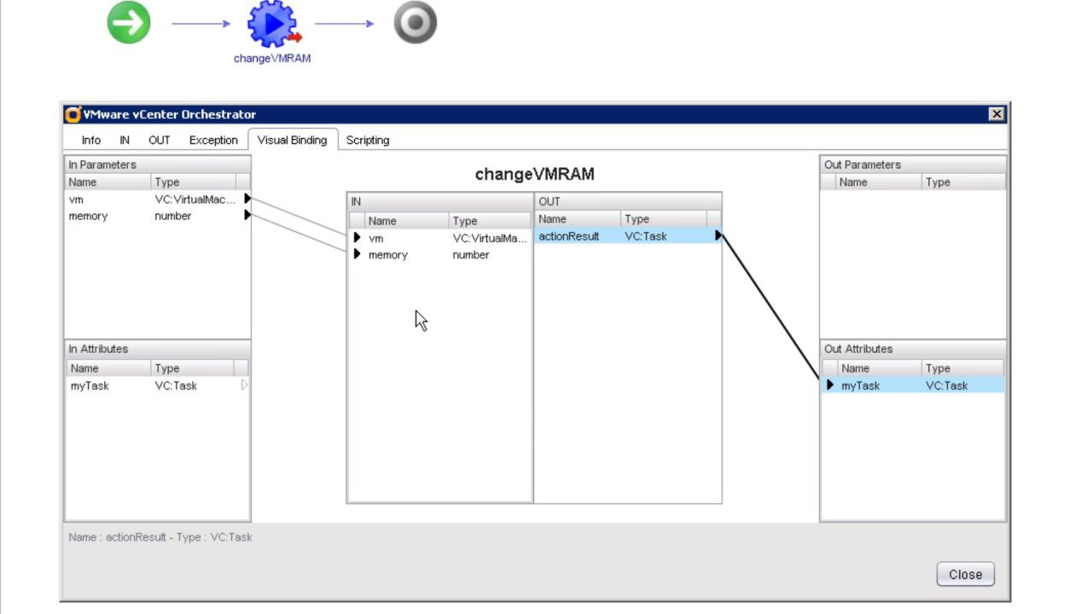
pyautogui.moveTo(389, 243)
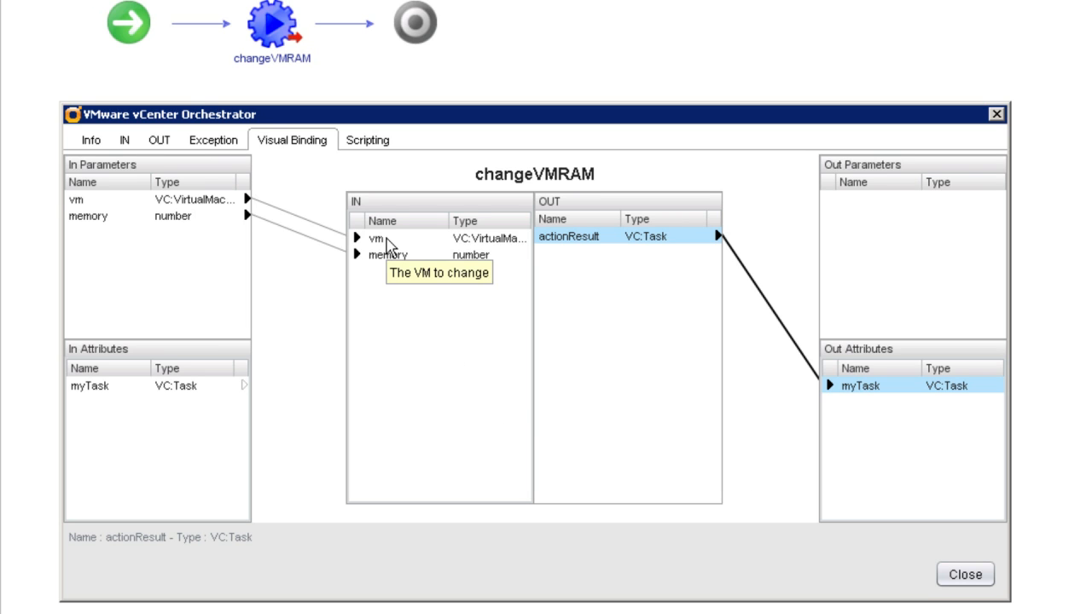
pyautogui.click(375, 239)
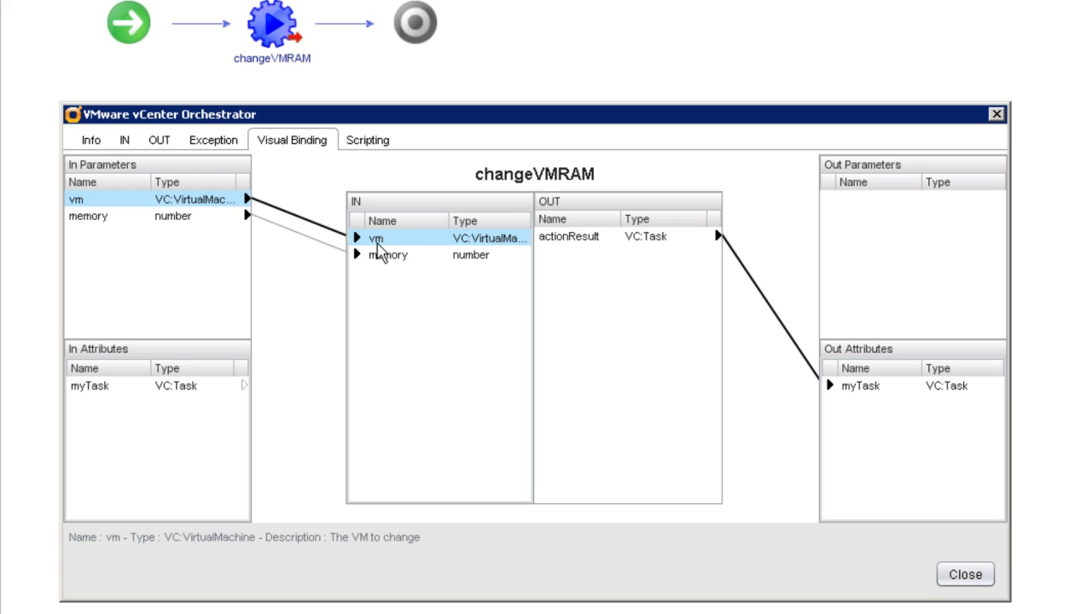
pyautogui.moveTo(378, 238)
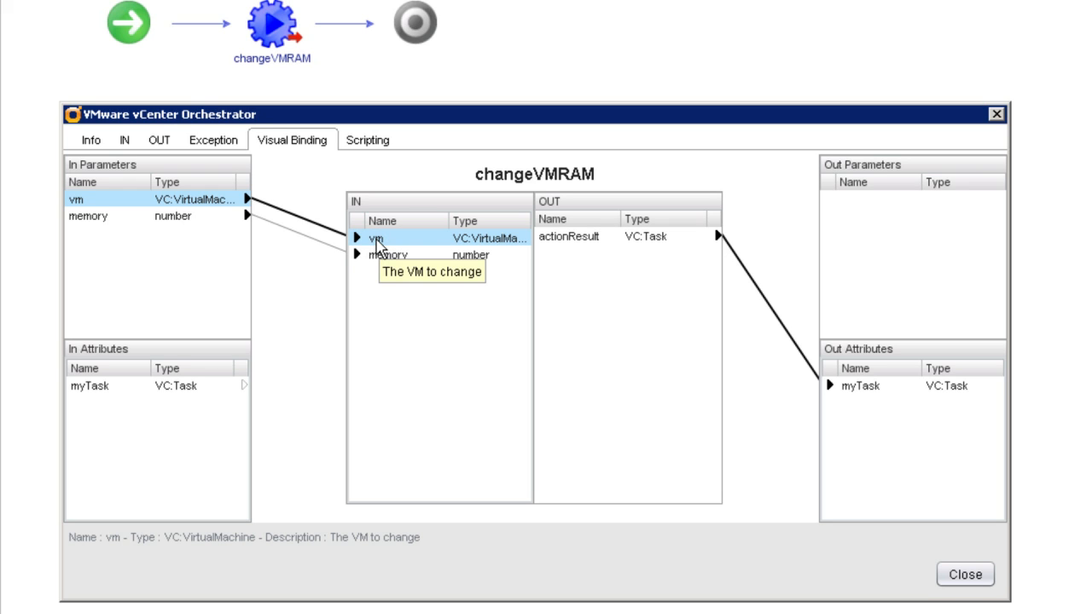
pyautogui.moveTo(389, 256)
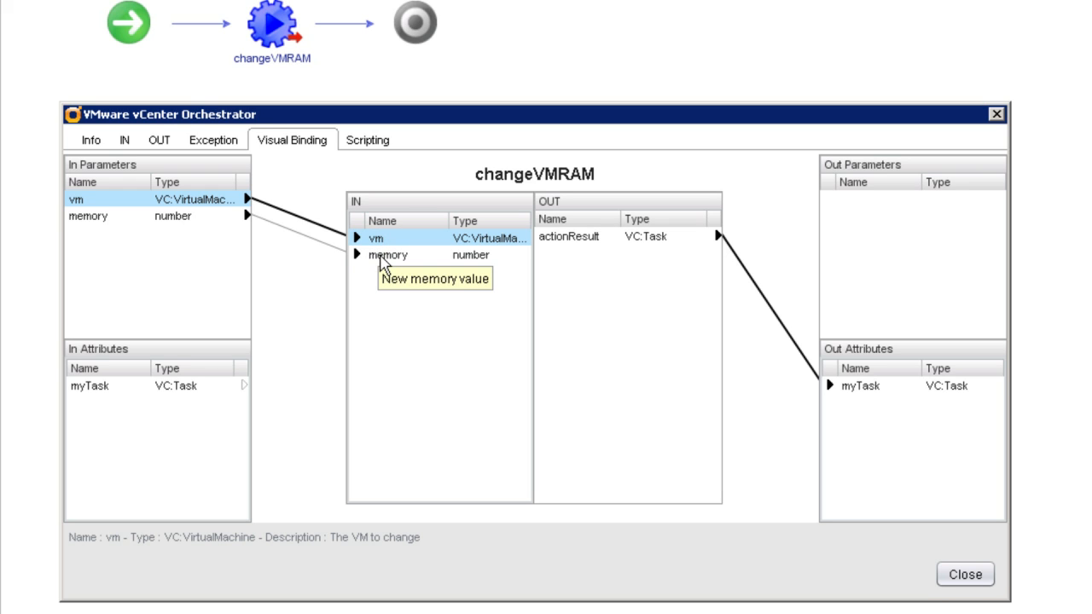
pyautogui.moveTo(331, 391)
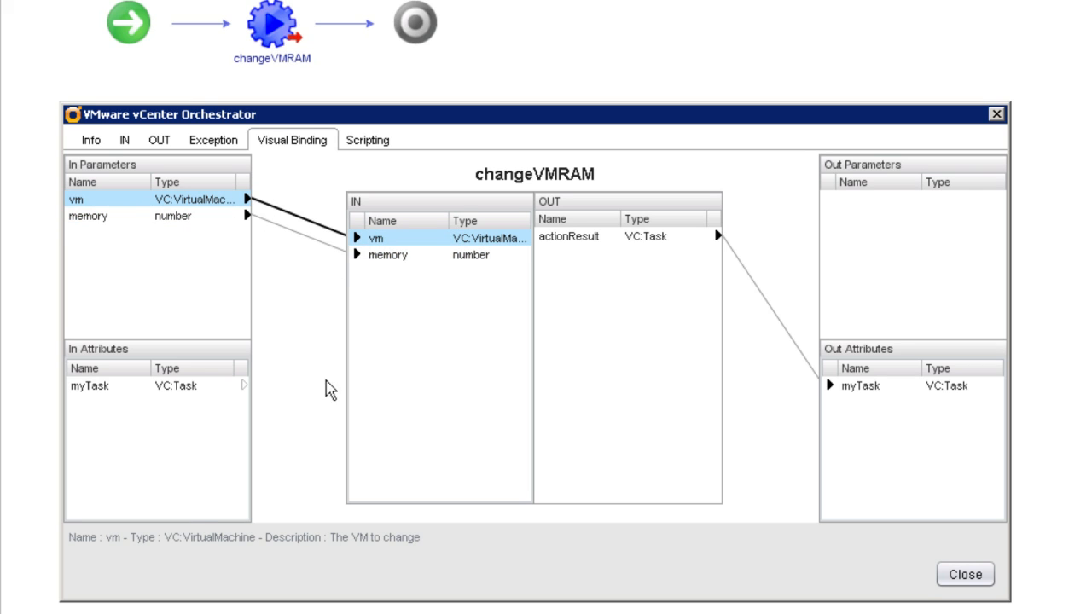
pyautogui.moveTo(266, 577)
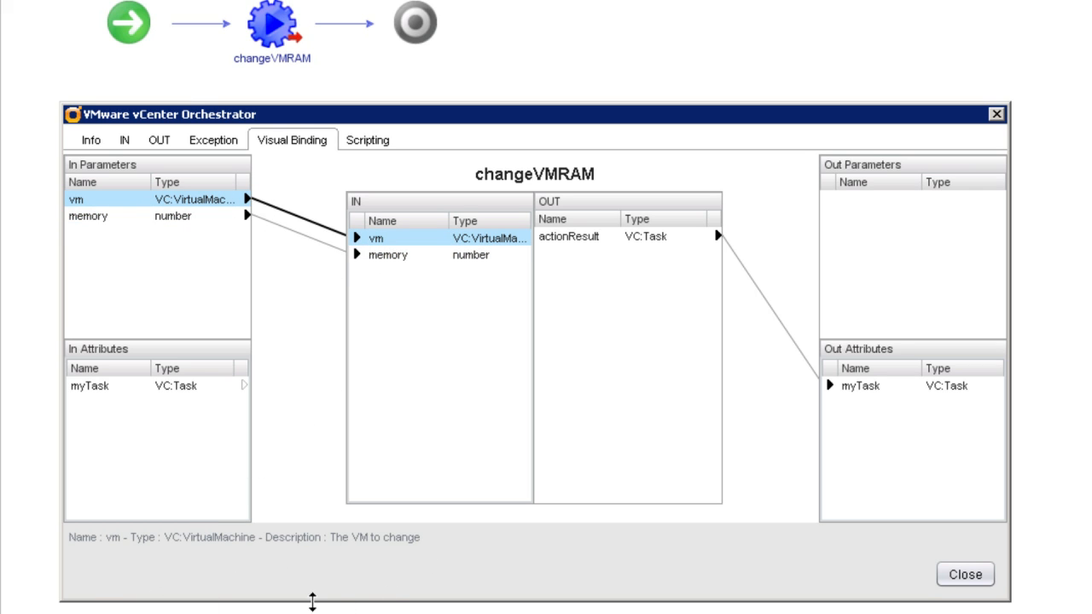
pyautogui.moveTo(126, 560)
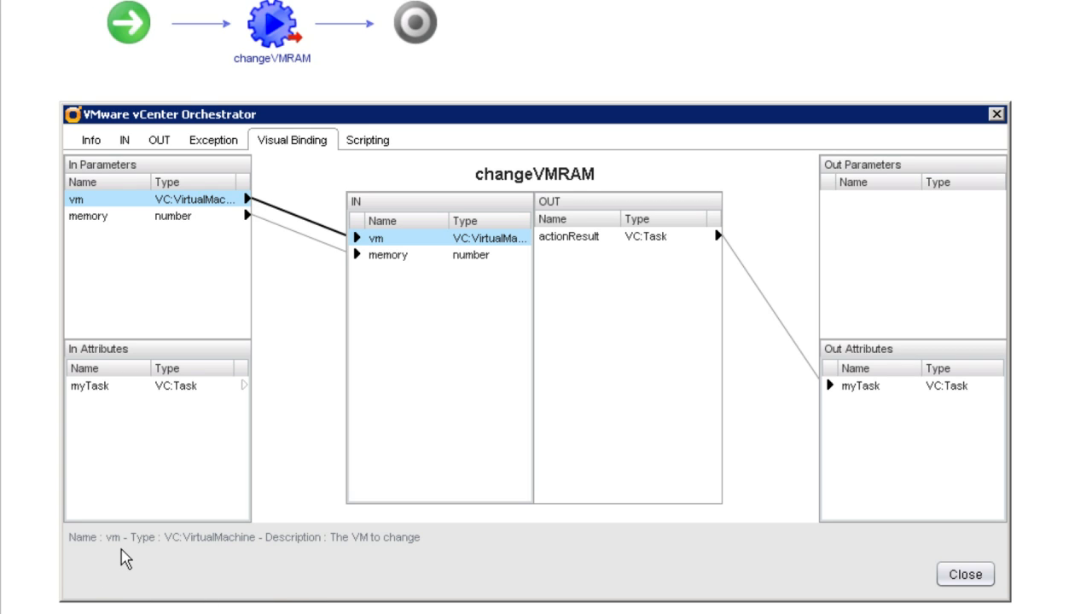
pyautogui.moveTo(181, 554)
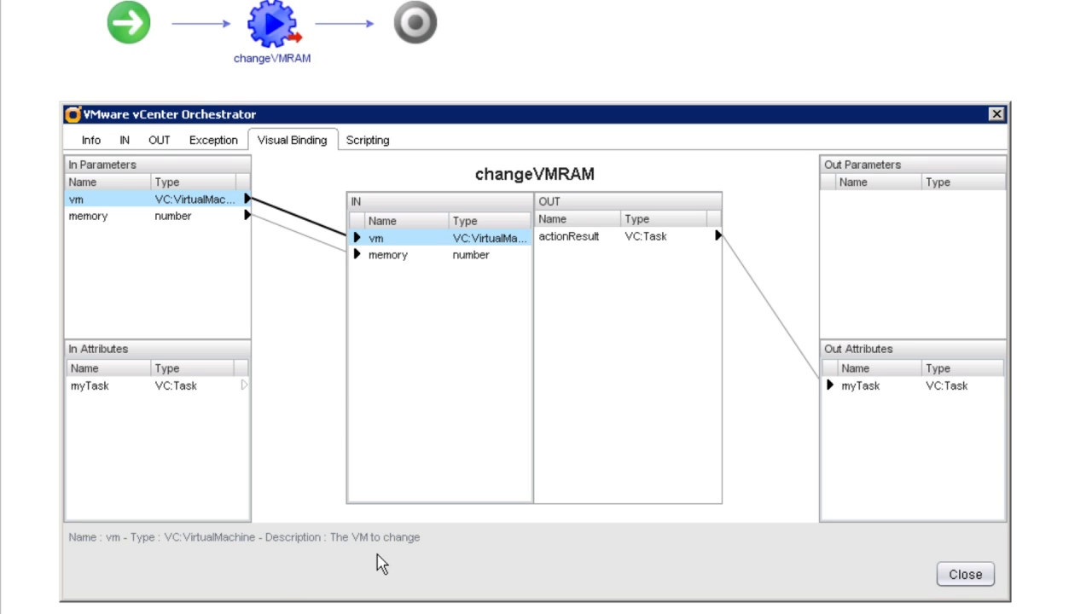
pyautogui.moveTo(403, 561)
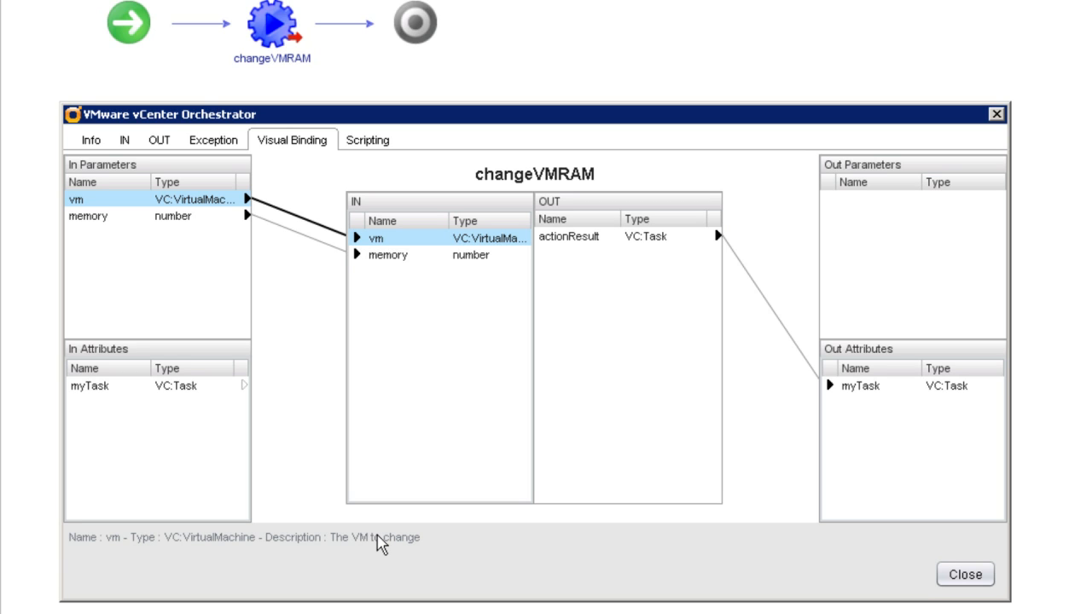
pyautogui.moveTo(378, 550)
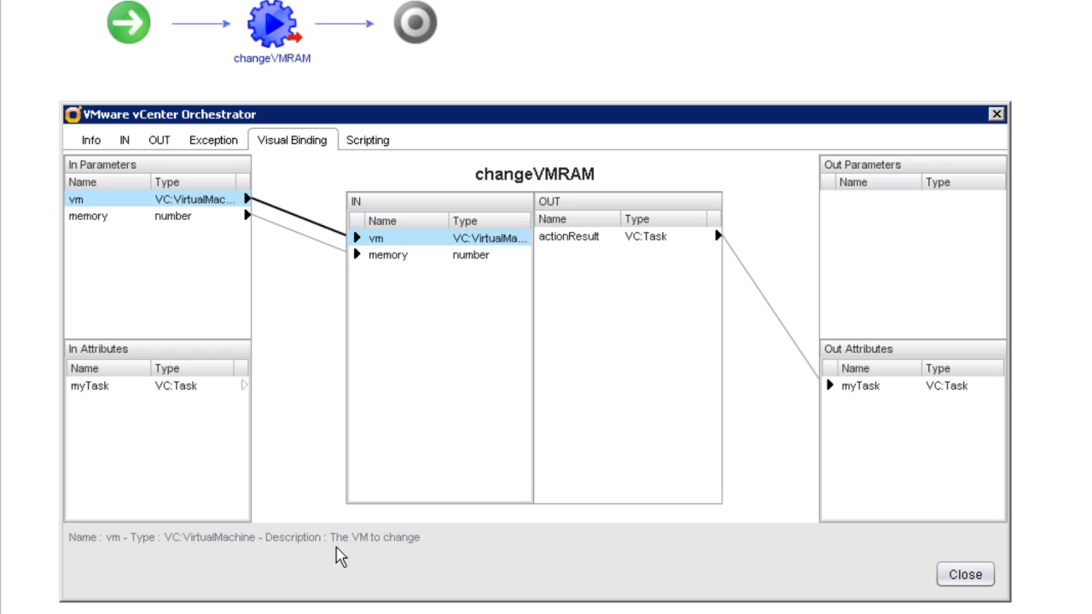
pyautogui.moveTo(957, 573)
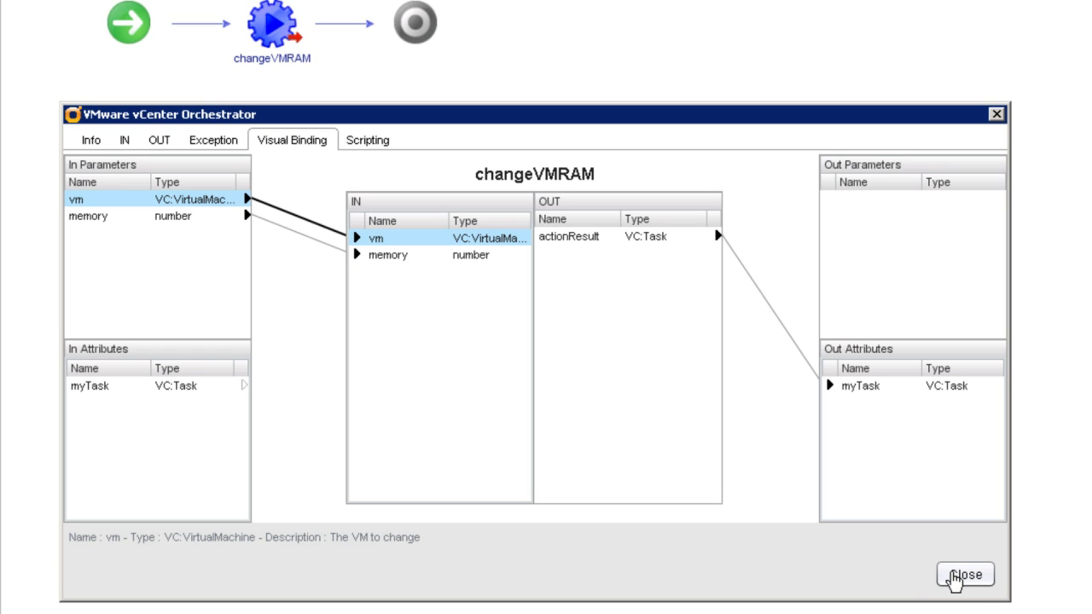
# Validate the Resize VM vRAM workflow, then save it and close the editor.
pyautogui.click(962, 573)
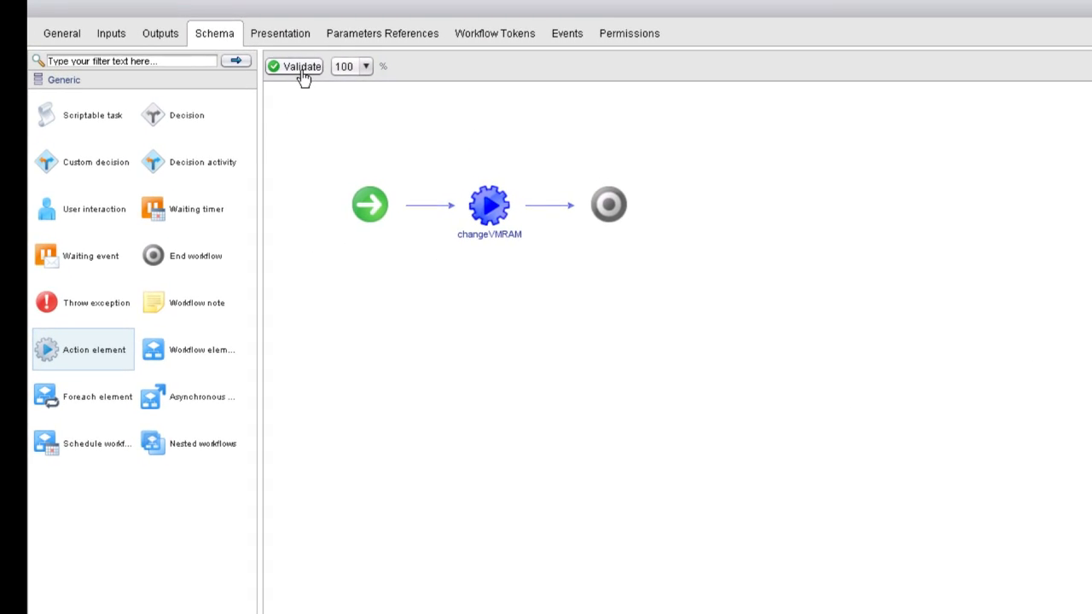
pyautogui.click(299, 67)
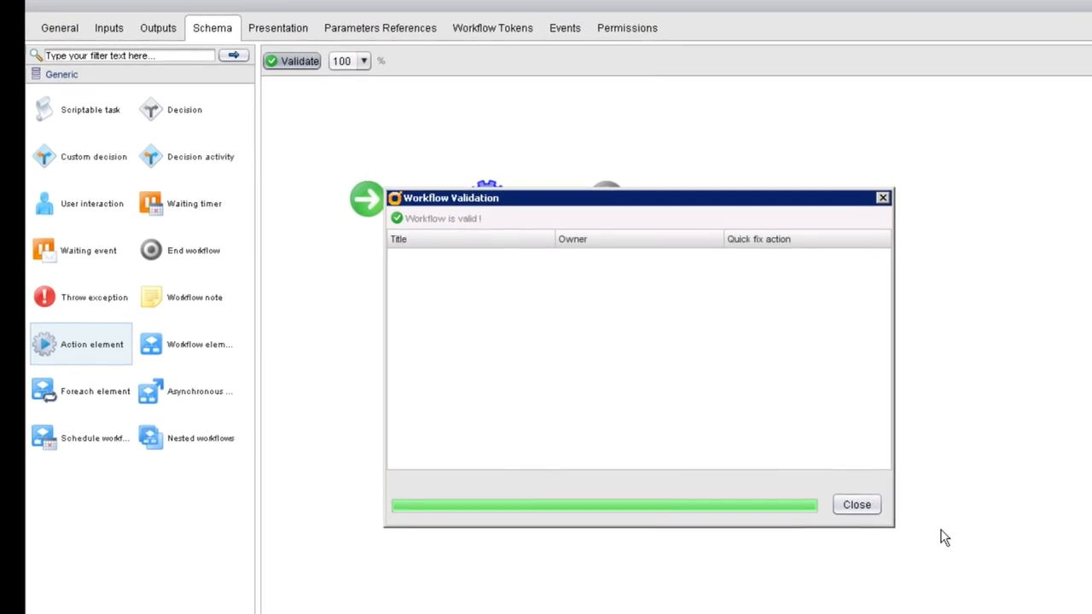
pyautogui.click(857, 505)
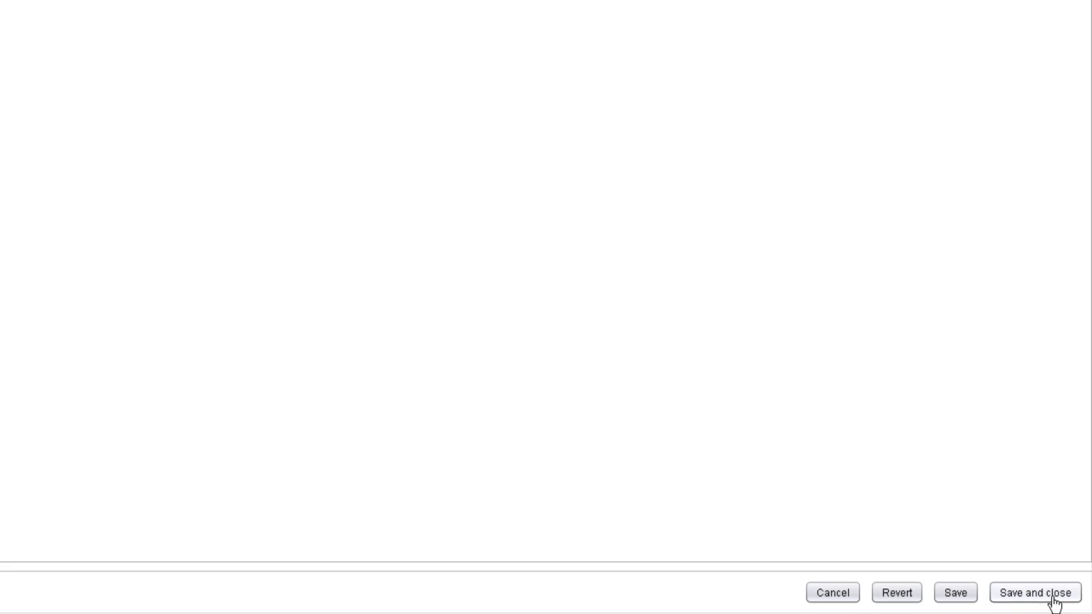
pyautogui.click(1034, 592)
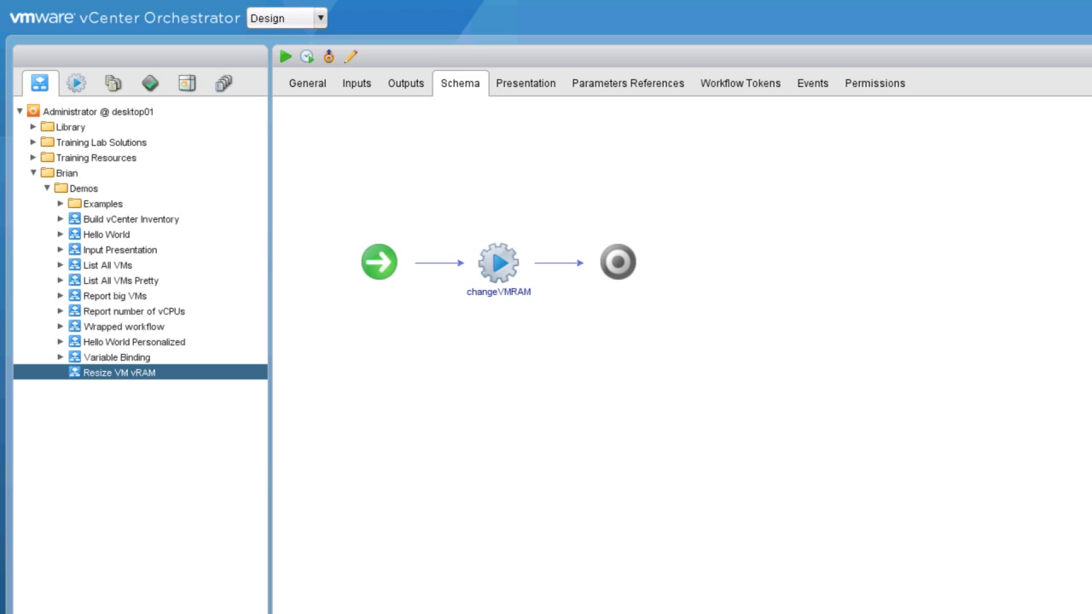
pyautogui.moveTo(133, 389)
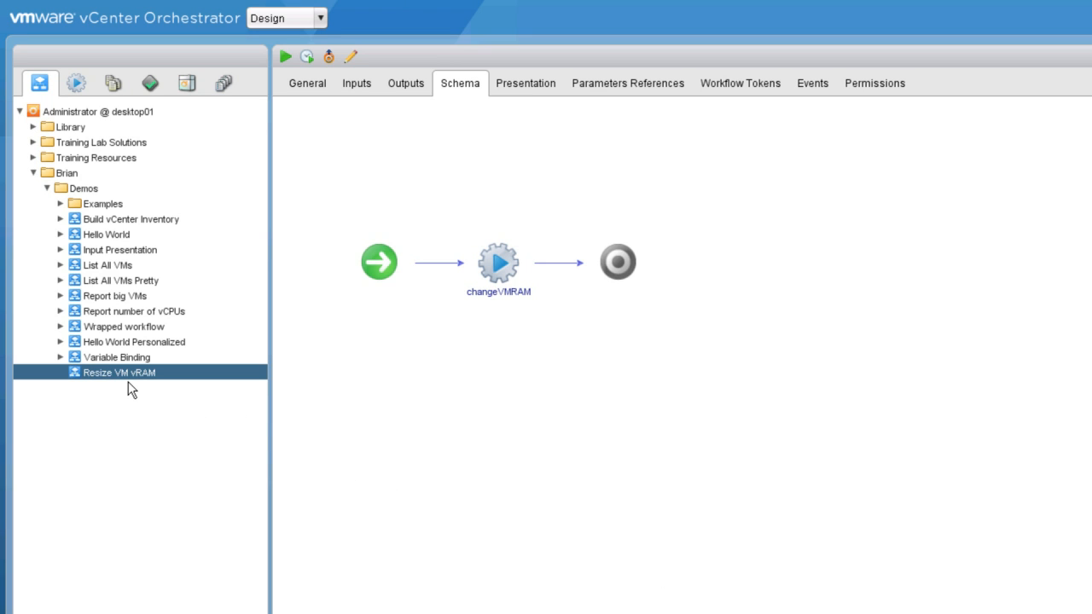
pyautogui.moveTo(128, 384)
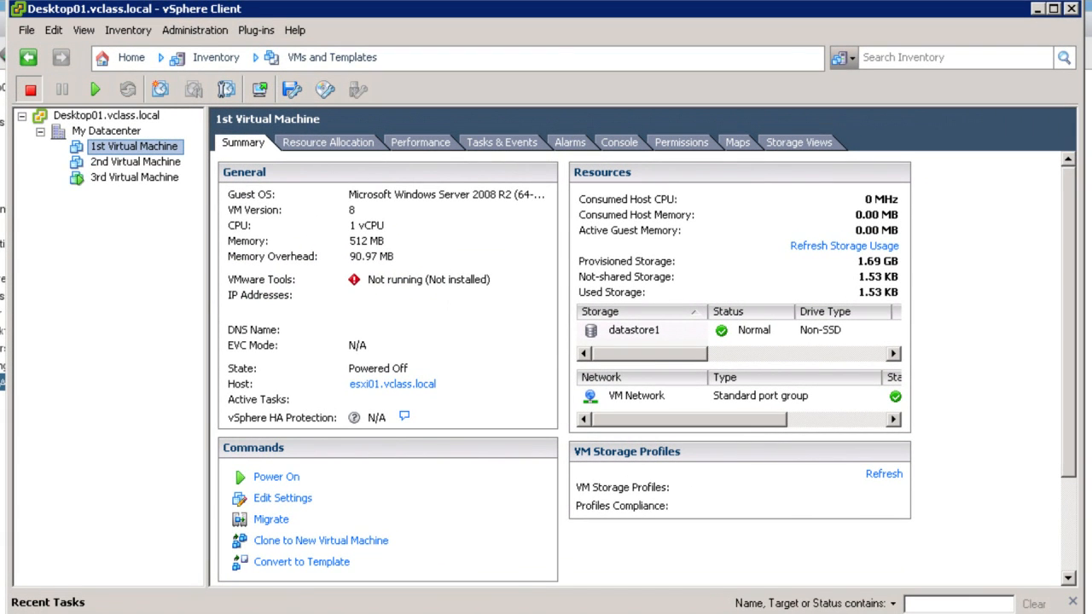
pyautogui.moveTo(373, 300)
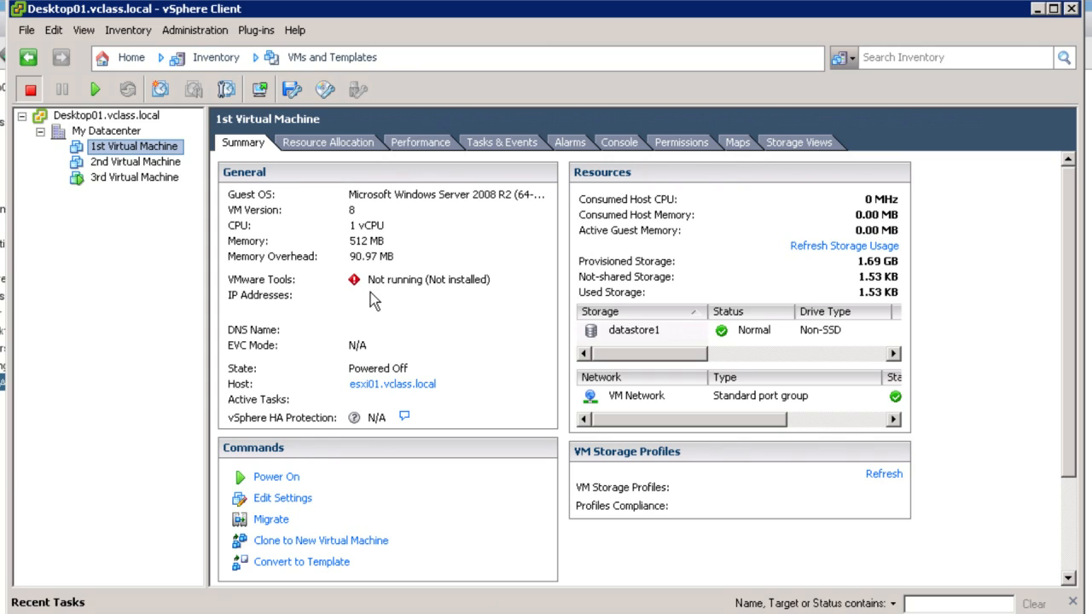
pyautogui.moveTo(362, 256)
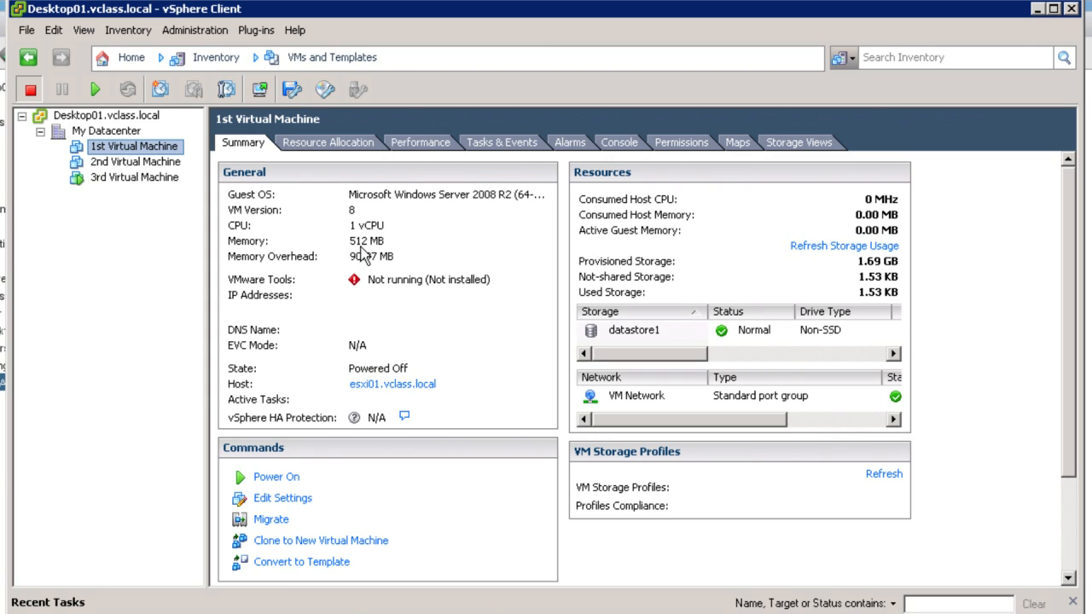
pyautogui.moveTo(157, 162)
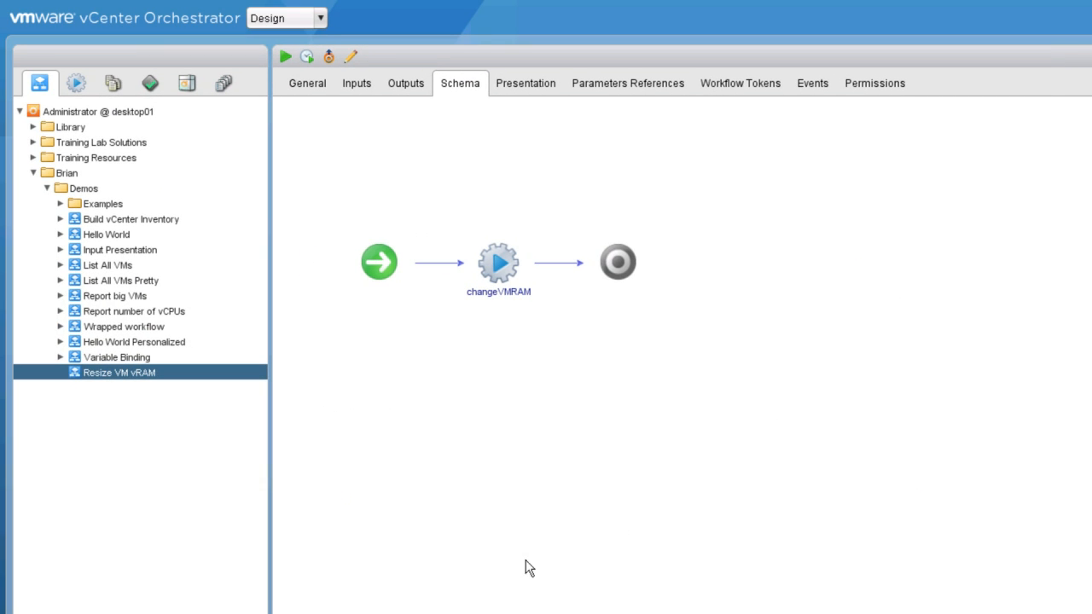
pyautogui.moveTo(781, 571)
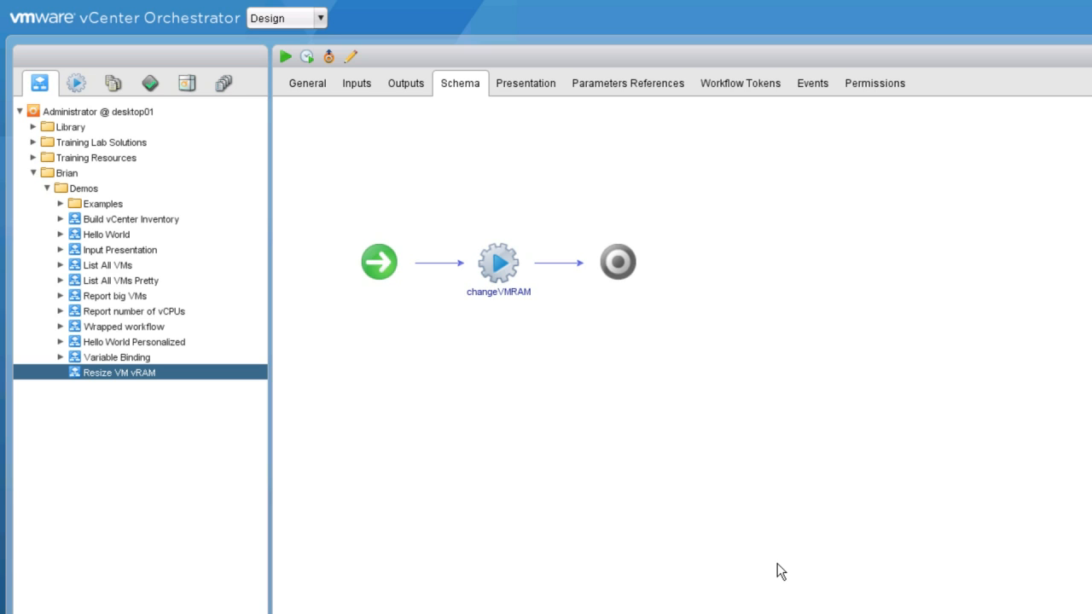
pyautogui.moveTo(338, 421)
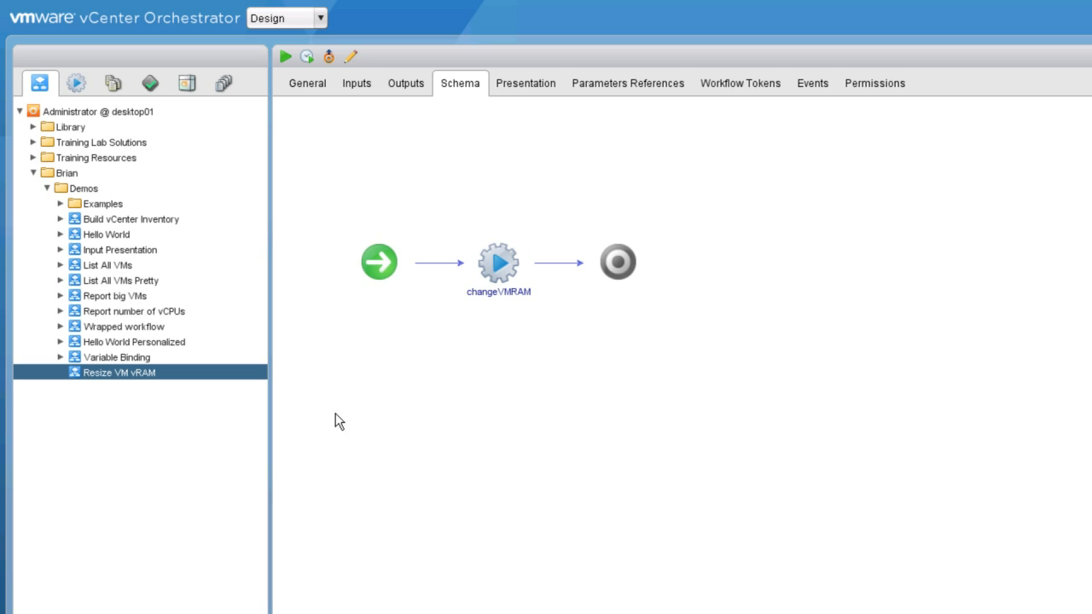
pyautogui.moveTo(314, 194)
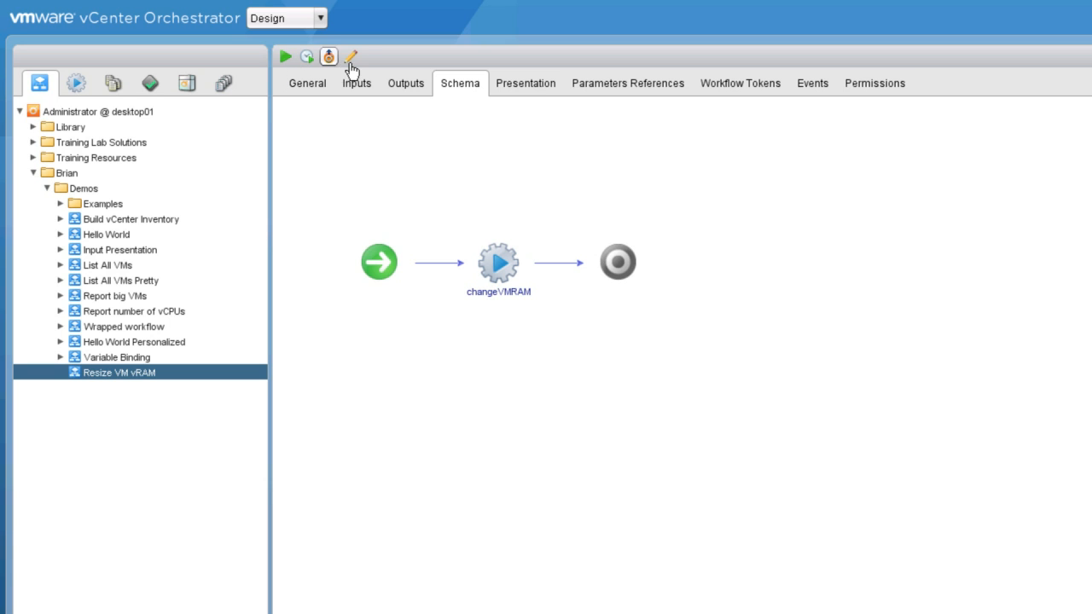
# Edit the workflow and drop a Sleep element from the Basic palette before changeVMRAM.
pyautogui.click(352, 58)
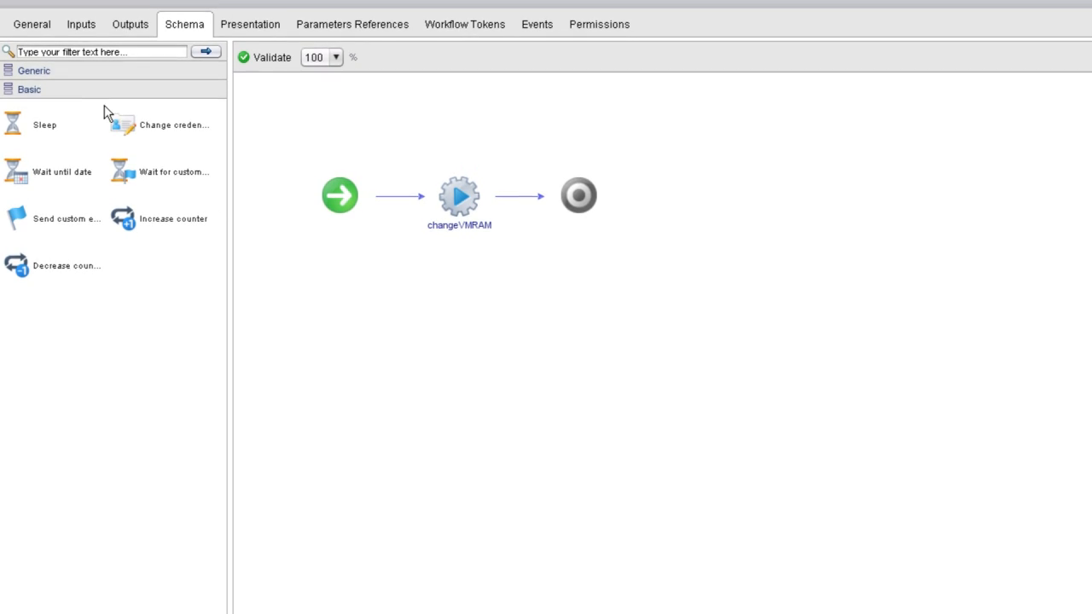
pyautogui.click(34, 75)
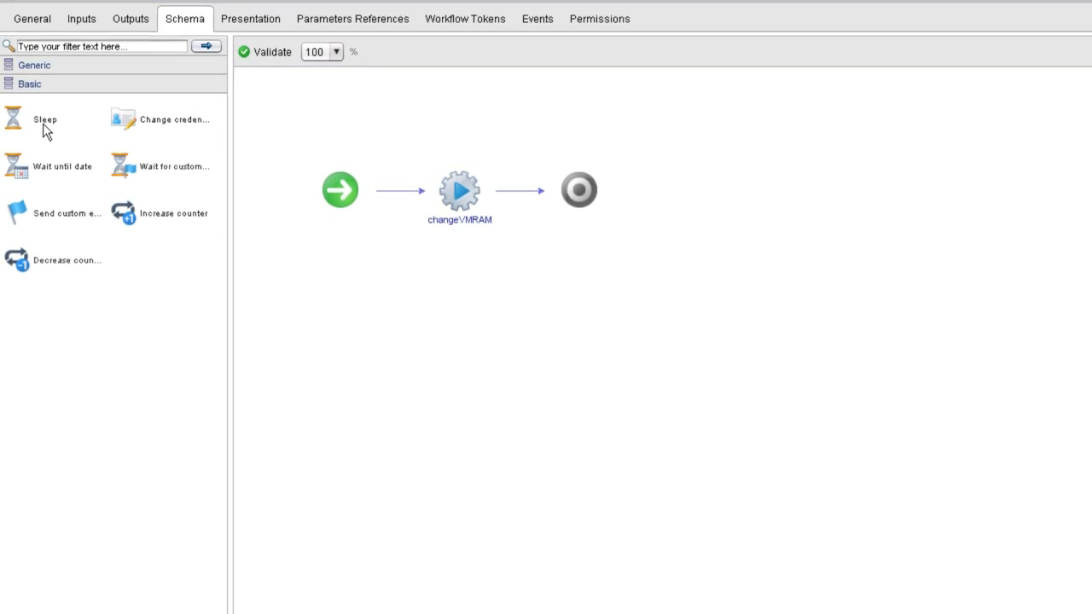
pyautogui.moveTo(45, 119); pyautogui.dragTo(418, 187)
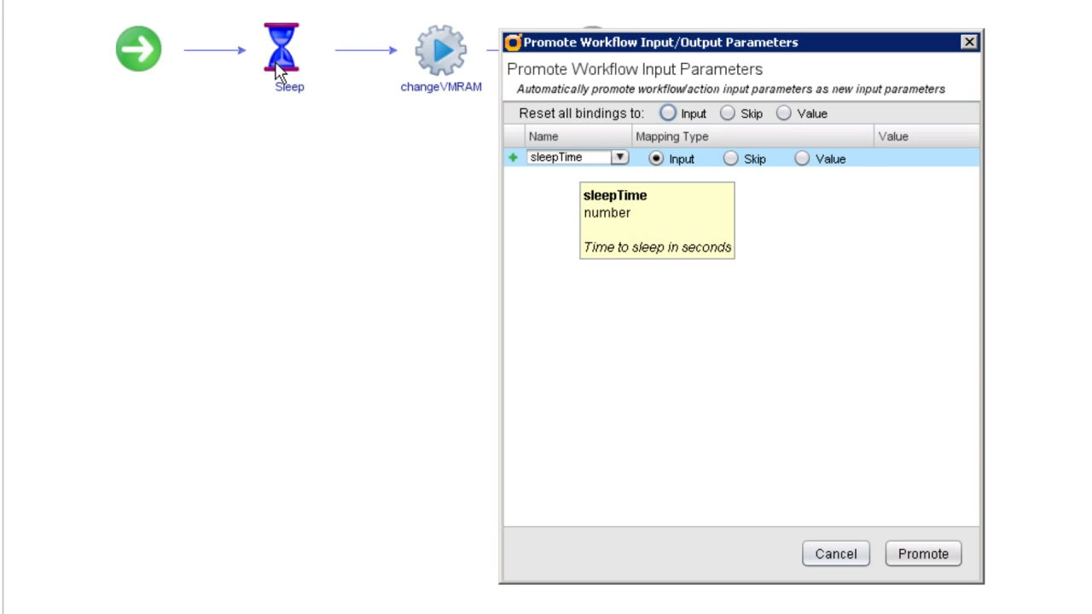
pyautogui.moveTo(311, 101)
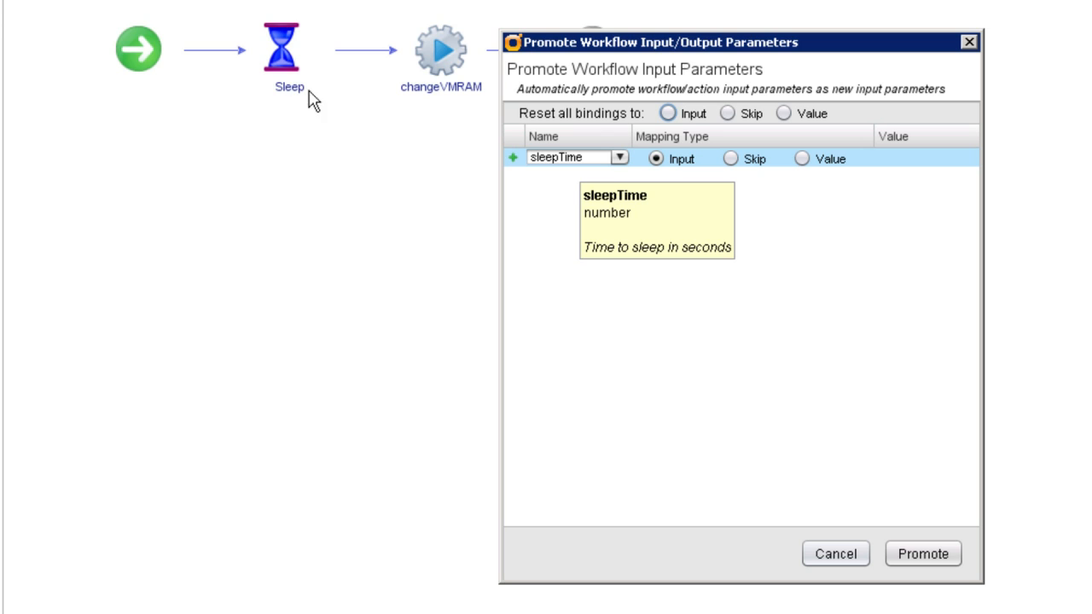
pyautogui.moveTo(764, 179)
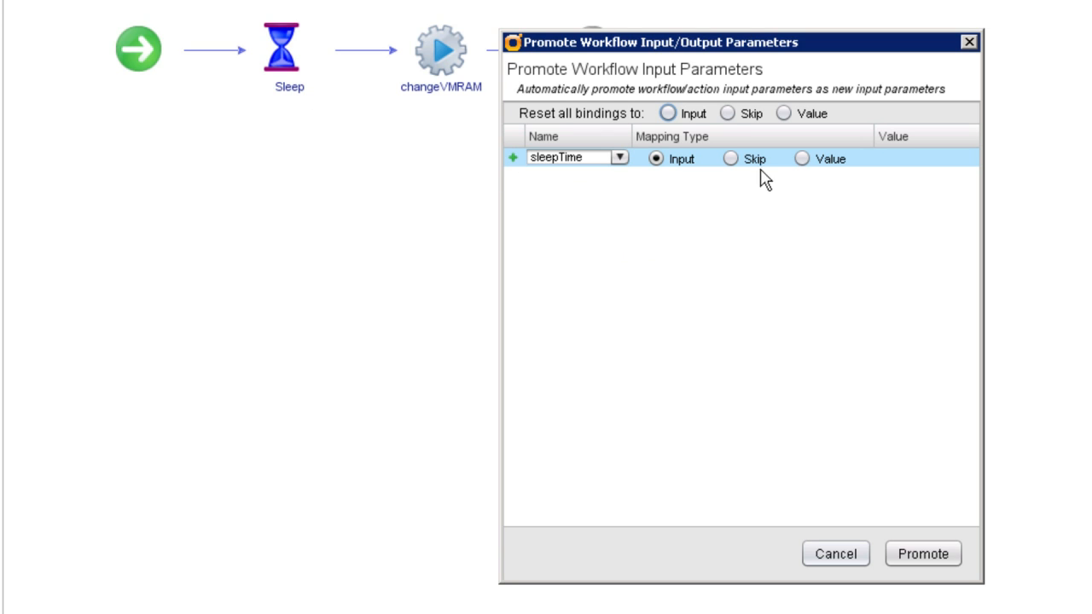
# Map sleepTime to a fixed Value of 10 and promote the parameters.
pyautogui.click(802, 159)
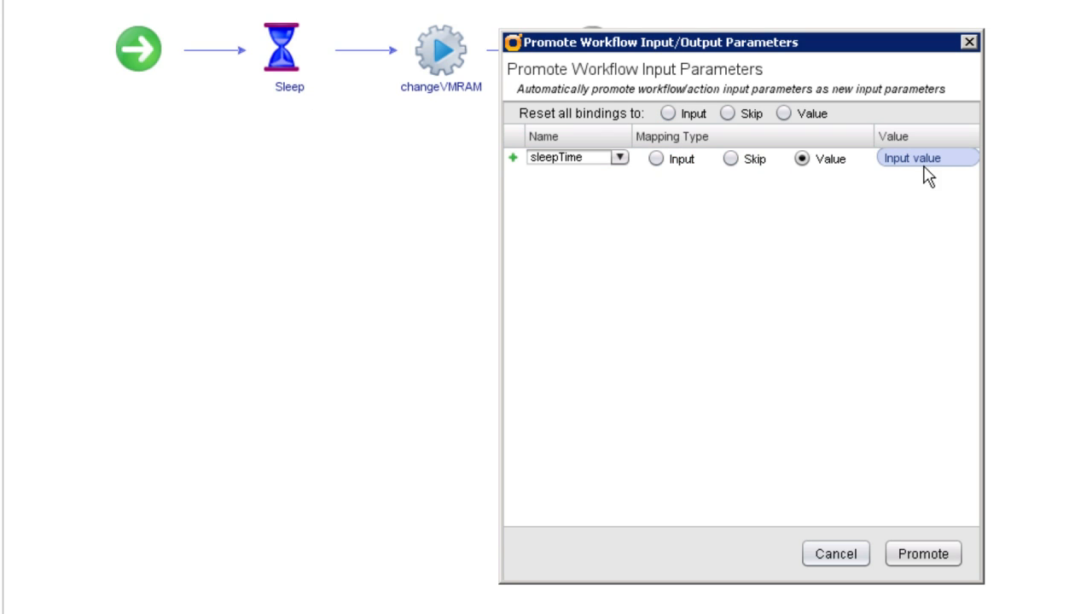
pyautogui.write('1')
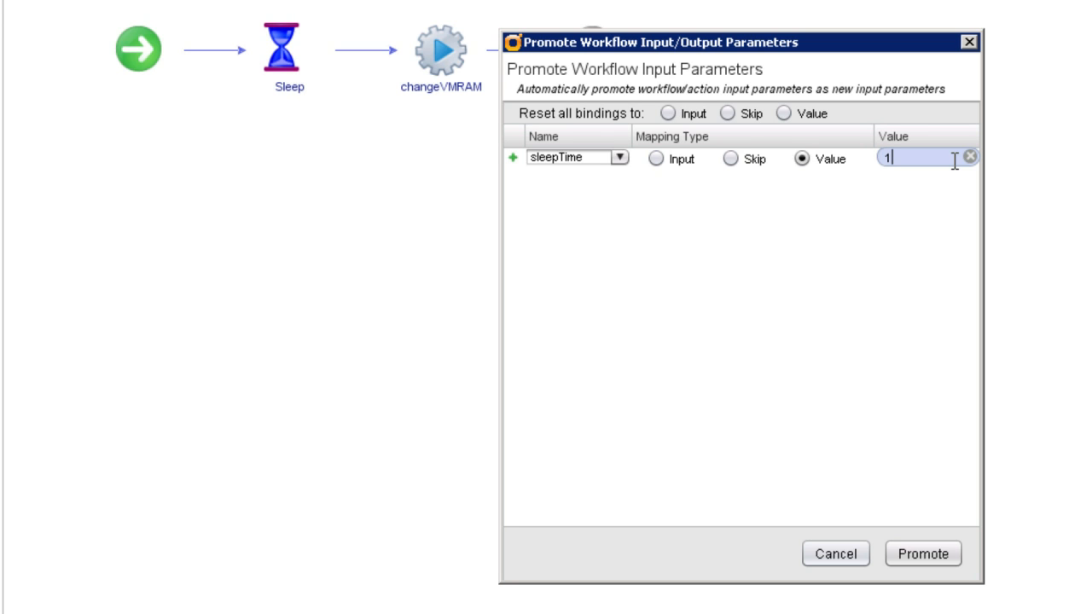
pyautogui.write('0')
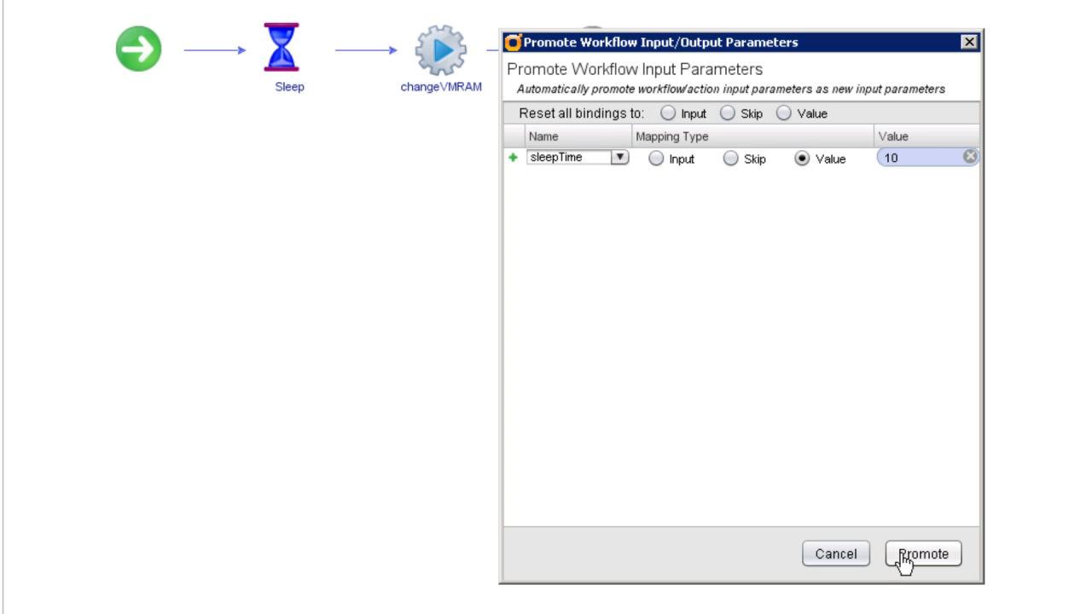
pyautogui.click(921, 553)
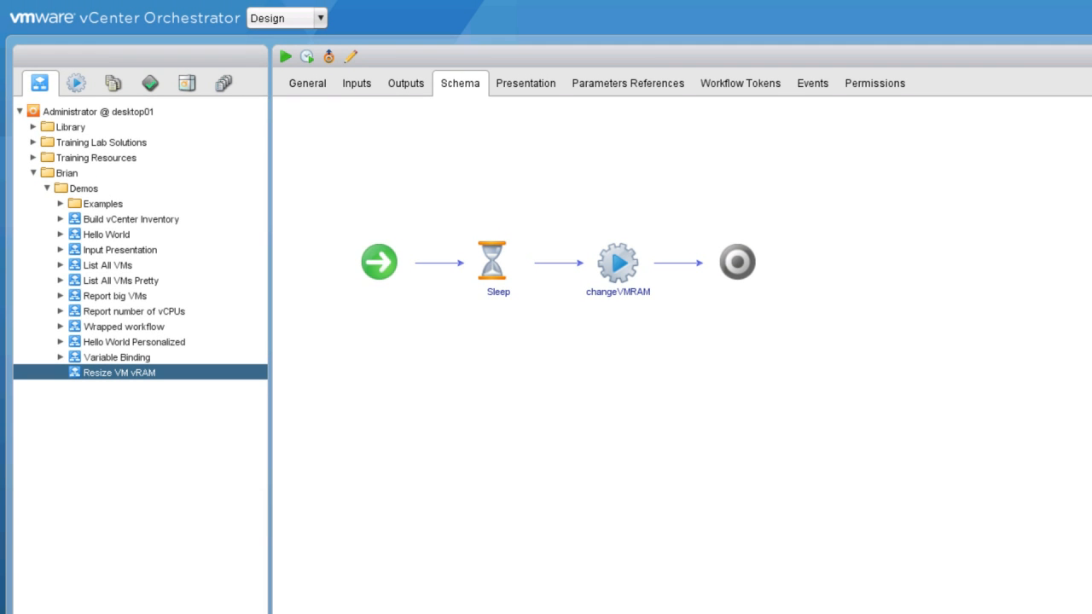
pyautogui.moveTo(119, 379)
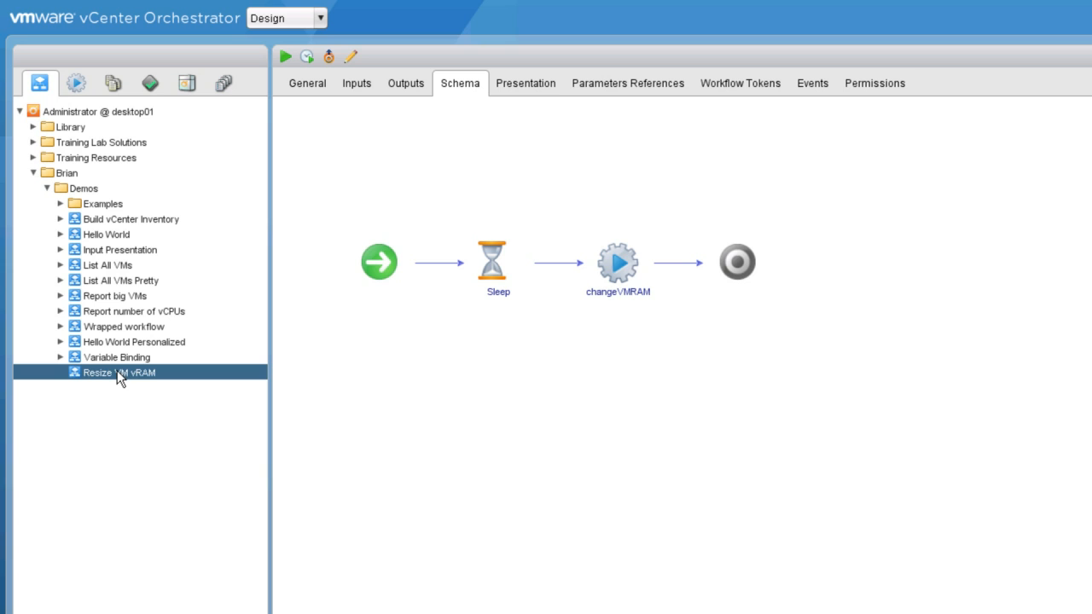
# Start a workflow run and select 1st Virtual Machine under My Datacenter as the vm input.
pyautogui.click(287, 56)
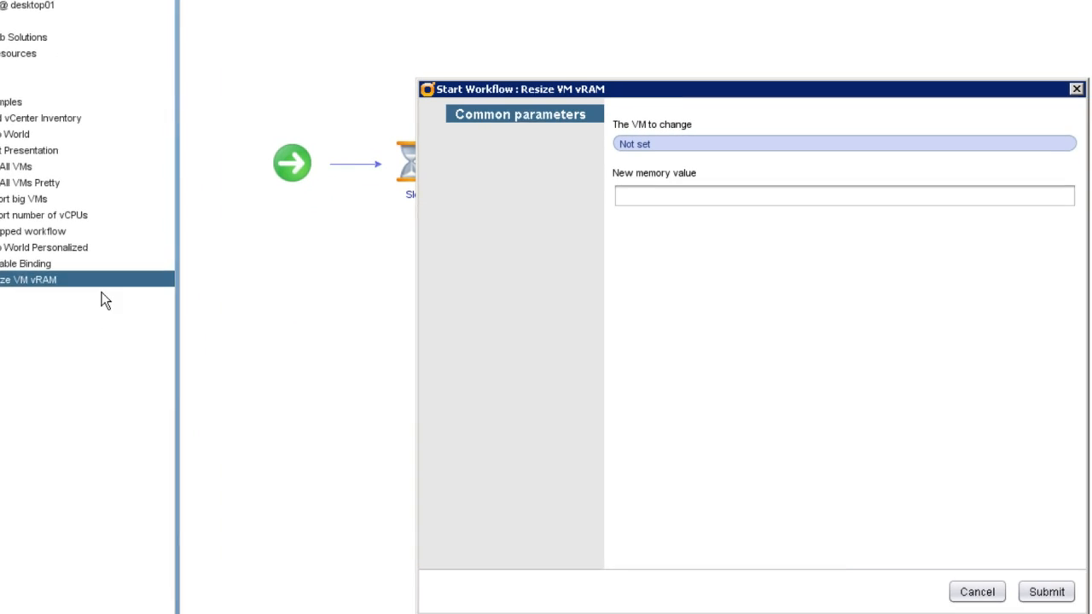
pyautogui.click(843, 143)
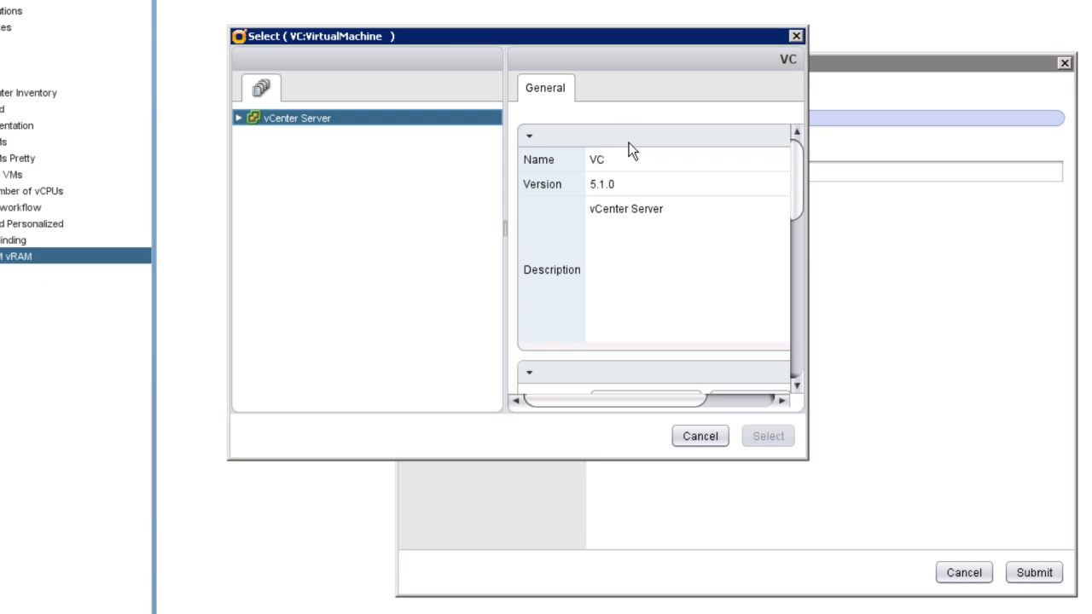
pyautogui.click(239, 118)
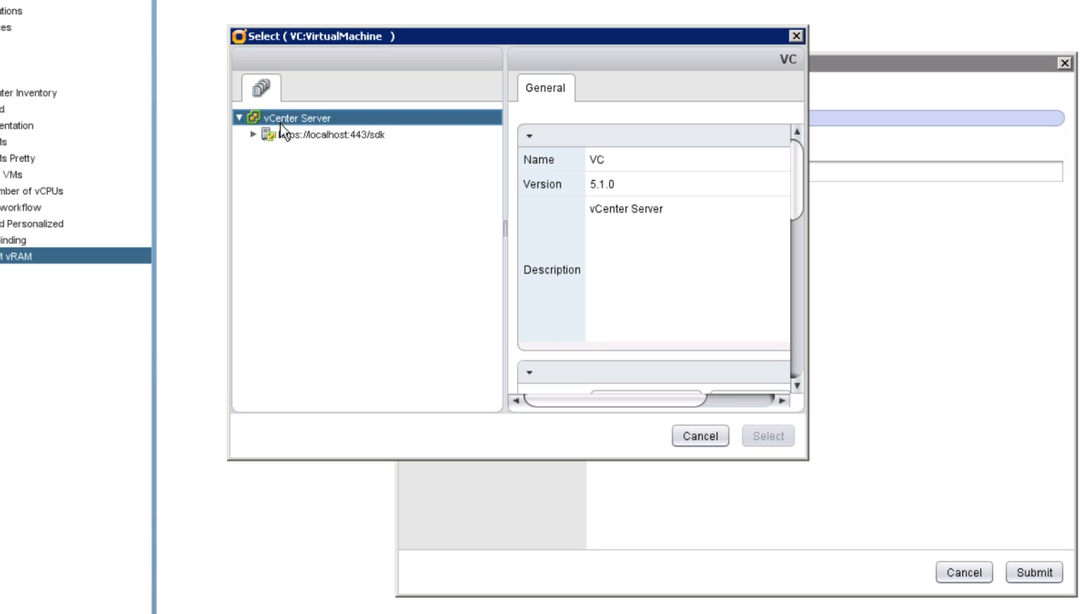
pyautogui.click(317, 150)
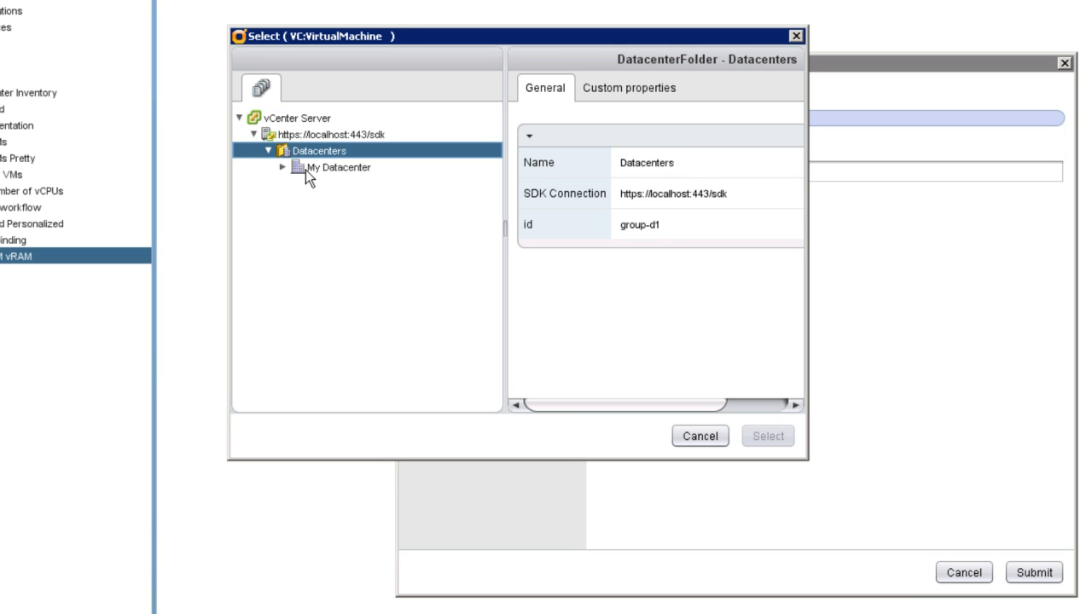
pyautogui.click(329, 199)
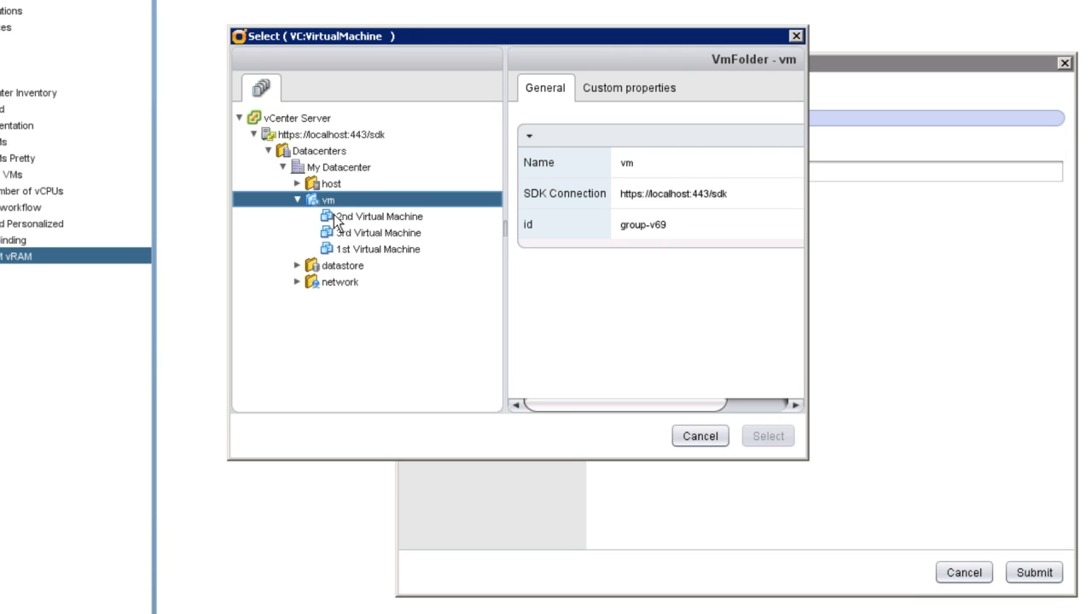
pyautogui.click(375, 249)
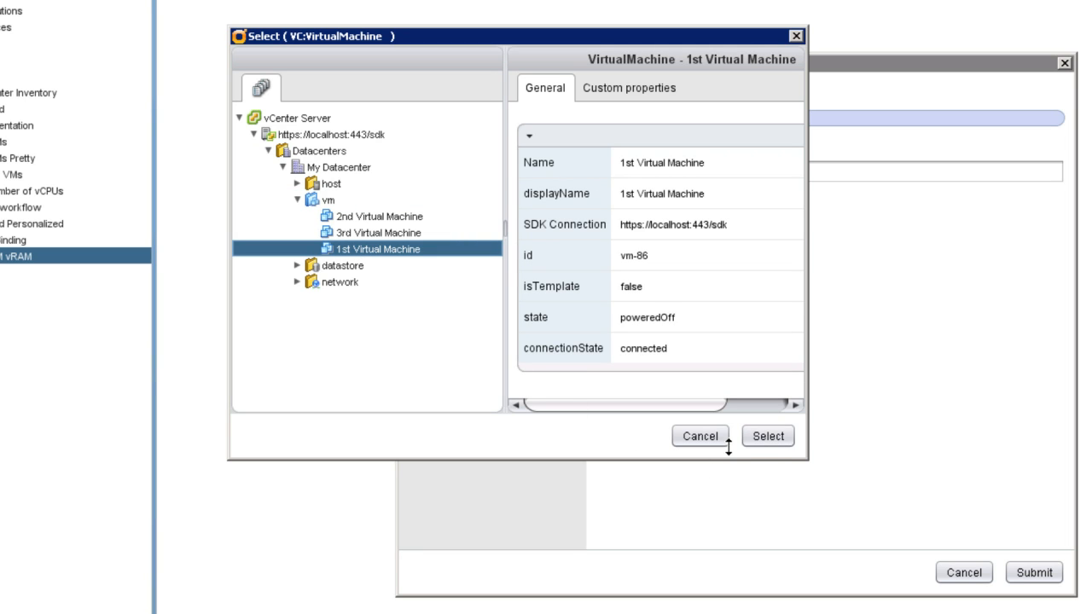
pyautogui.click(766, 437)
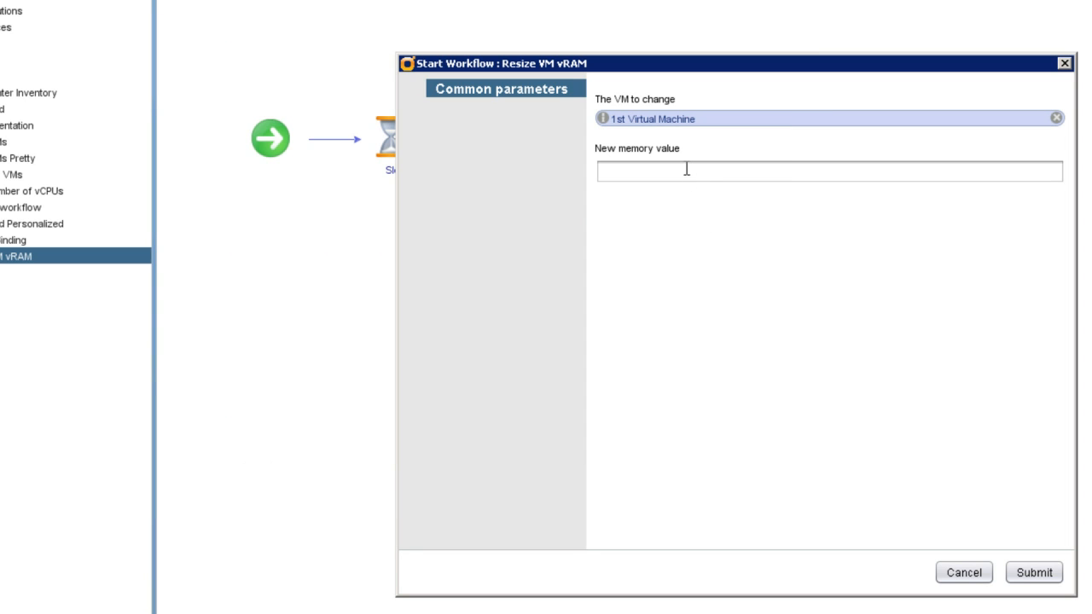
# Enter 4096 as the new memory value and submit the run.
pyautogui.click(827, 171)
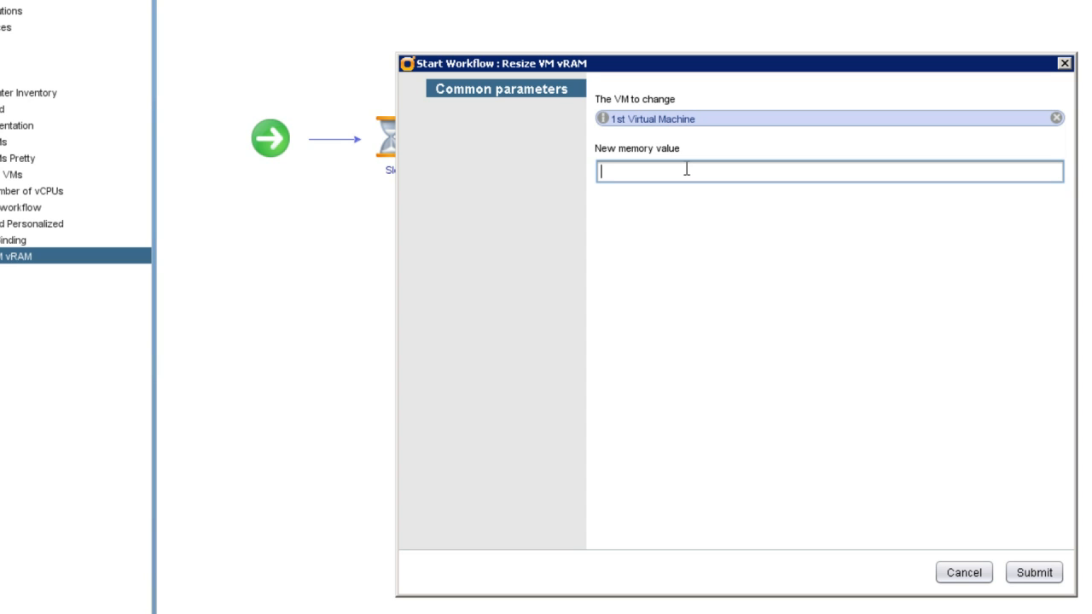
pyautogui.write('4096')
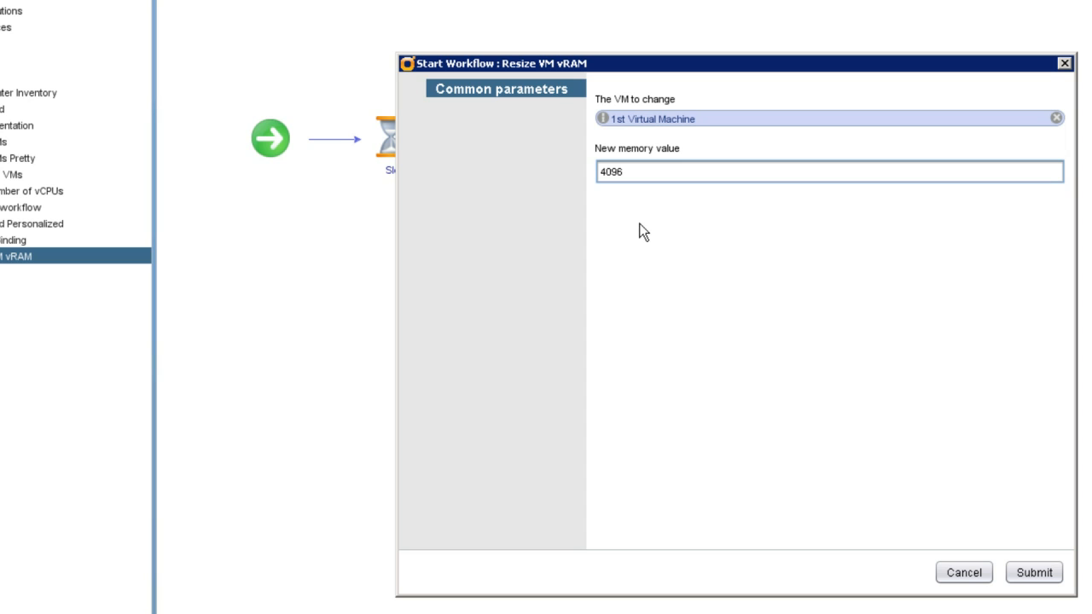
pyautogui.moveTo(1044, 573)
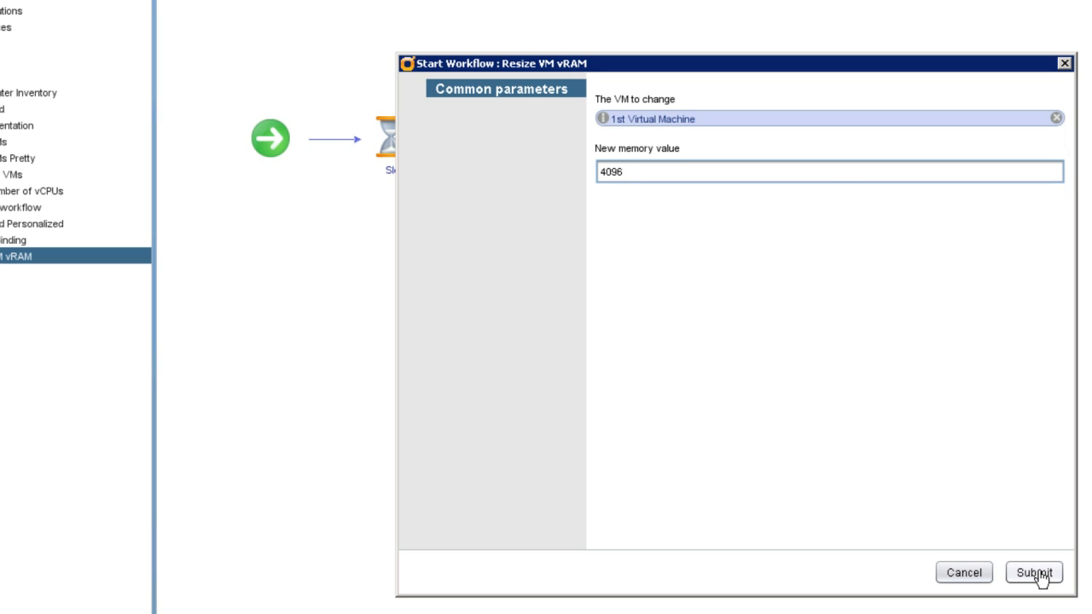
pyautogui.click(1033, 574)
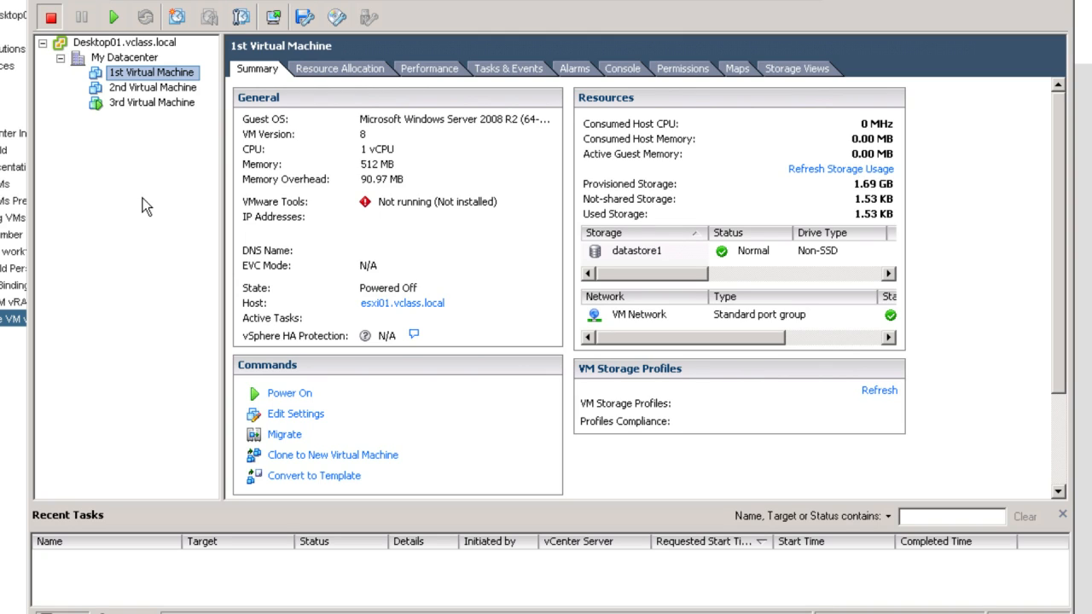
pyautogui.moveTo(372, 179)
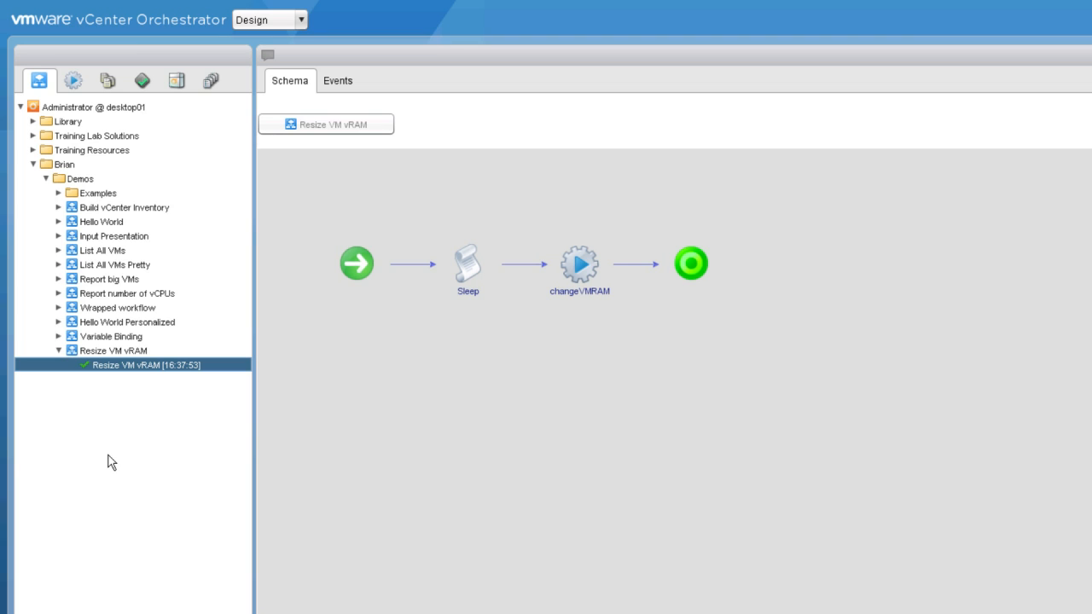
pyautogui.moveTo(123, 430)
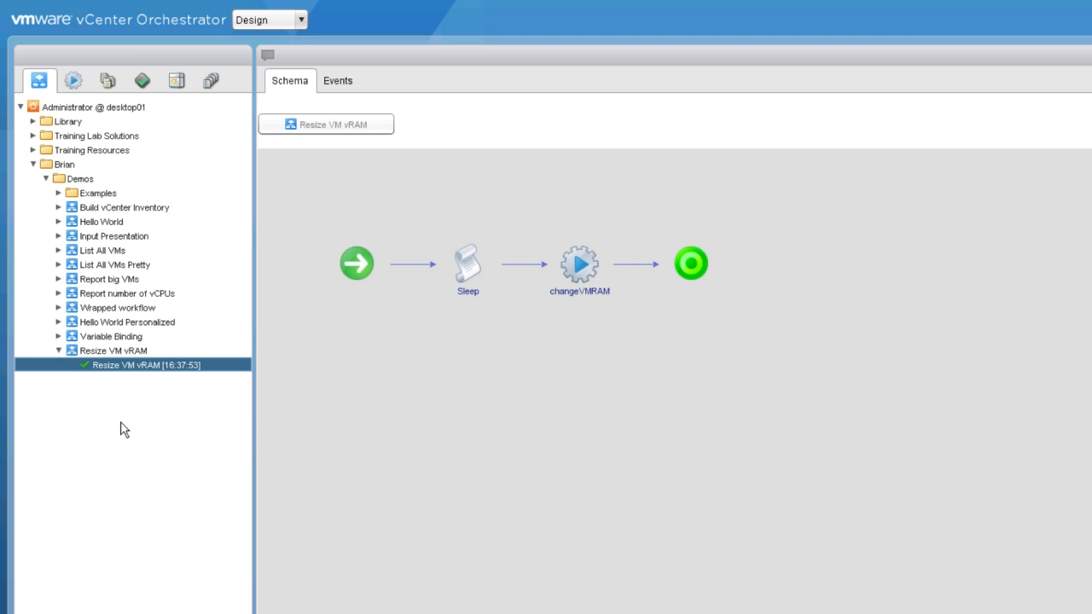
pyautogui.moveTo(524, 365)
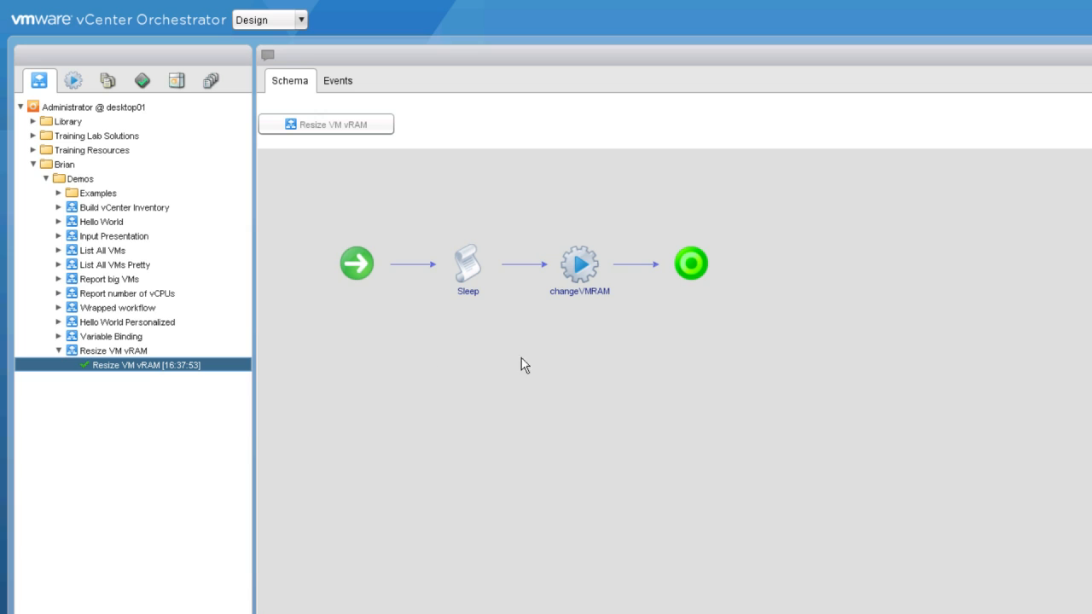
pyautogui.moveTo(578, 319)
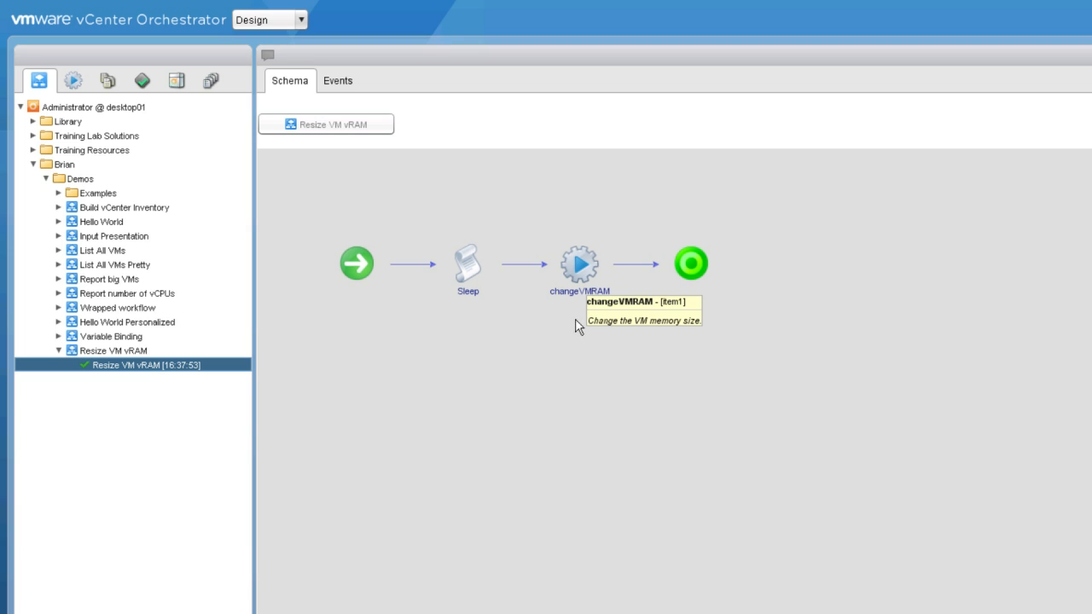
pyautogui.moveTo(580, 276)
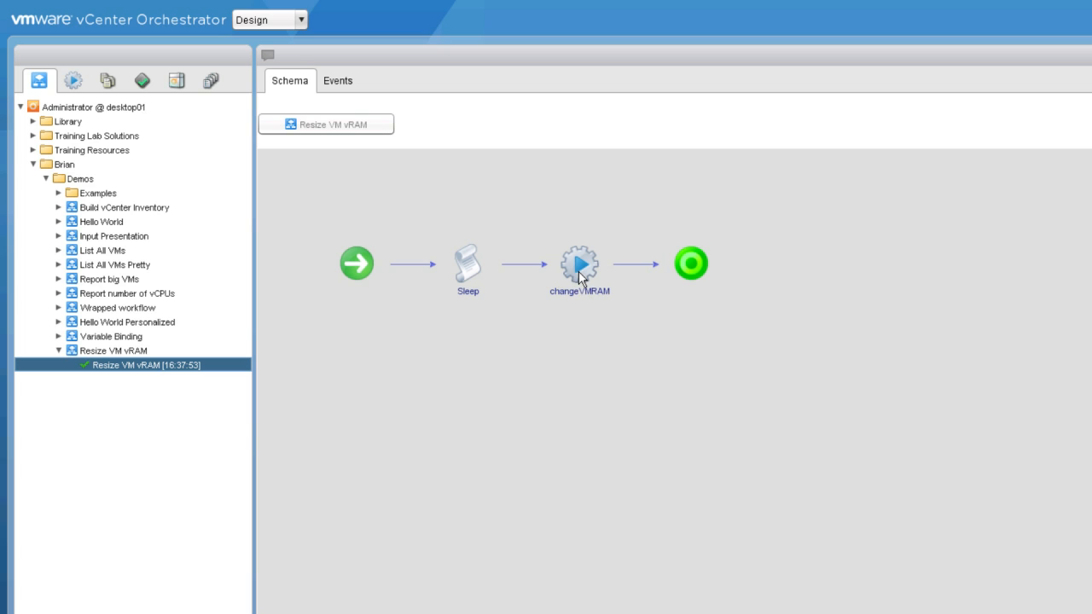
pyautogui.moveTo(580, 263)
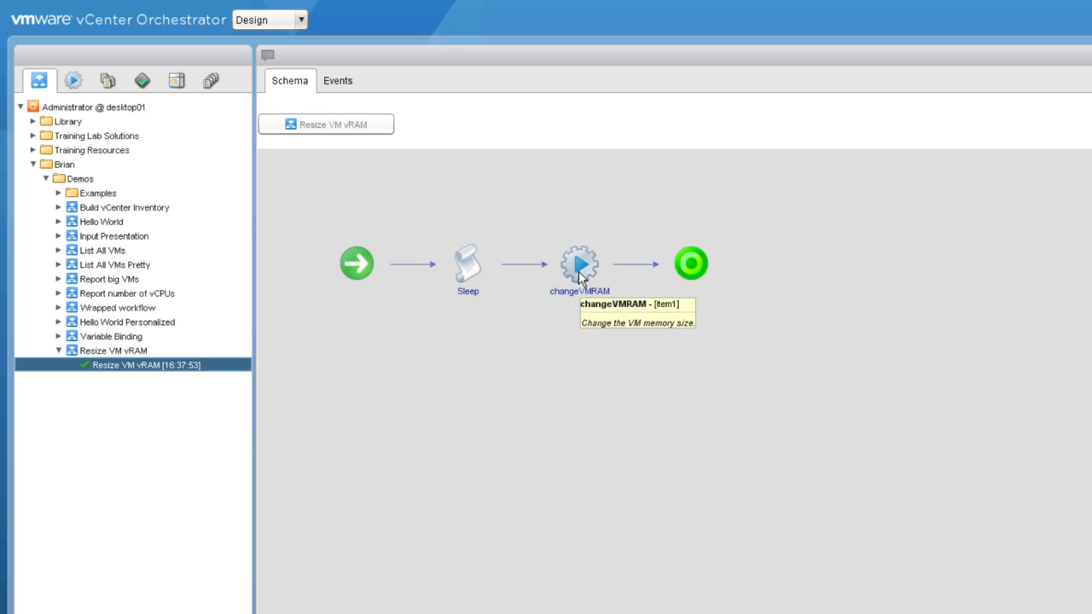
pyautogui.moveTo(566, 319)
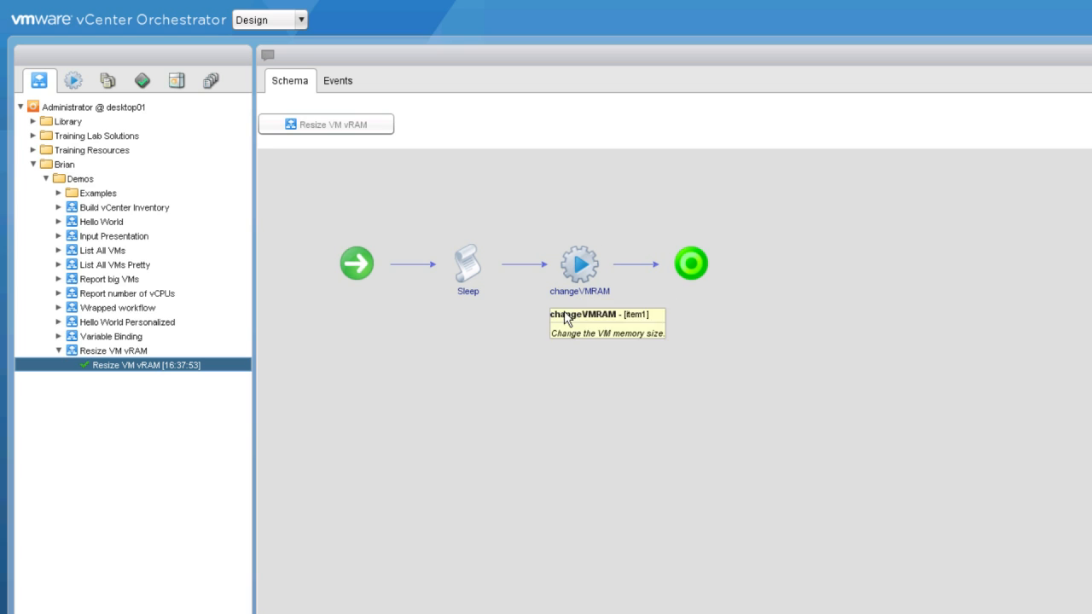
pyautogui.moveTo(588, 303)
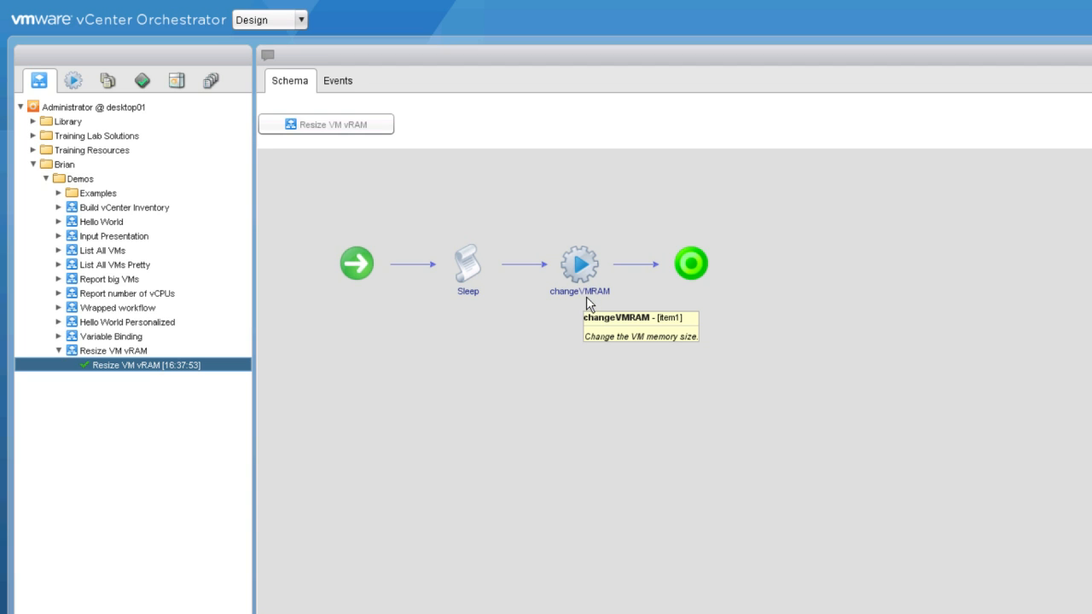
pyautogui.moveTo(594, 308)
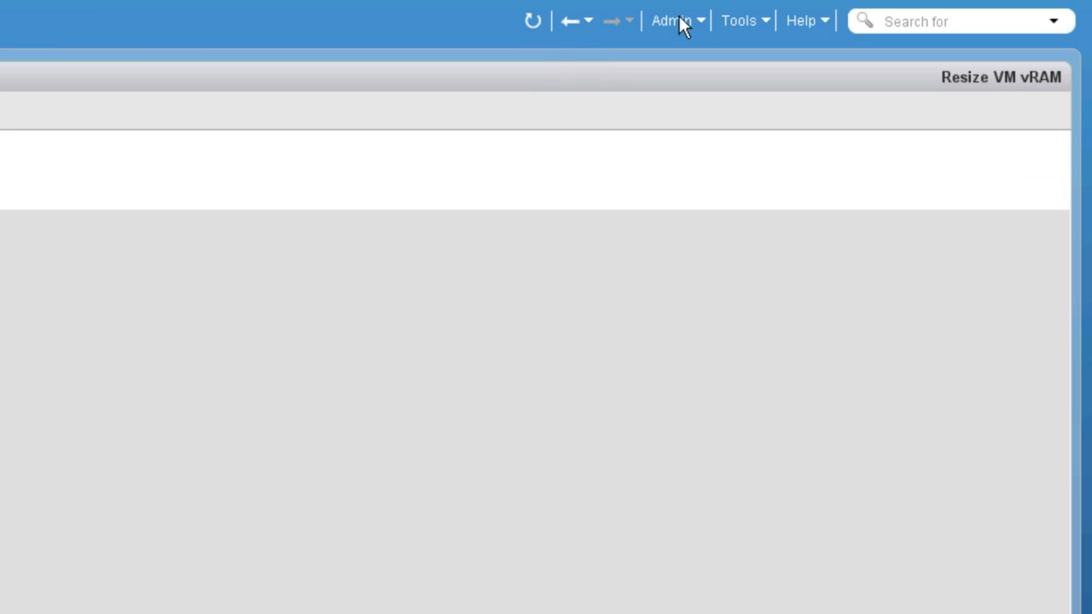
# Search for changeVMRAM, jump to the found action in the library, and close the search.
pyautogui.write('changeVMRAM')
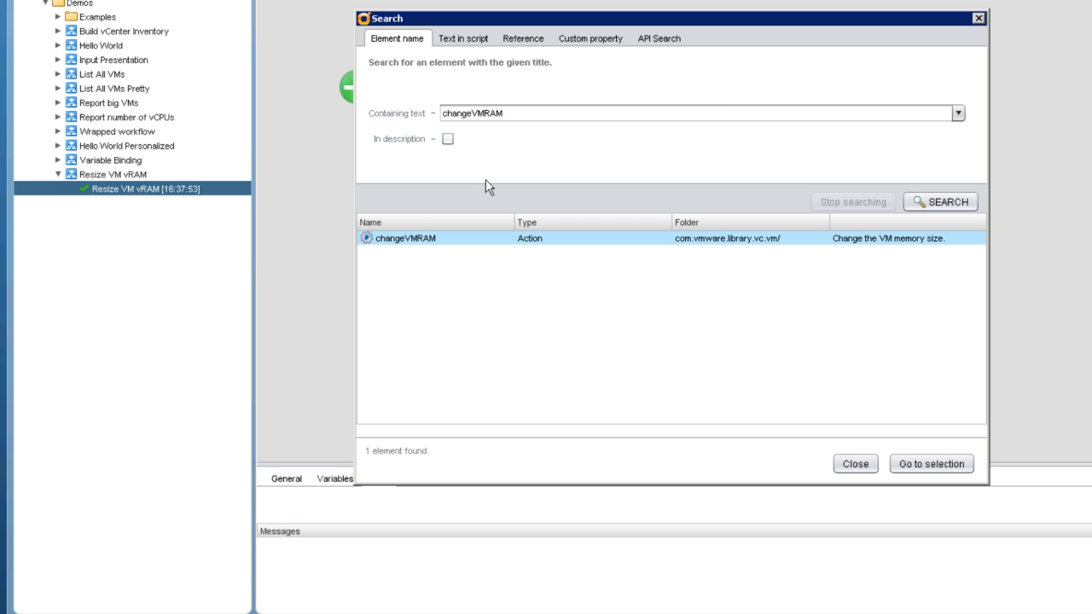
pyautogui.doubleClick(406, 239)
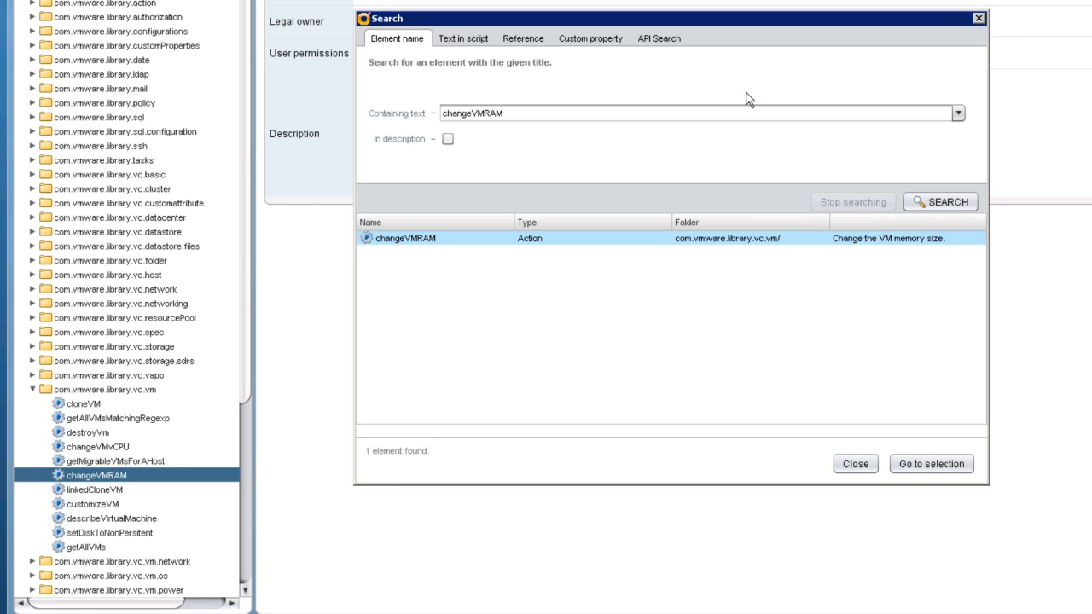
pyautogui.click(929, 463)
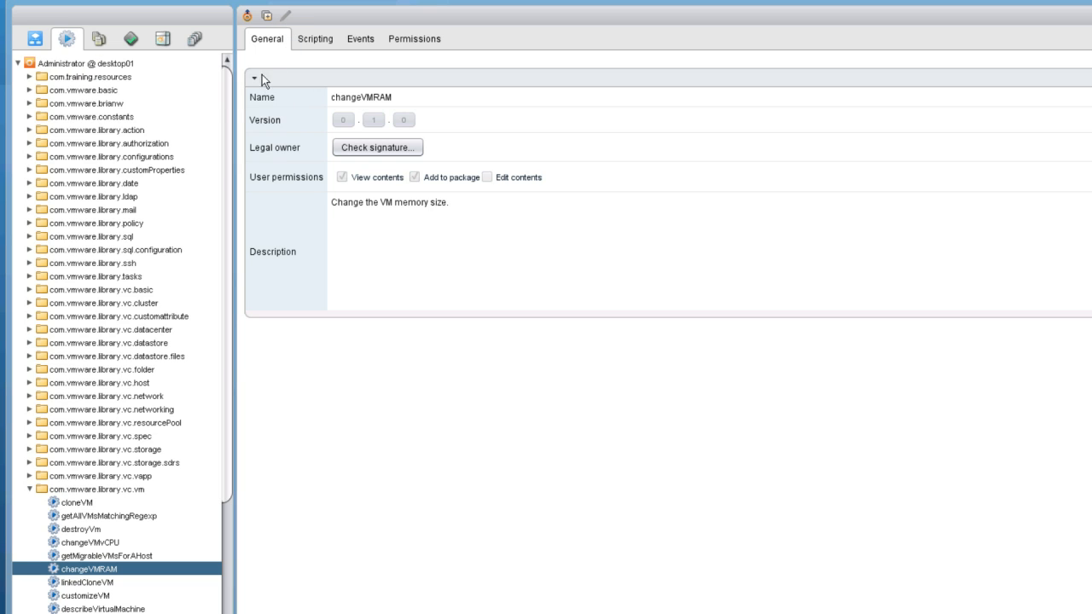
pyautogui.moveTo(145, 358)
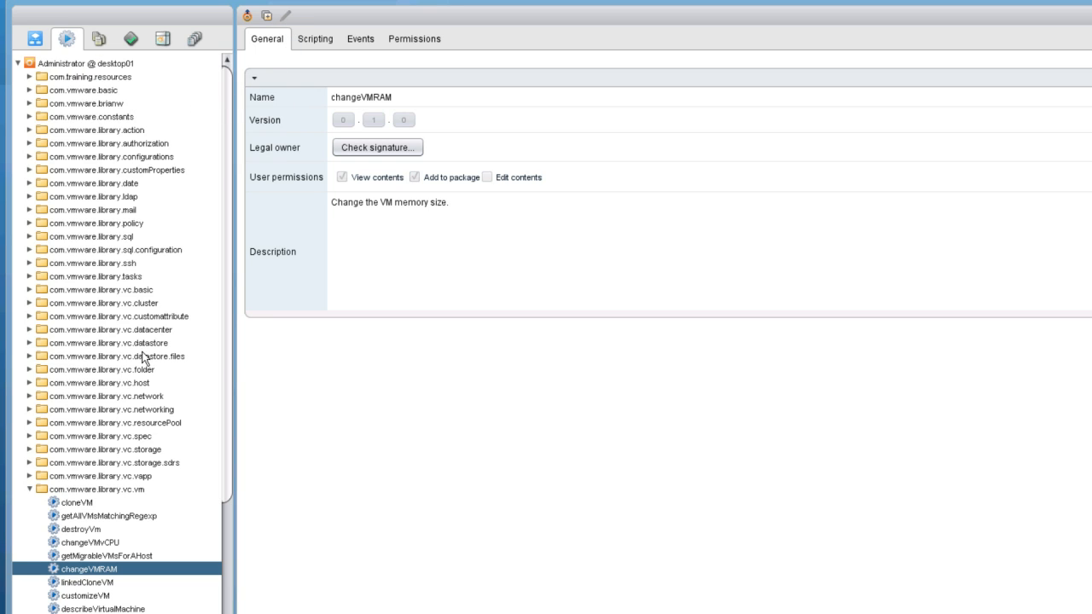
pyautogui.moveTo(128, 577)
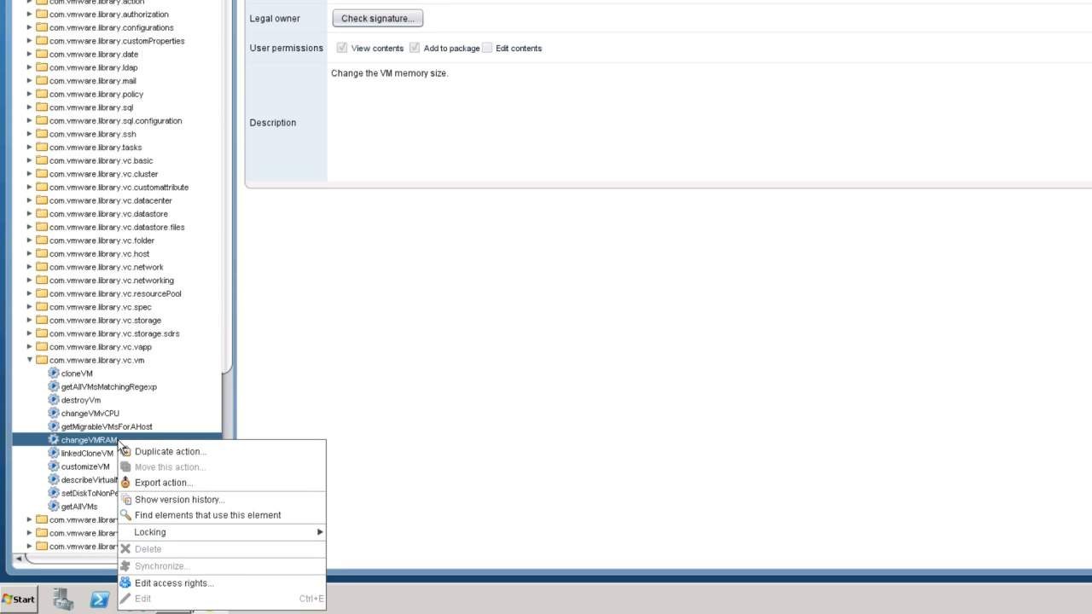
pyautogui.moveTo(171, 450)
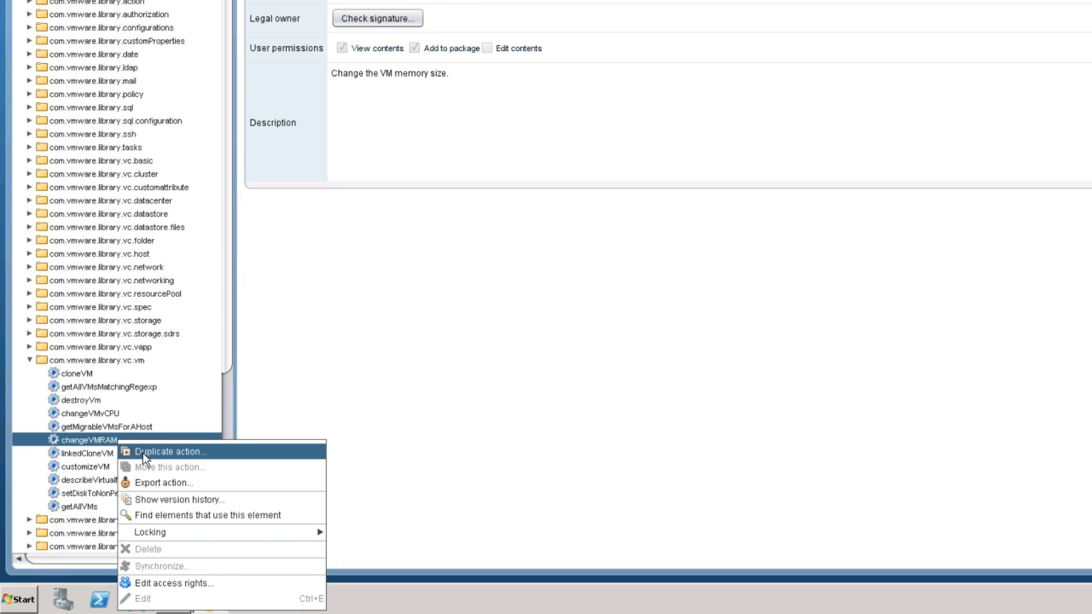
# Duplicate changeVMRAM as 'changeVMRAM' (suffix removed) into module com.vmware.brianw and submit.
pyautogui.click(171, 451)
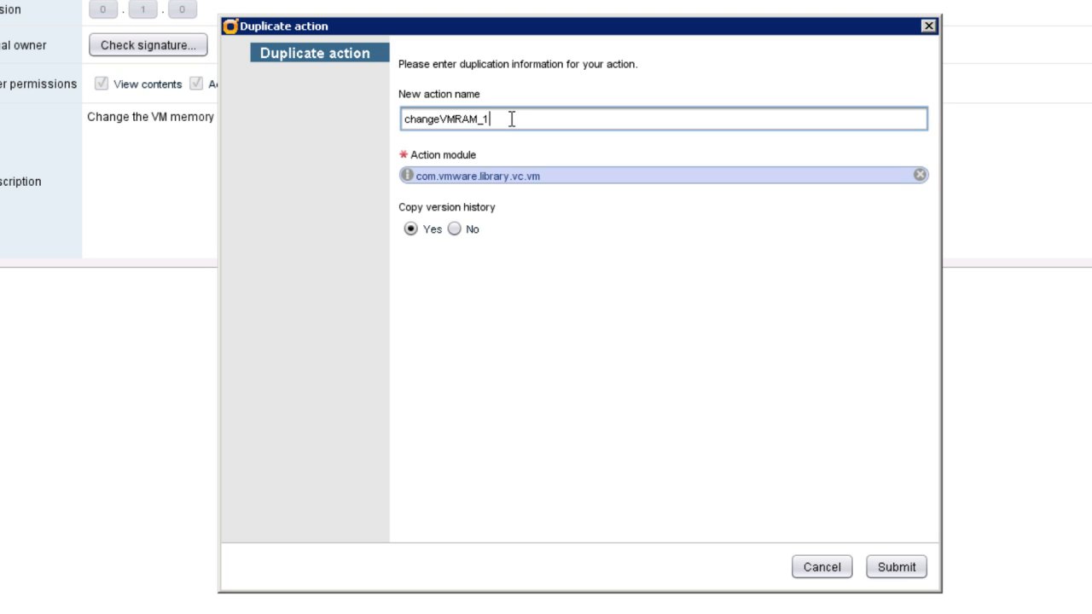
pyautogui.press('BackSpace')
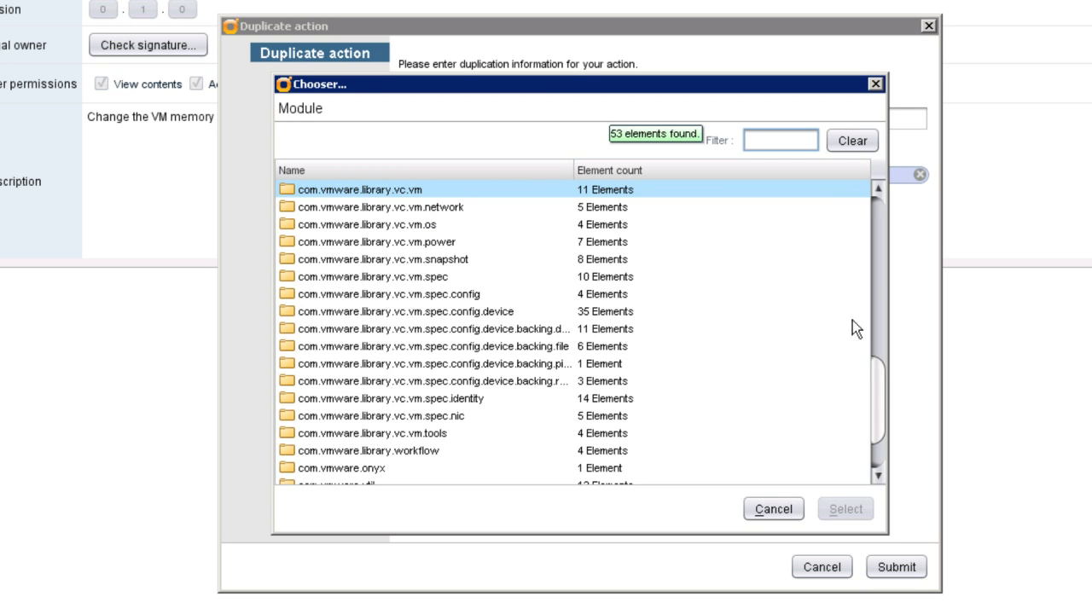
pyautogui.scroll(-3)
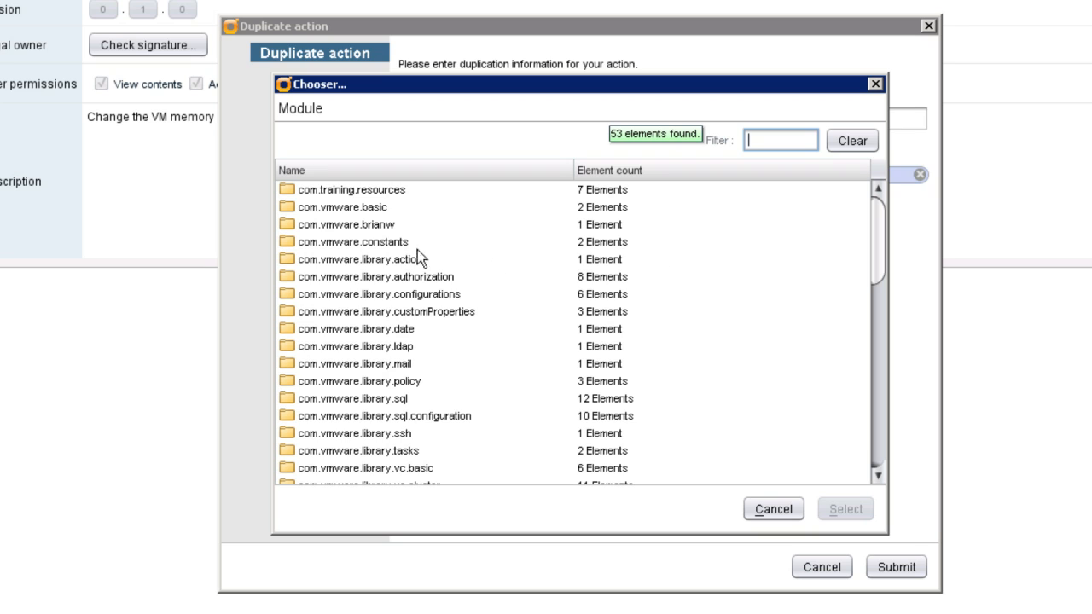
pyautogui.click(348, 225)
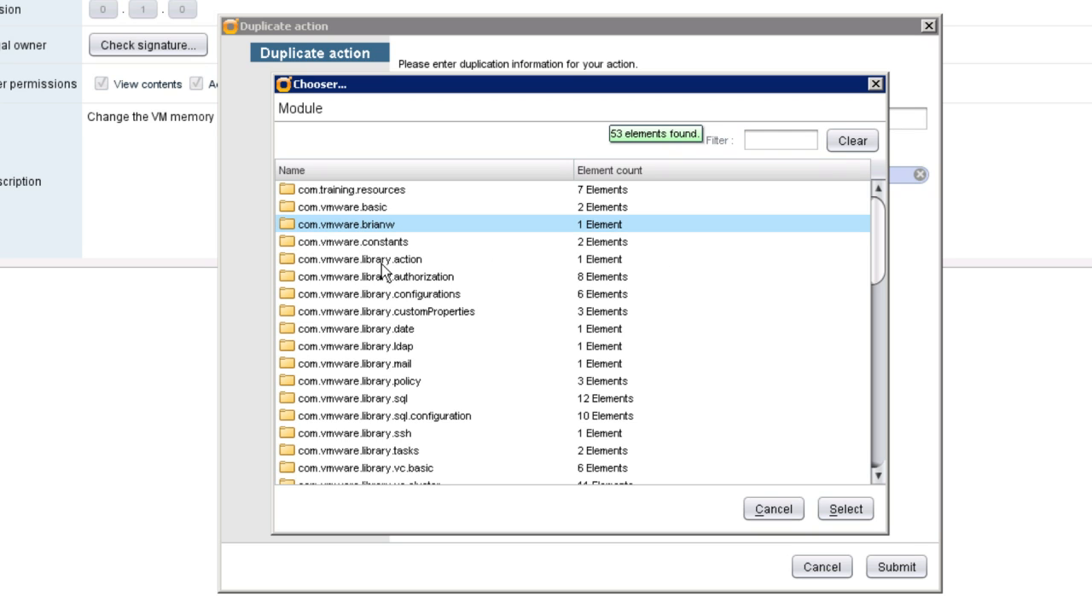
pyautogui.click(844, 508)
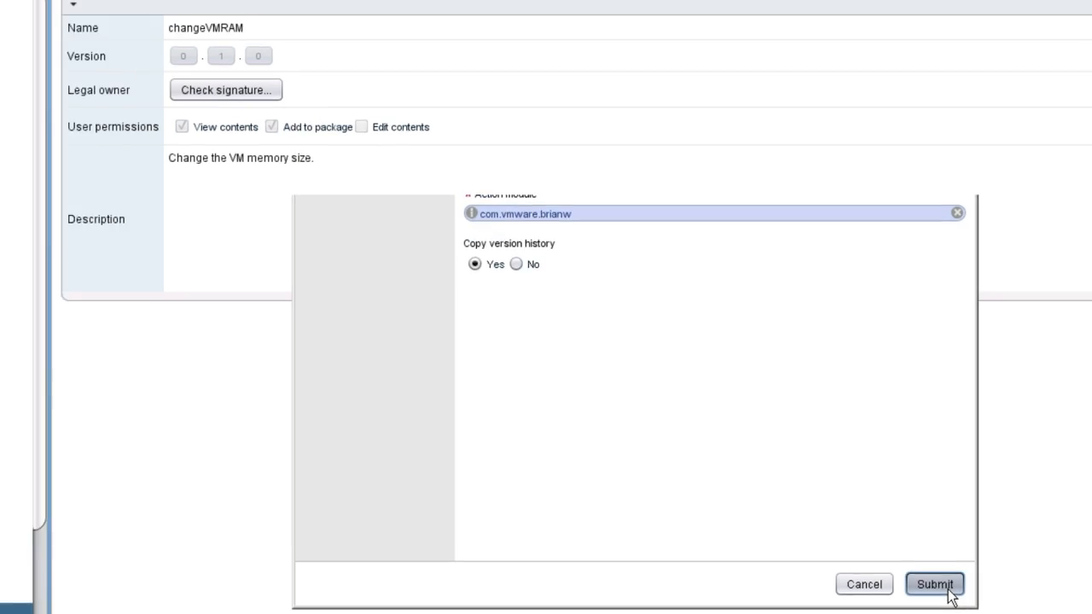
pyautogui.click(934, 584)
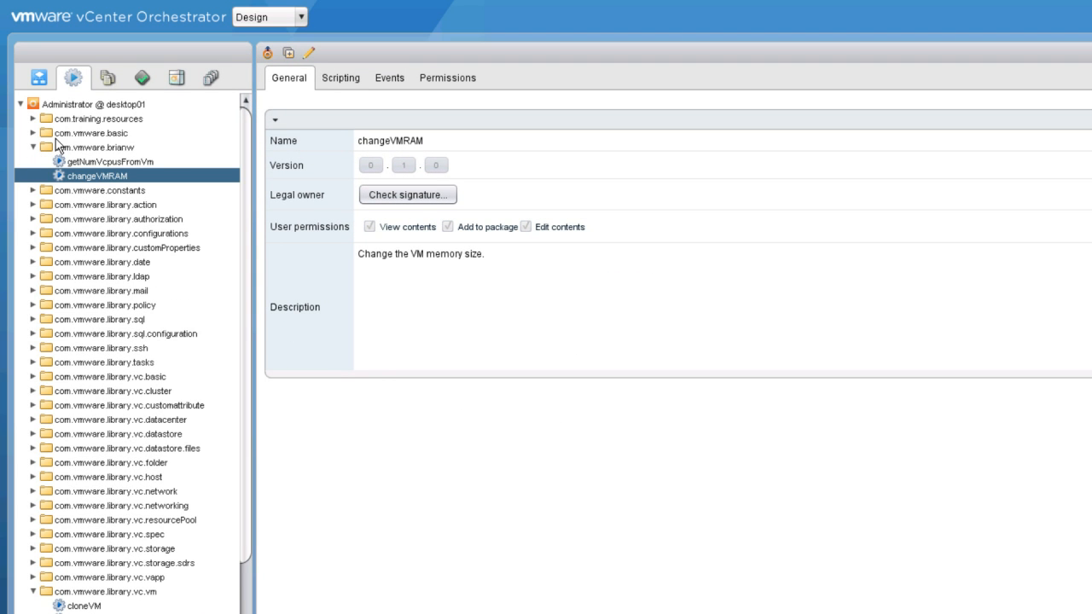
pyautogui.moveTo(92, 177)
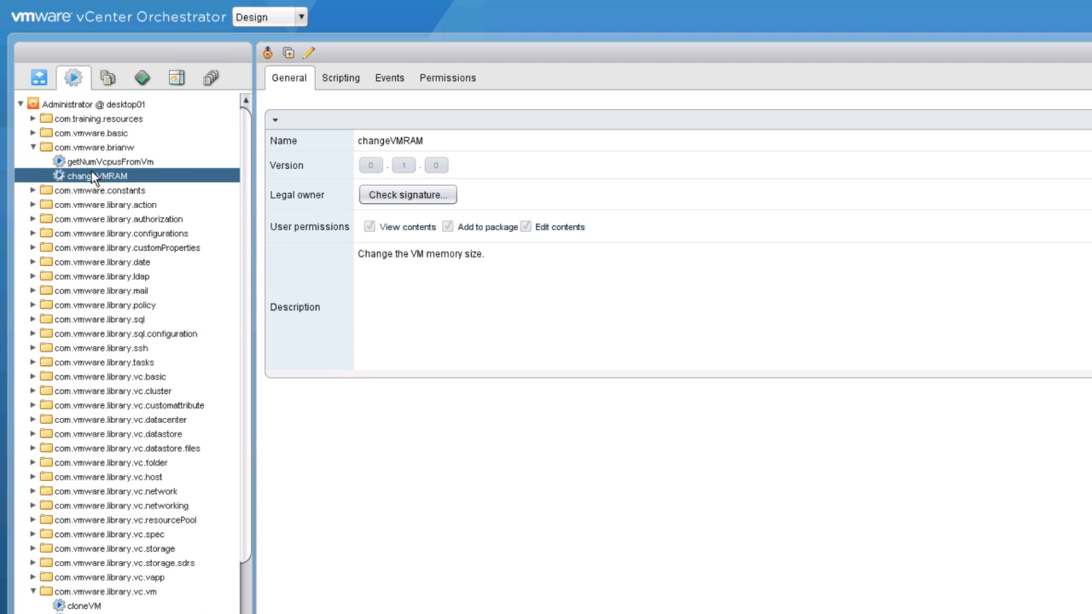
pyautogui.moveTo(218, 139)
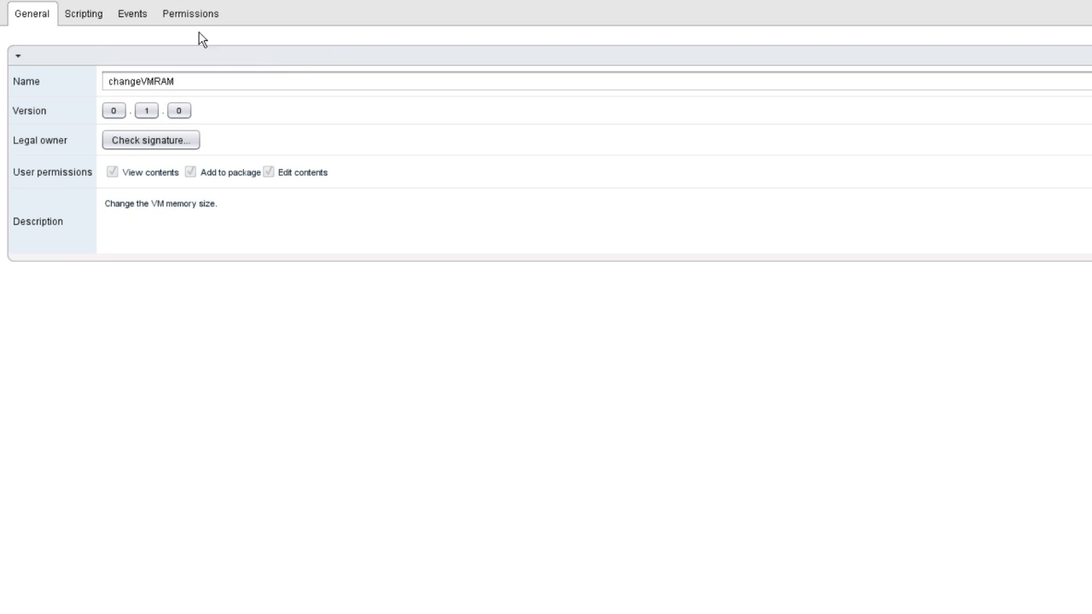
# Show the copied action's Scripting view with its vm and memory inputs and reconfiguration script.
pyautogui.click(82, 14)
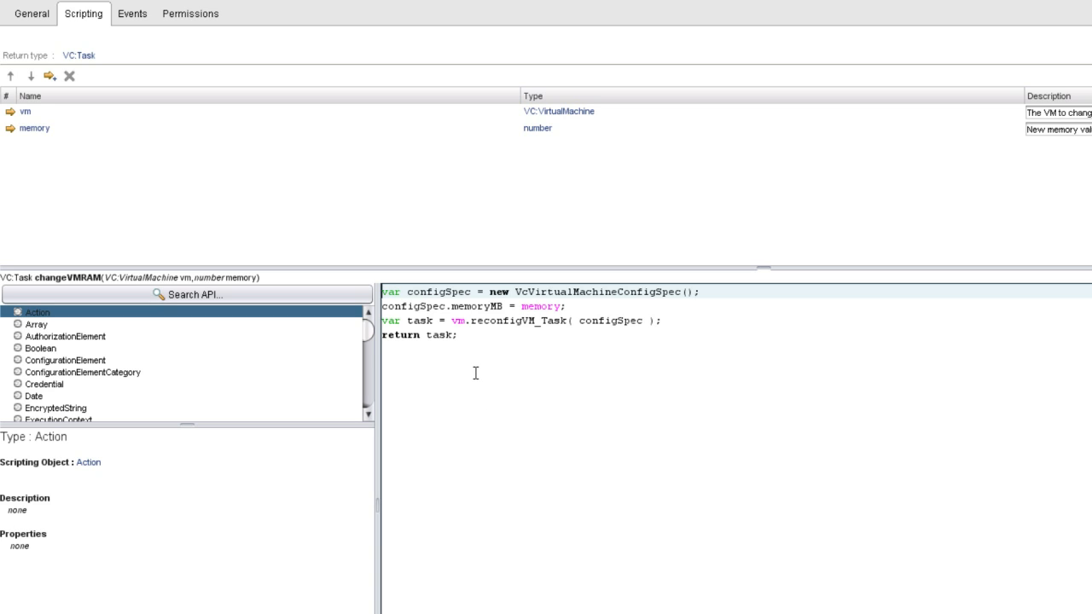
pyautogui.moveTo(559, 358)
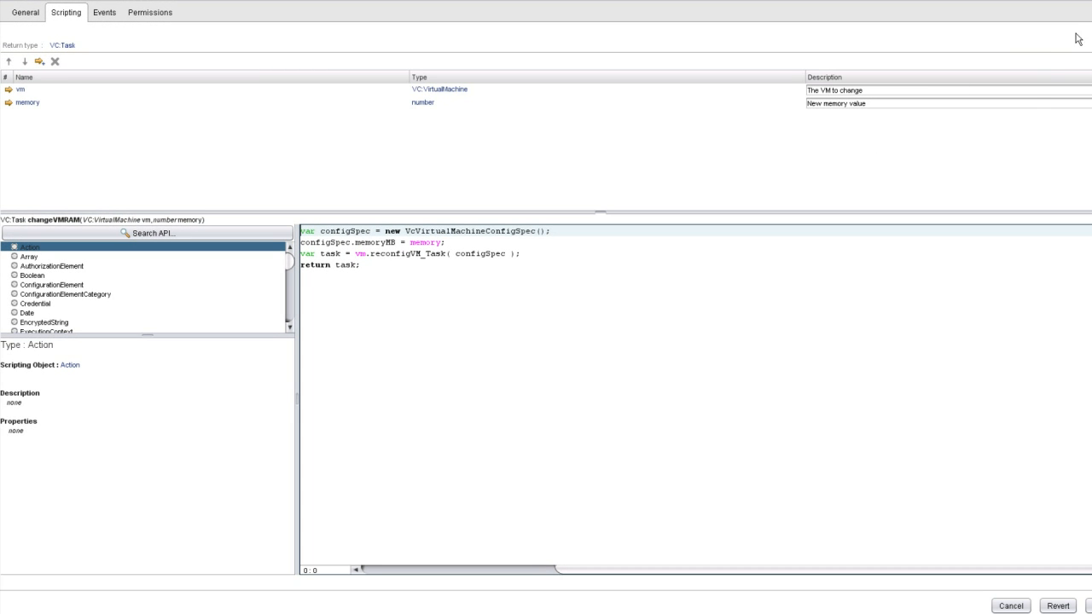
pyautogui.moveTo(1032, 109)
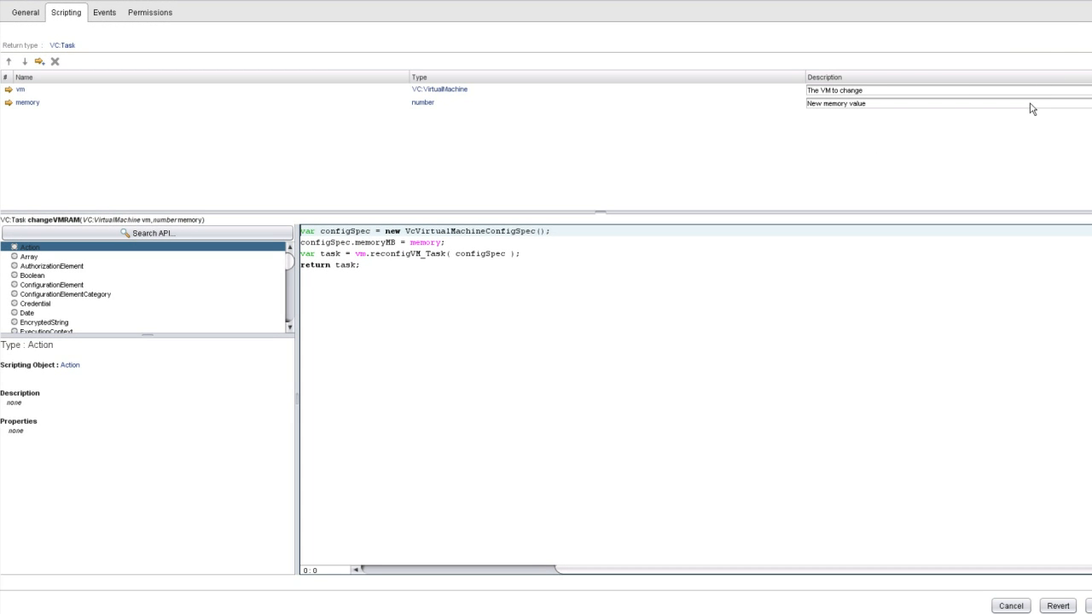